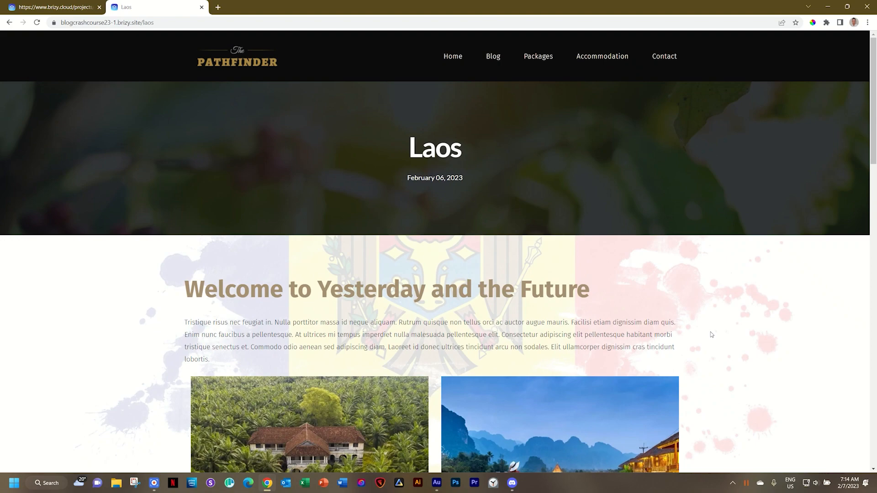
mouse_move(713, 362)
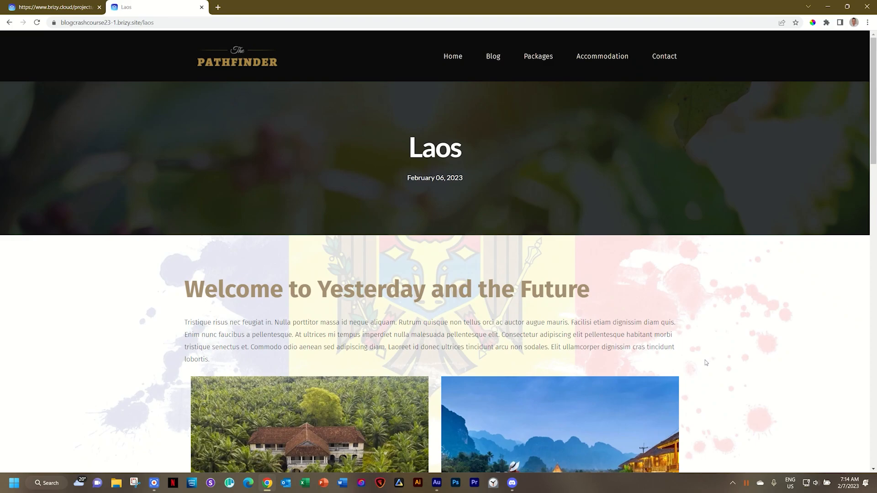
Review the Laos post layout and inspect the palm-forest image's settings without changing them
scroll(down, 3)
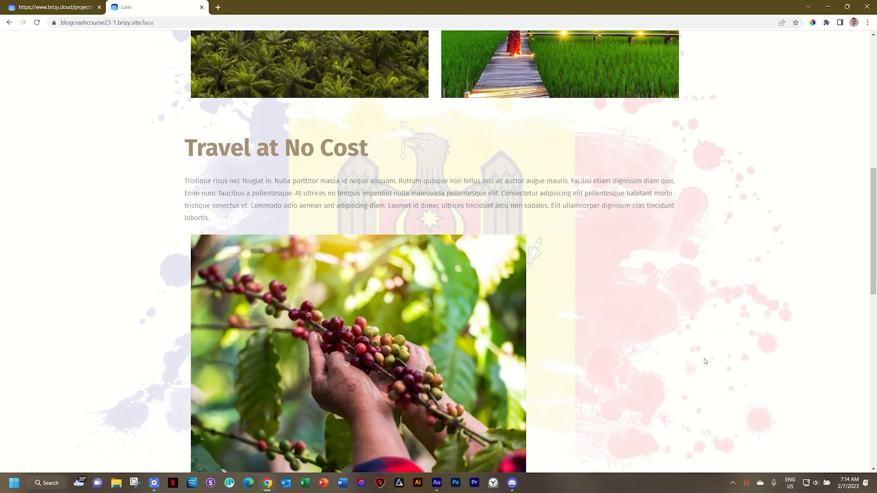
scroll(down, 3)
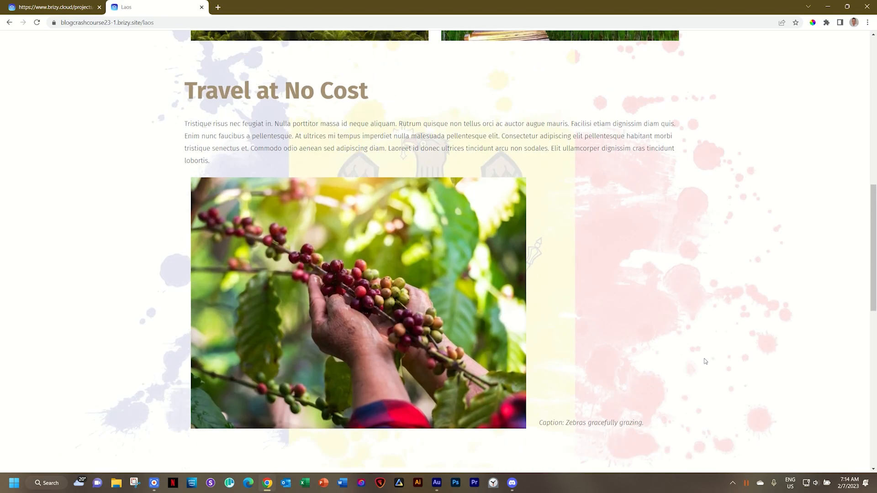
scroll(up, 3)
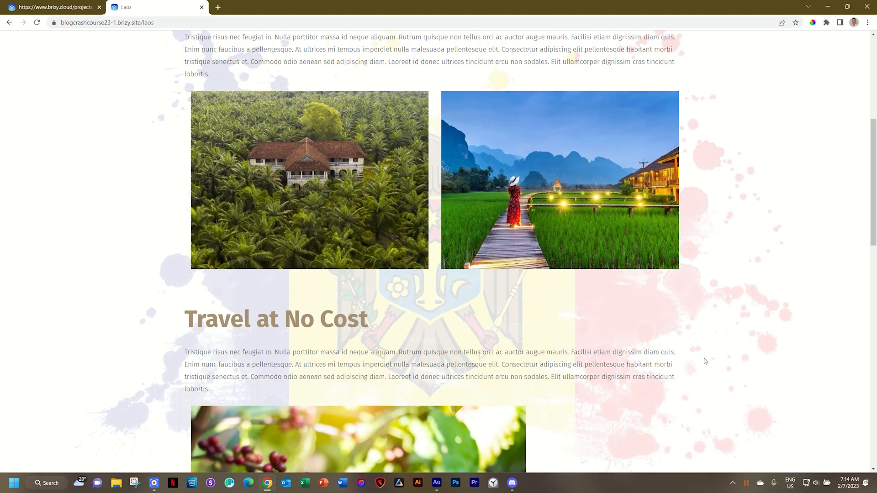
scroll(up, 3)
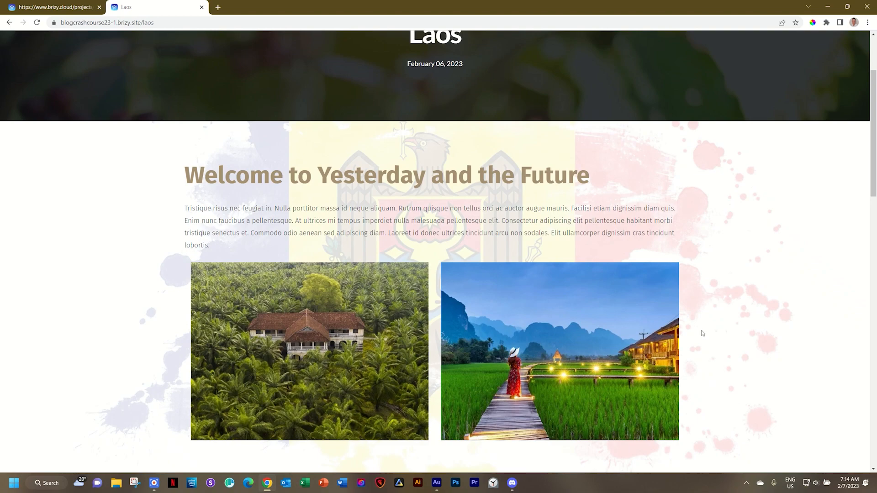
scroll(down, 3)
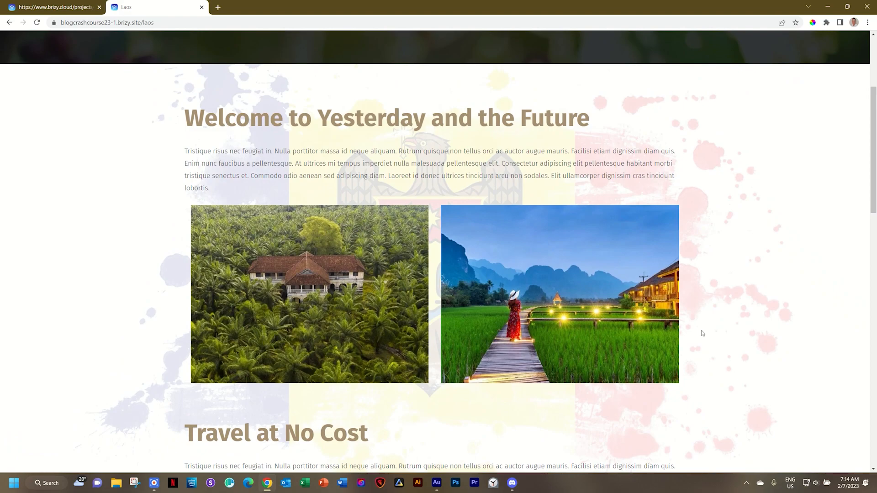
scroll(down, 3)
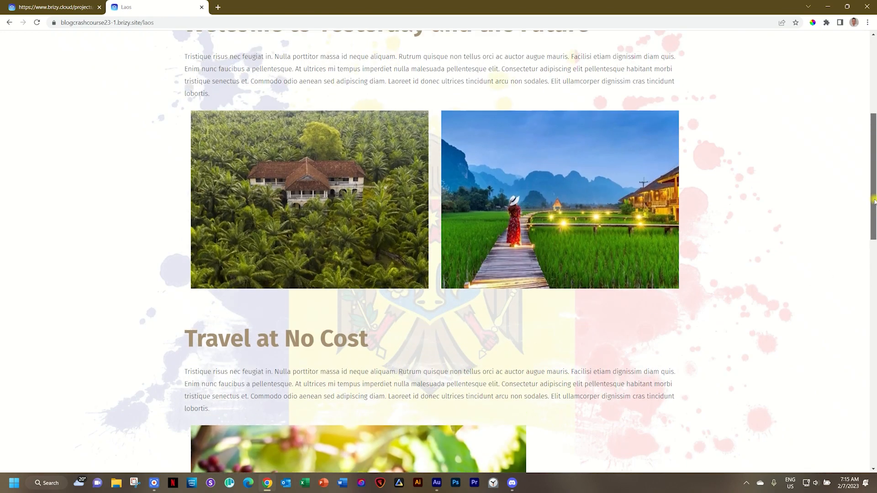
scroll(up, 3)
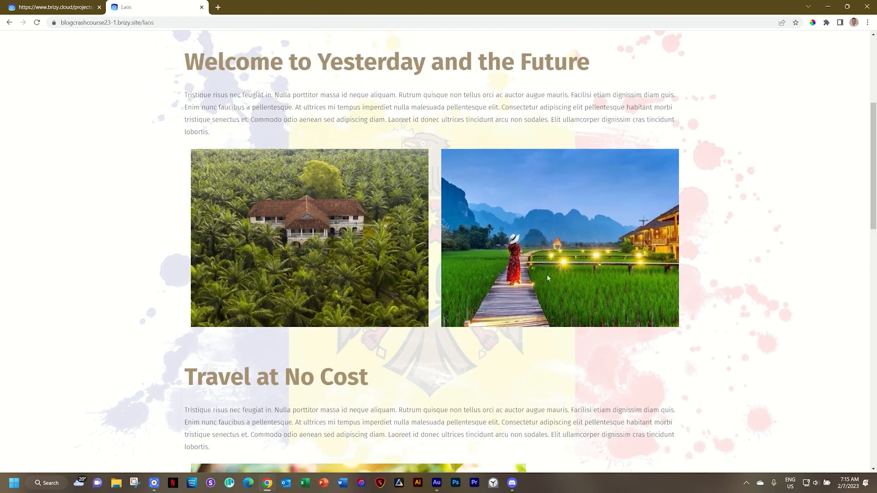
mouse_move(853, 213)
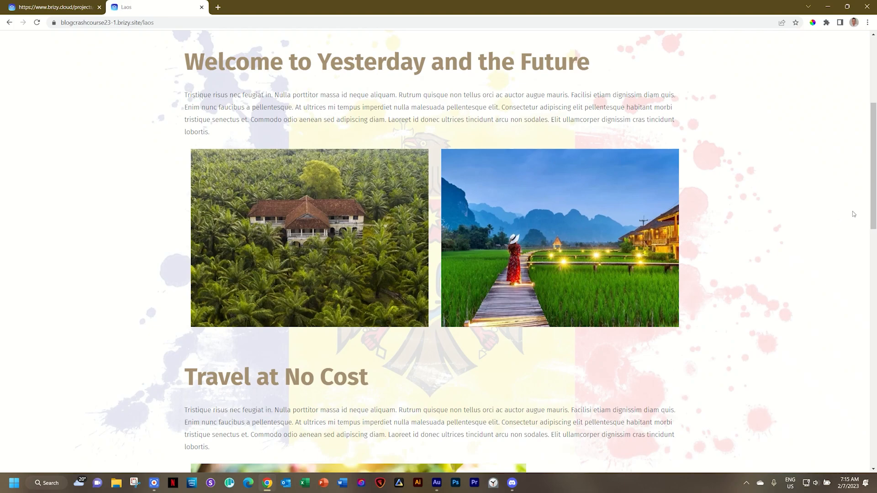
scroll(down, 3)
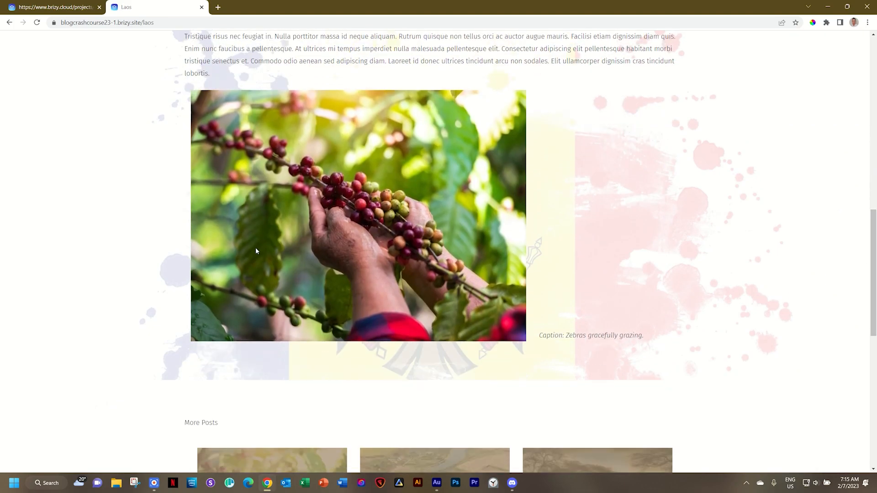
mouse_move(864, 285)
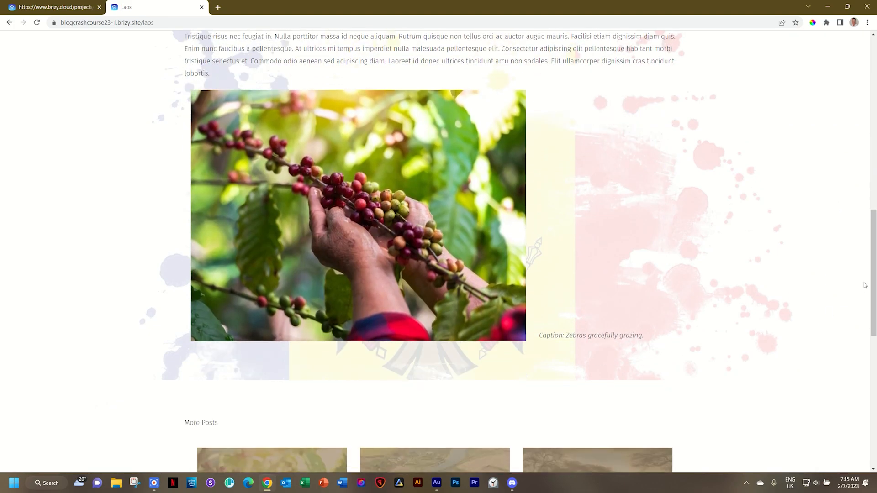
scroll(up, 3)
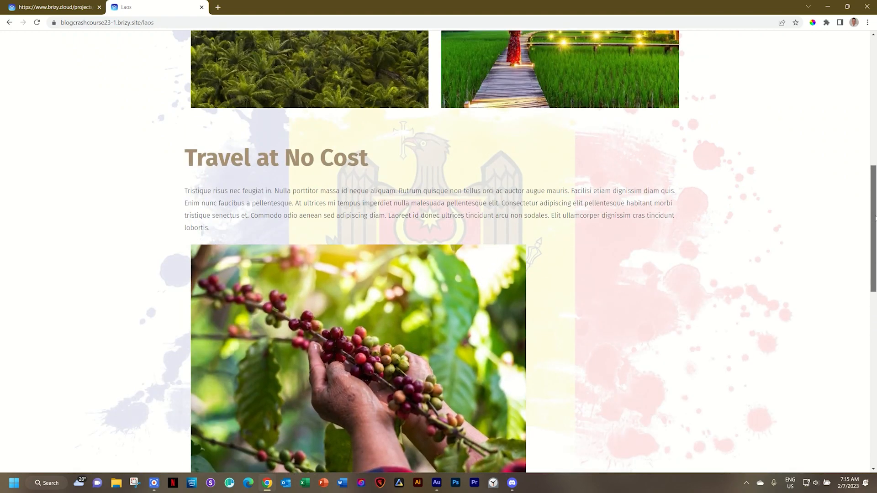
scroll(up, 3)
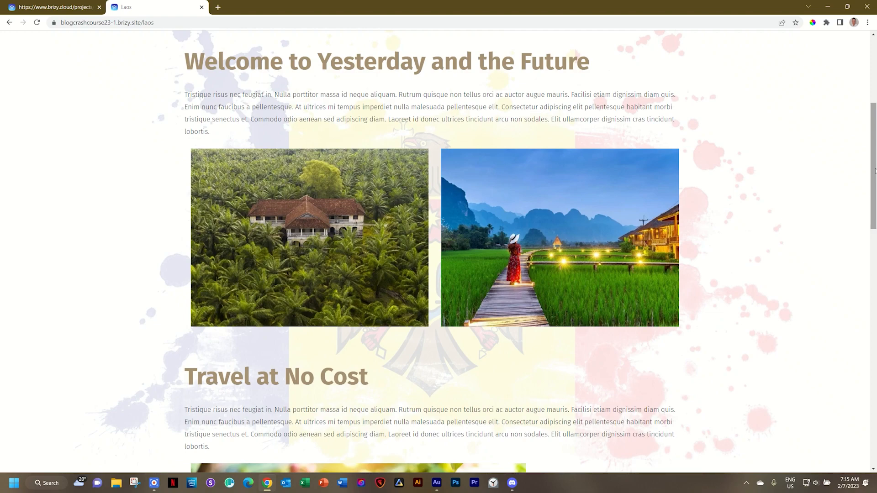
mouse_move(419, 248)
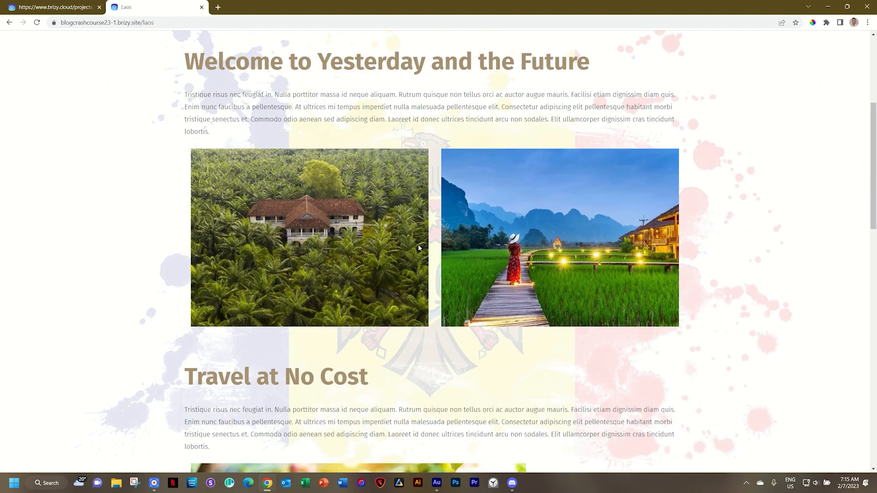
mouse_move(852, 185)
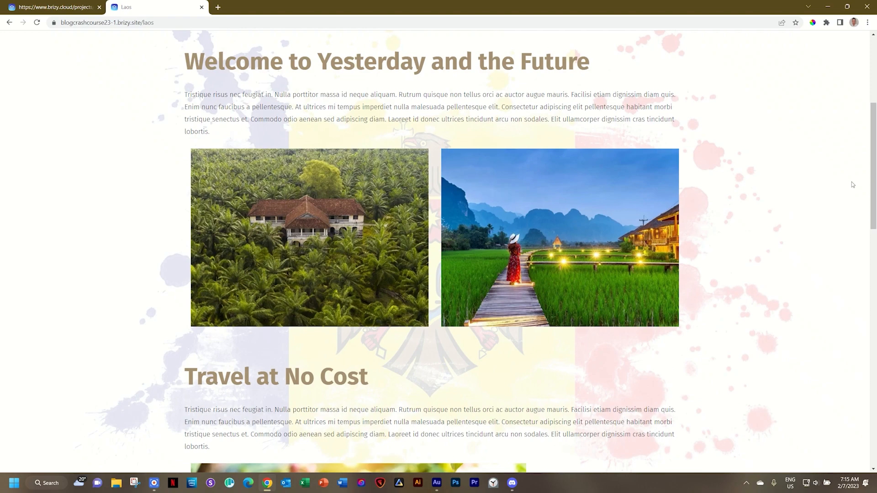
mouse_move(430, 248)
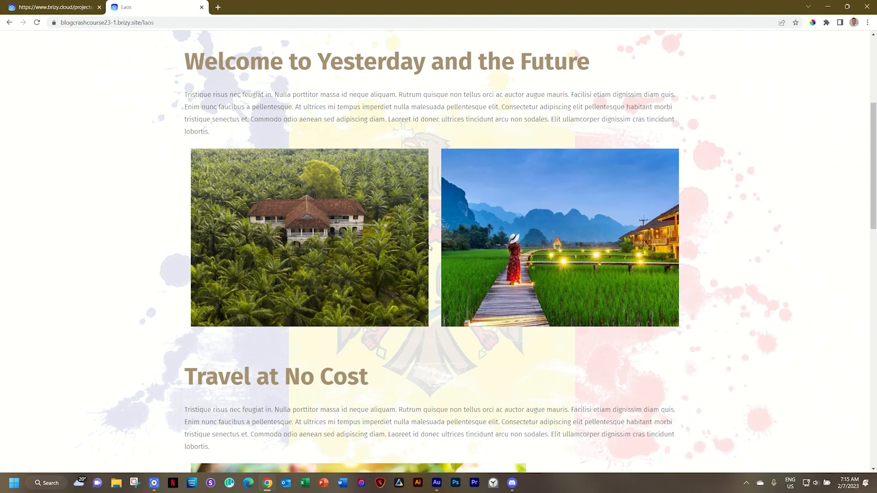
mouse_move(376, 257)
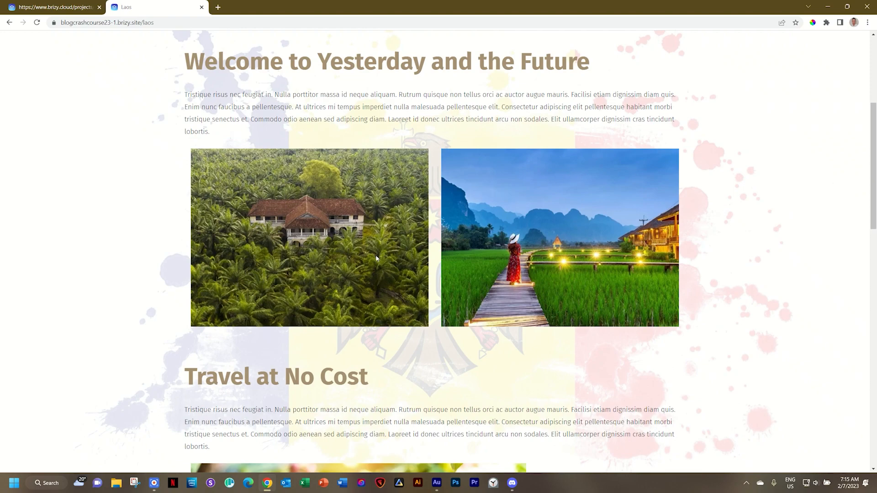
mouse_move(478, 263)
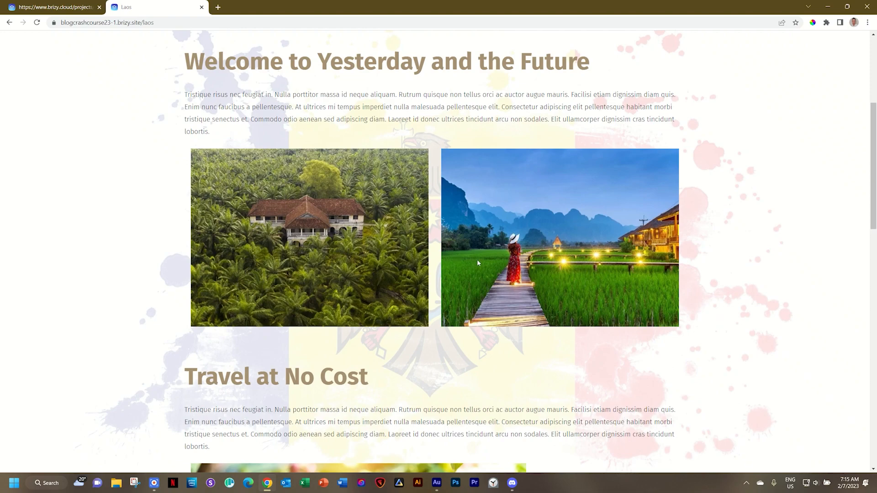
mouse_move(131, 47)
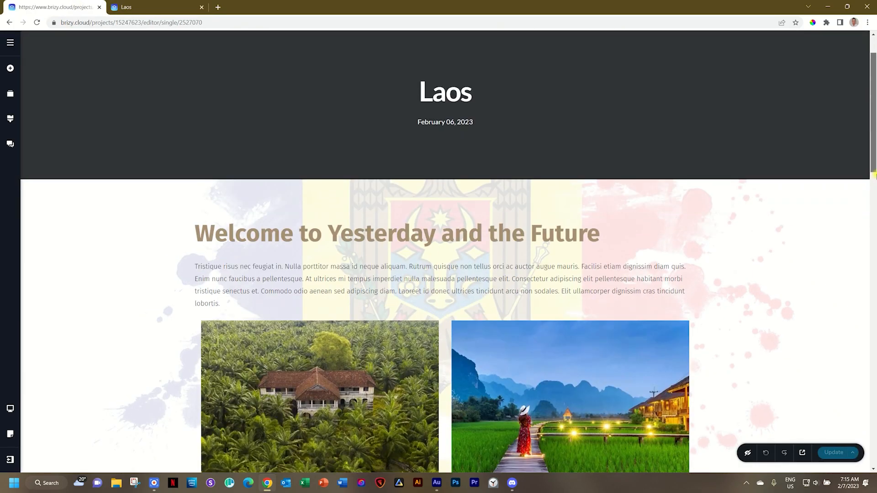
scroll(down, 3)
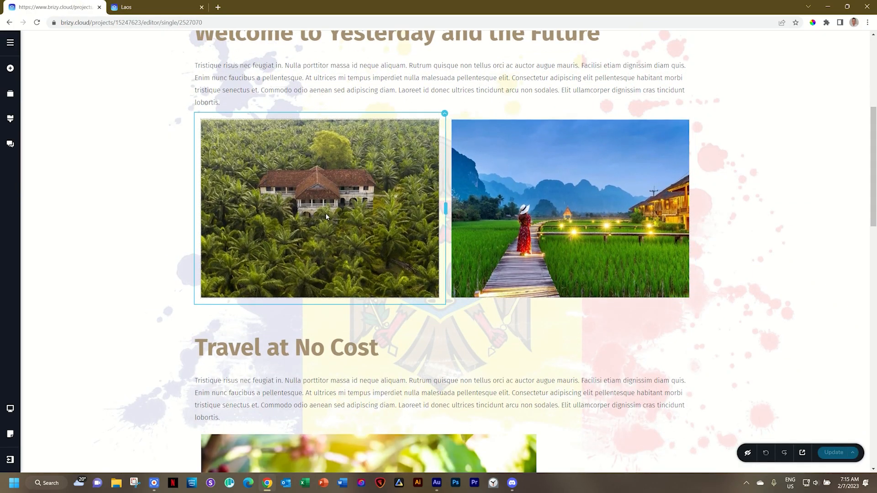
click(569, 208)
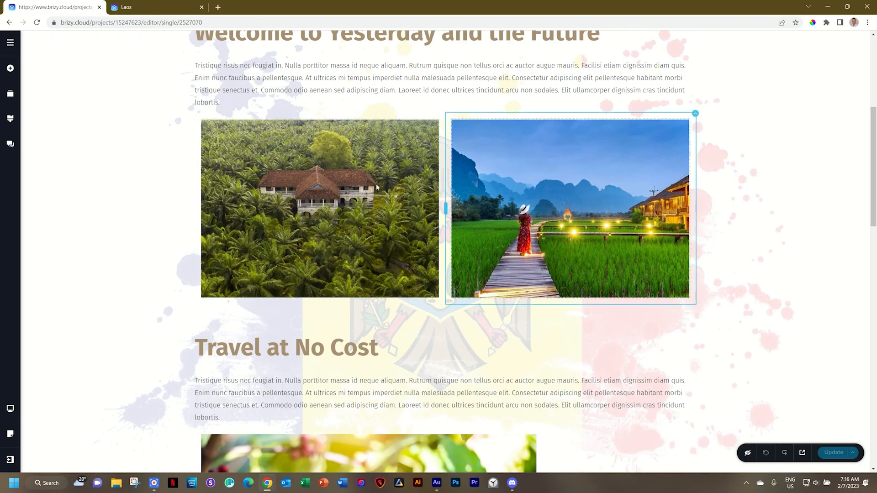
click(319, 208)
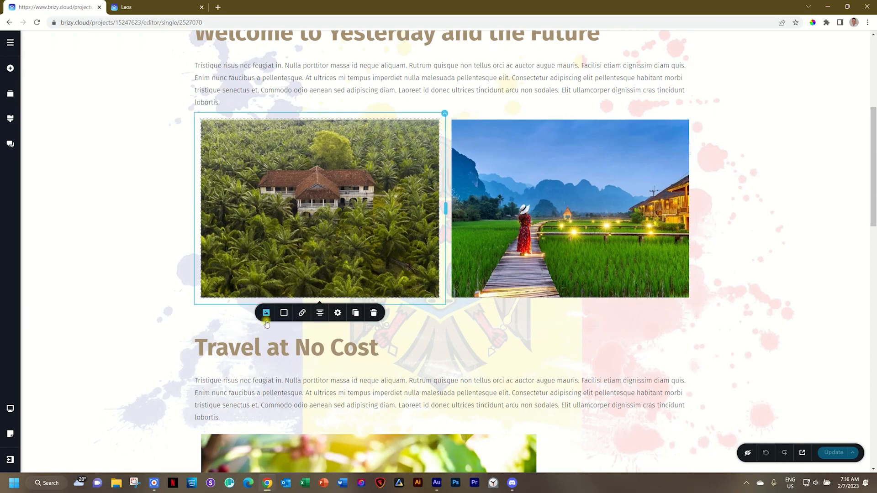
click(266, 312)
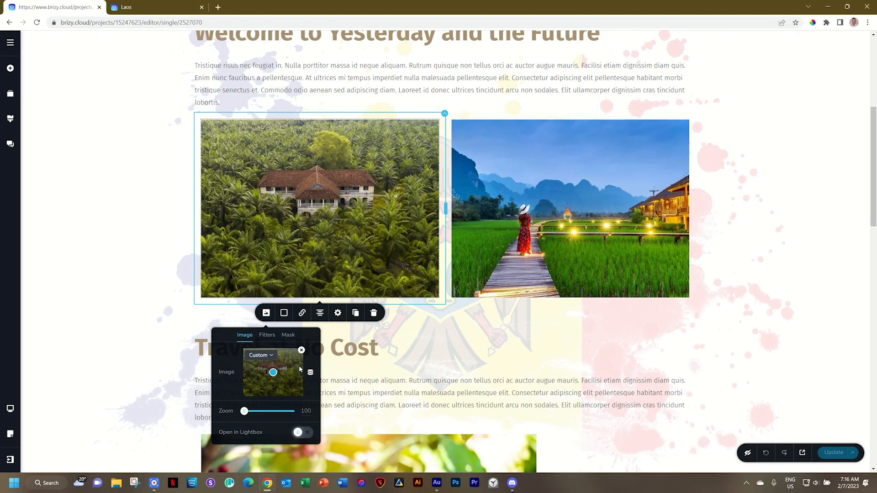
mouse_move(272, 372)
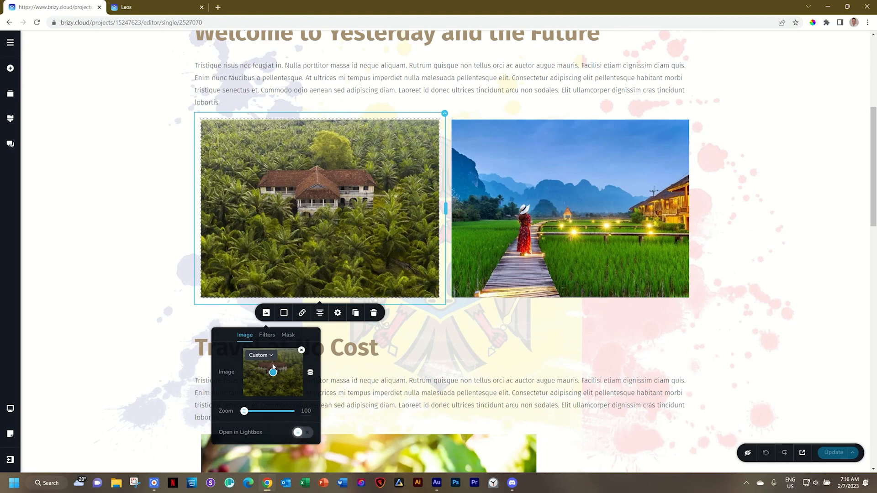
click(793, 198)
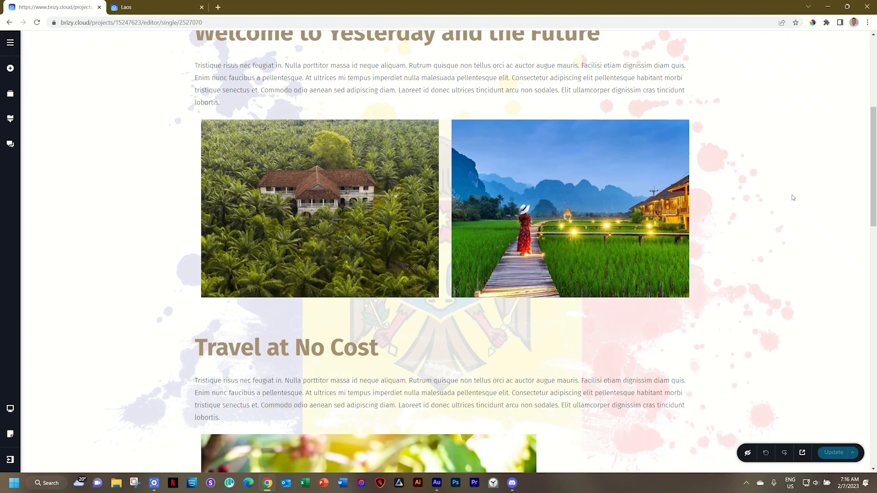
Browse the All Blog posts list in project assets, then return to the Laos post editor
click(10, 43)
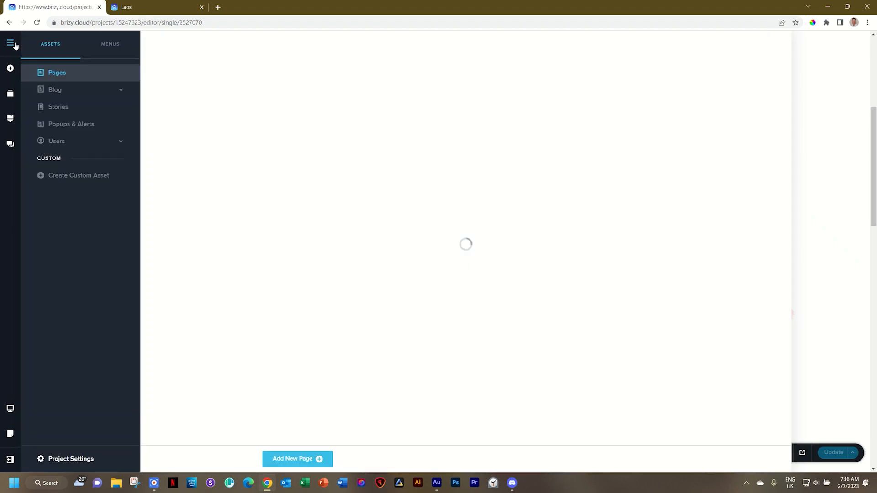
click(55, 89)
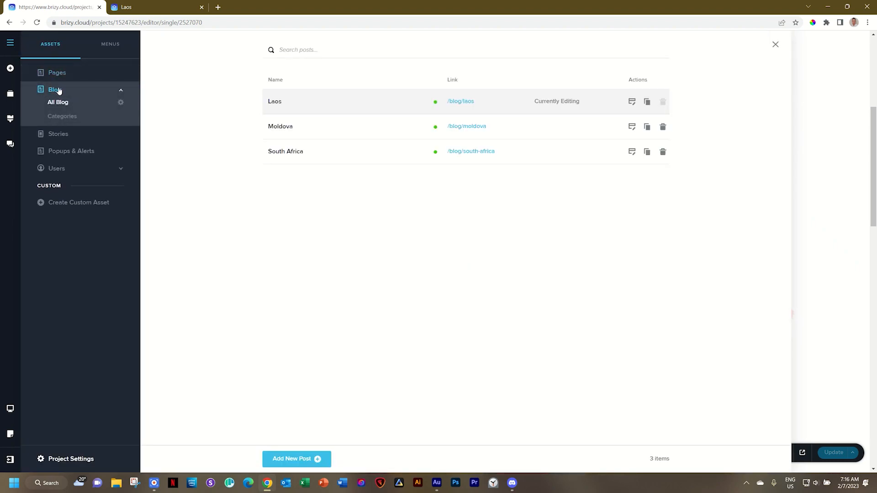
mouse_move(278, 102)
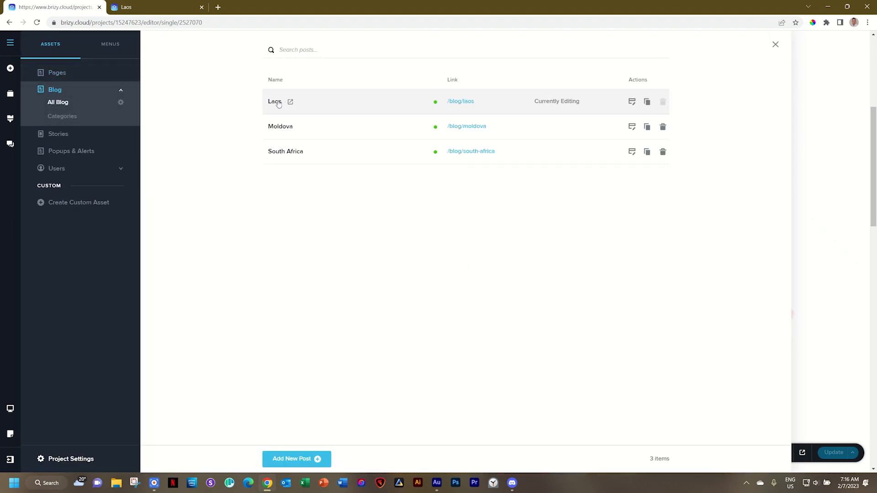
mouse_move(309, 103)
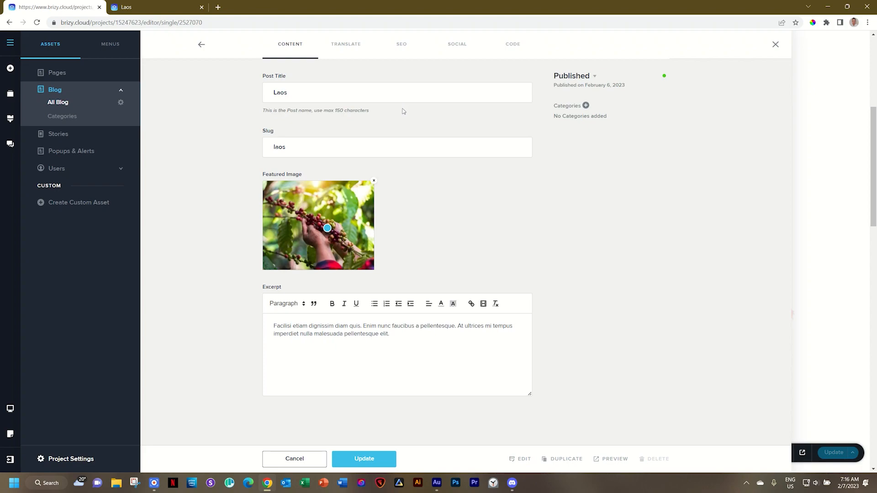
mouse_move(402, 111)
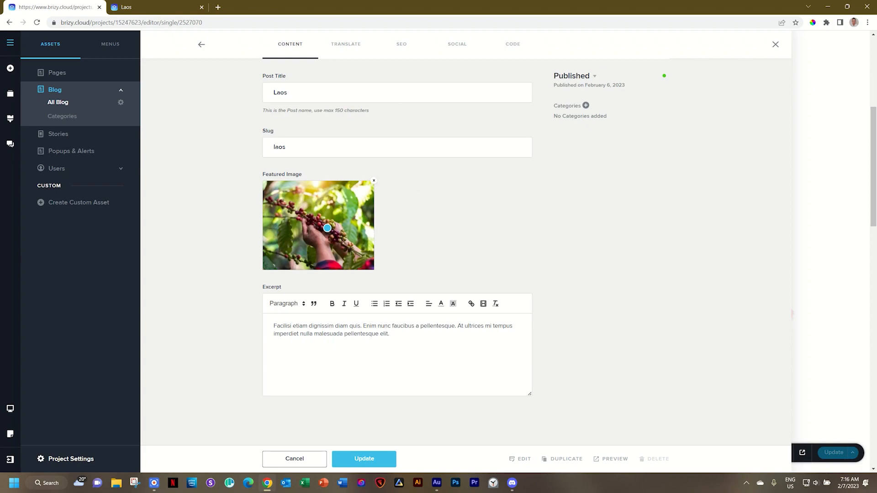
mouse_move(270, 83)
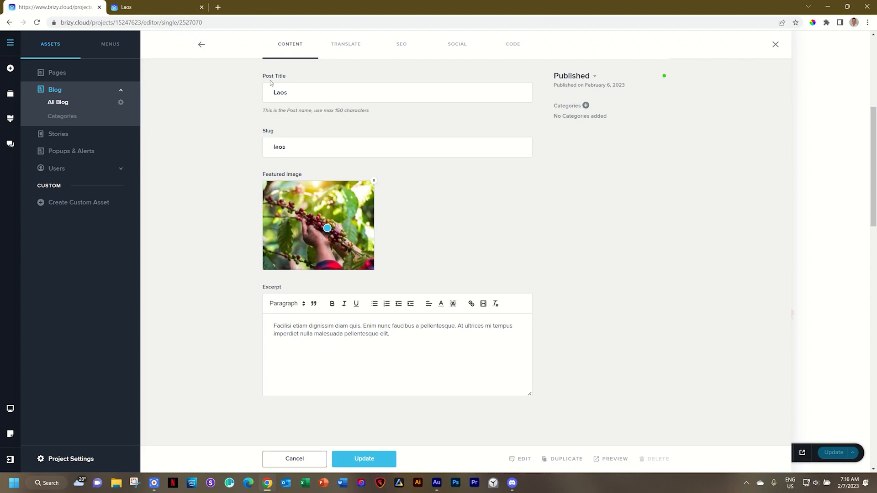
mouse_move(283, 137)
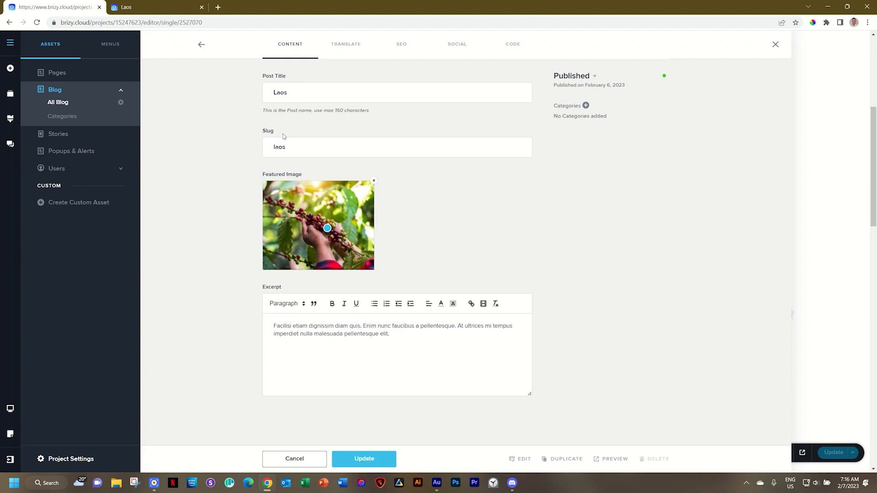
mouse_move(291, 178)
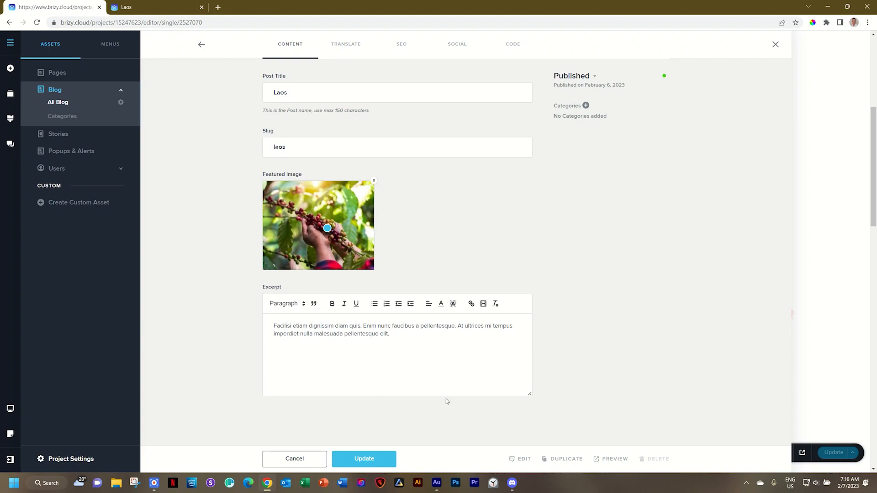
mouse_move(351, 395)
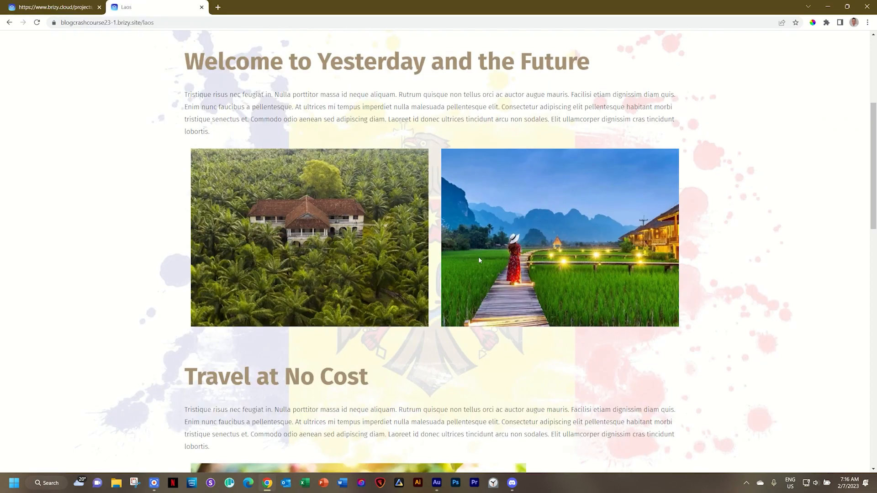
click(53, 6)
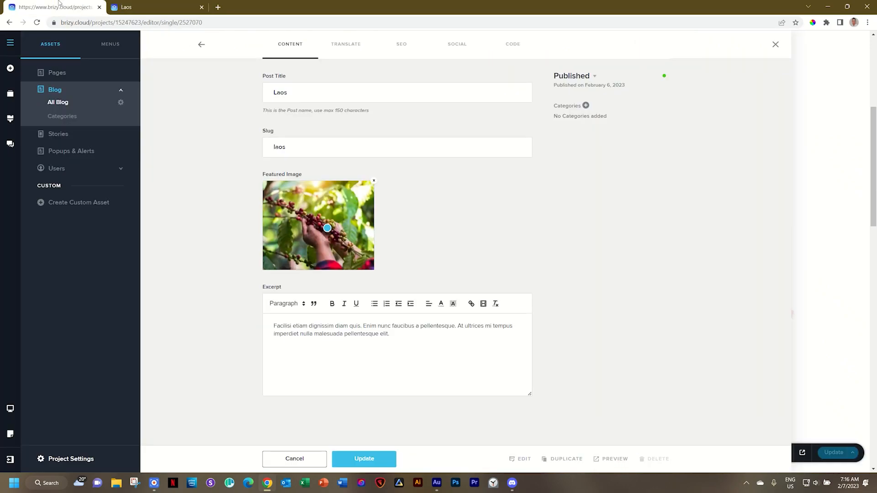
mouse_move(515, 256)
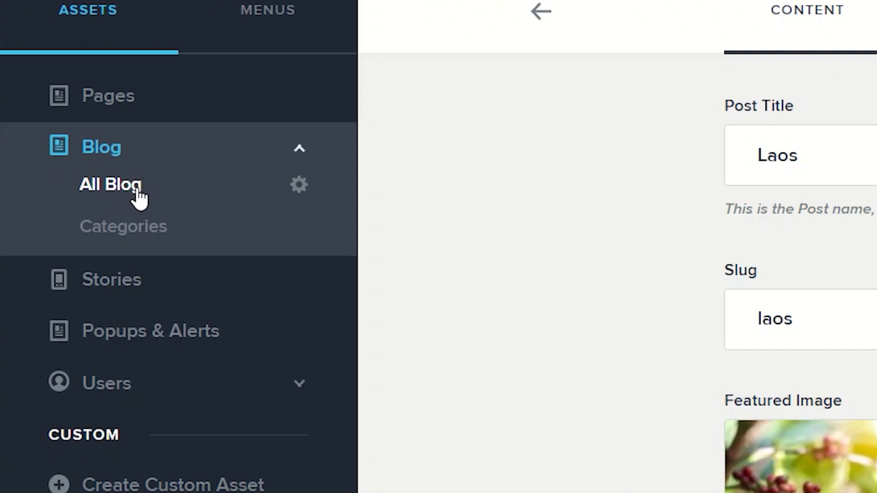
mouse_move(299, 187)
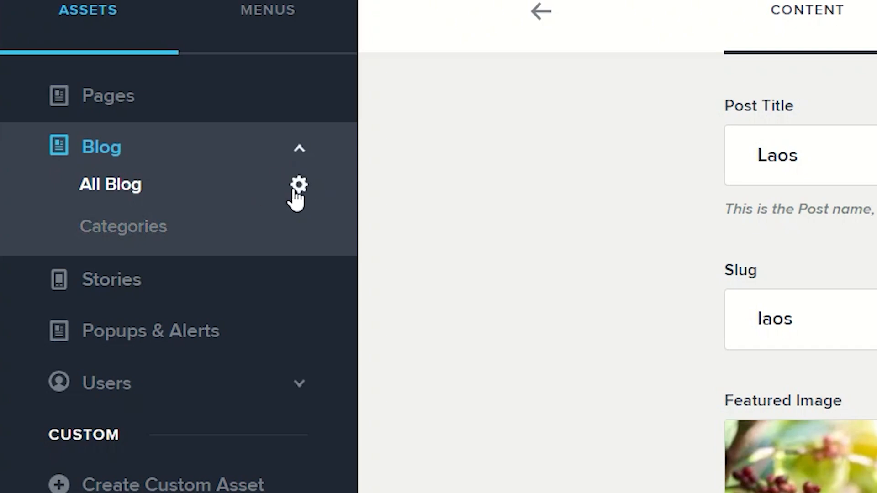
scroll(down, 3)
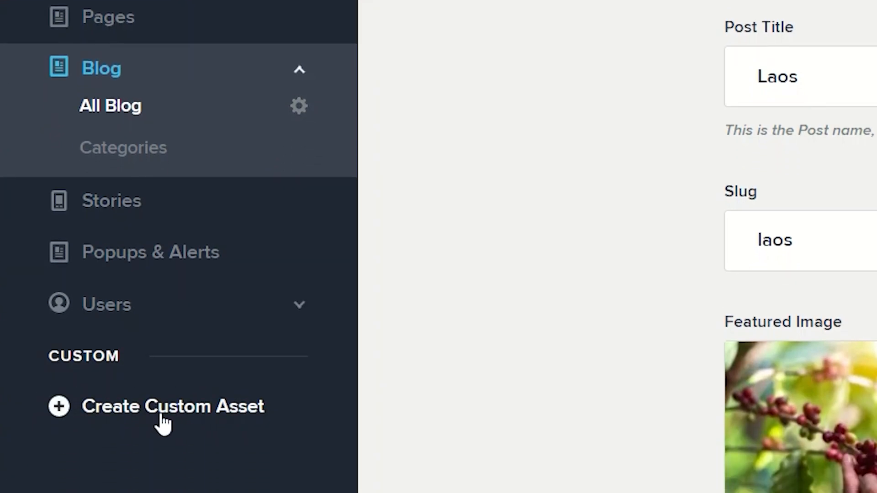
mouse_move(190, 384)
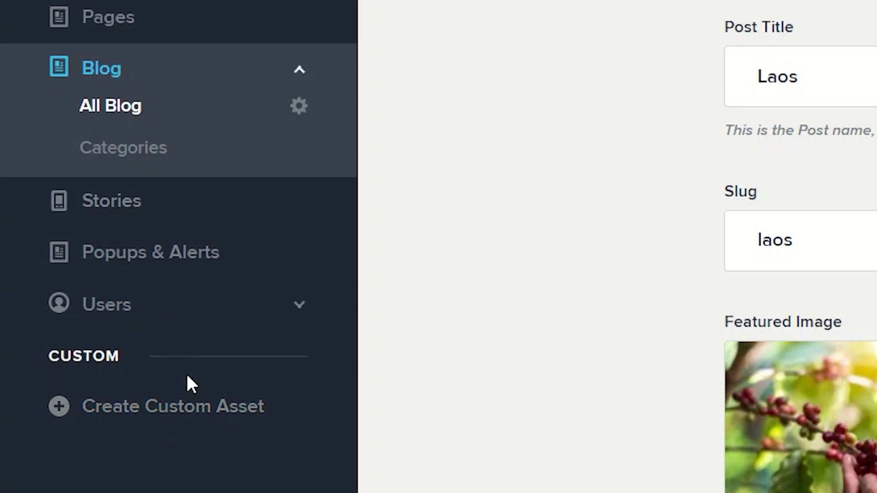
mouse_move(185, 408)
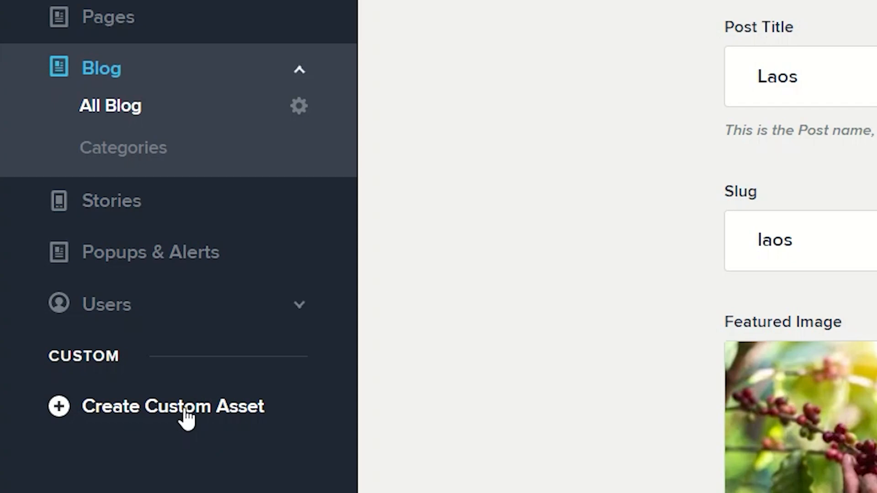
mouse_move(231, 425)
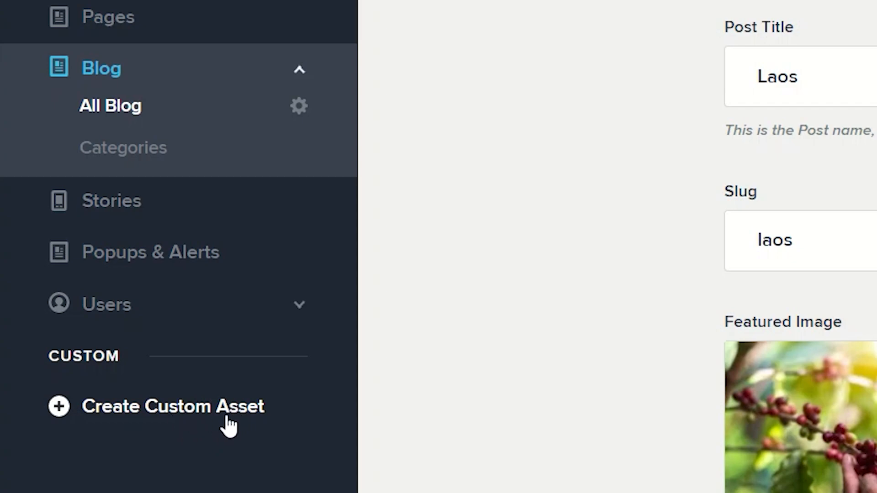
mouse_move(137, 73)
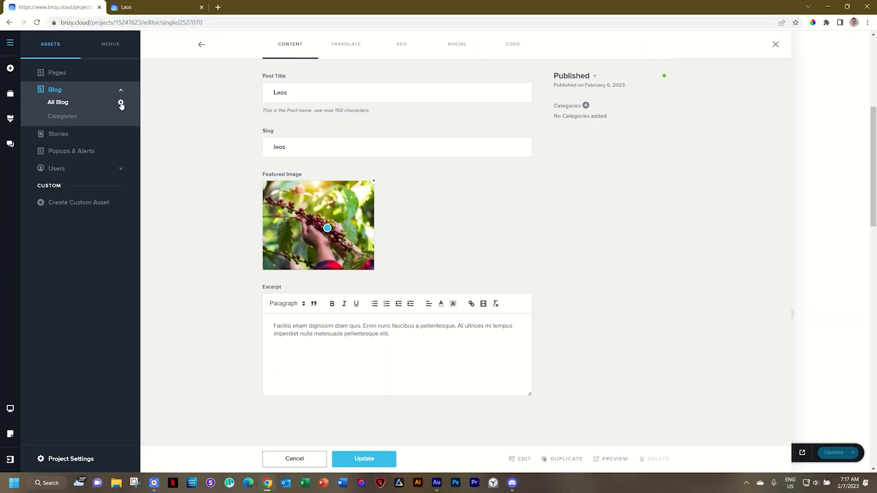
Save the blog collection's asset settings so it is listed as Posts, and reopen them
click(776, 43)
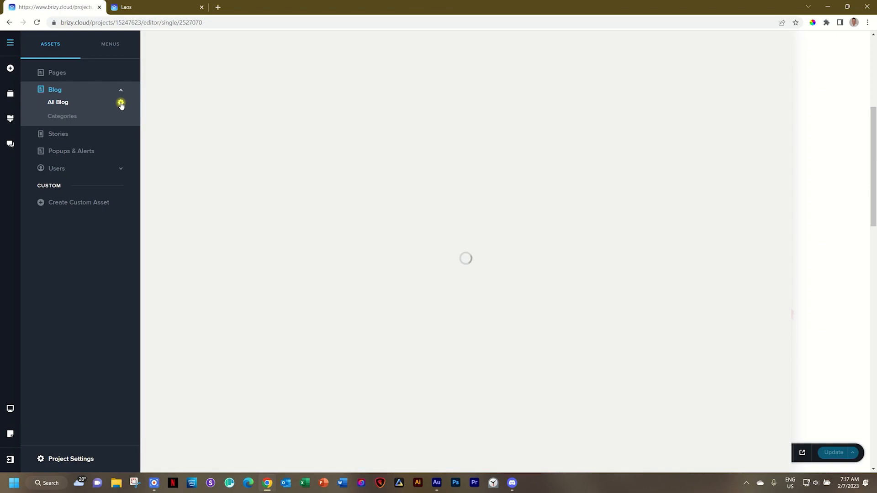
click(120, 103)
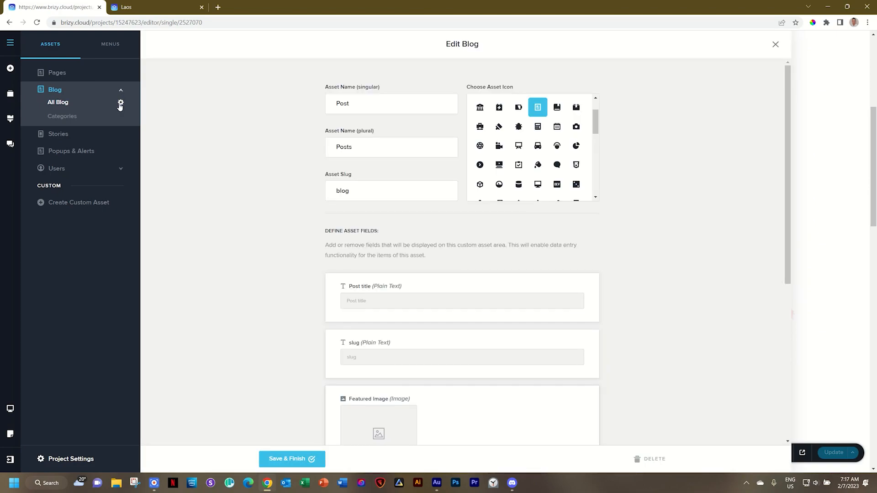
mouse_move(123, 104)
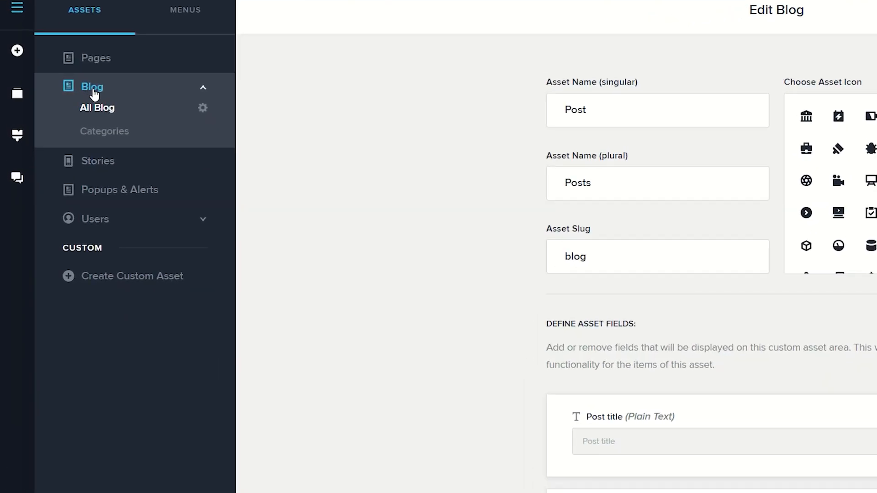
mouse_move(117, 109)
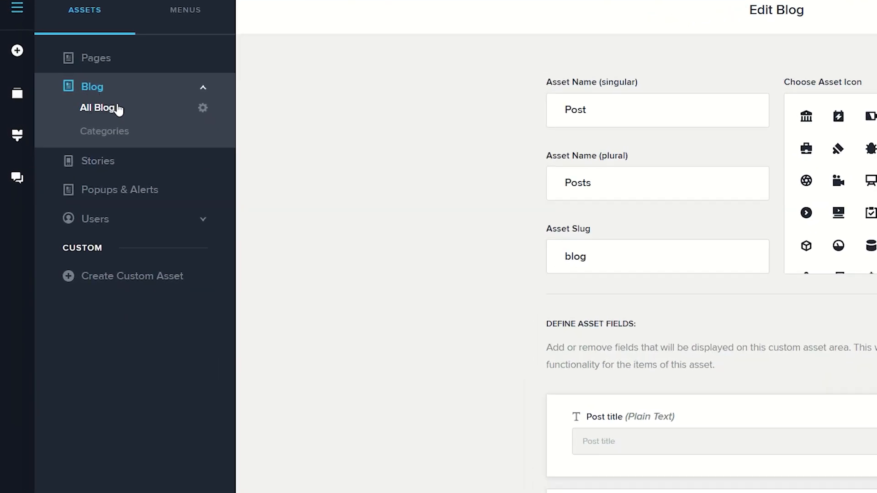
mouse_move(498, 41)
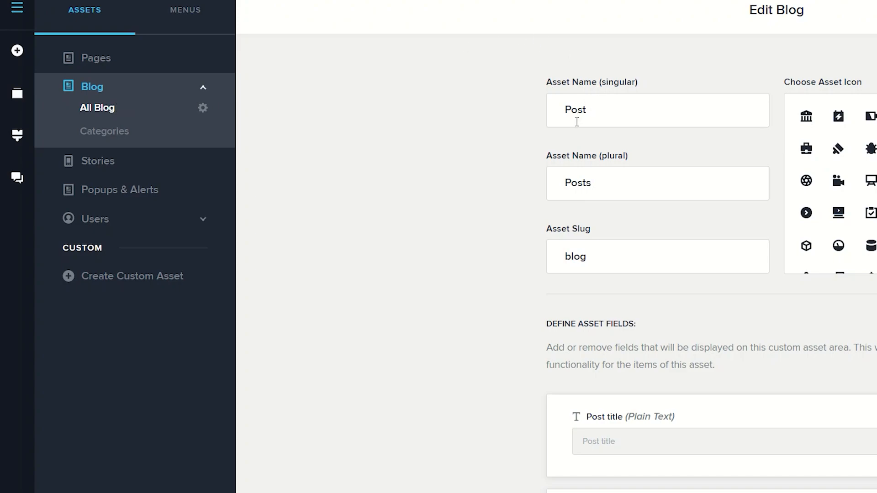
mouse_move(583, 240)
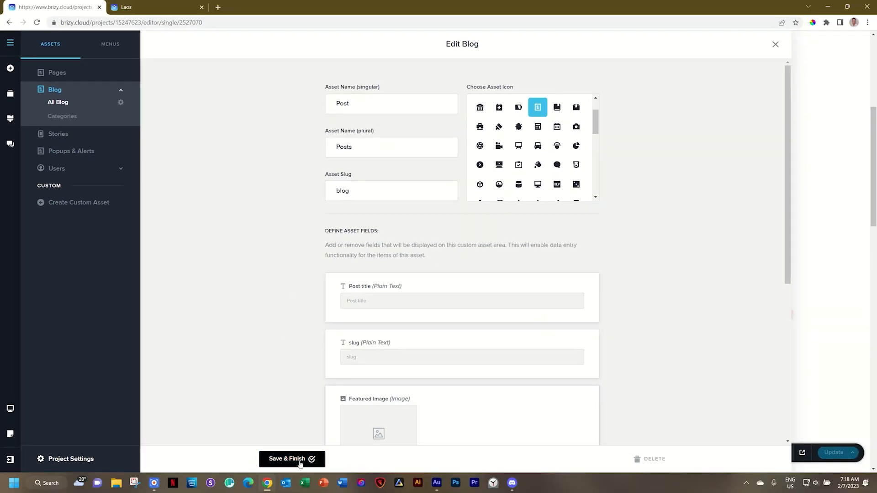
click(292, 459)
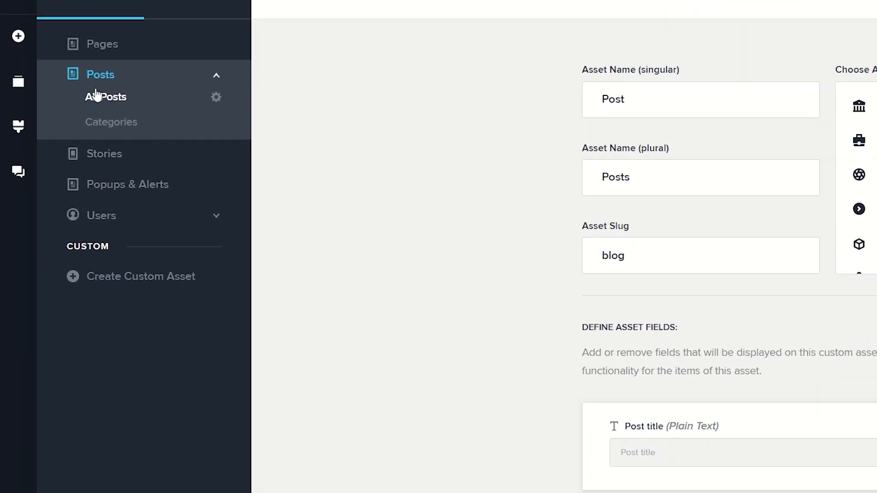
mouse_move(45, 61)
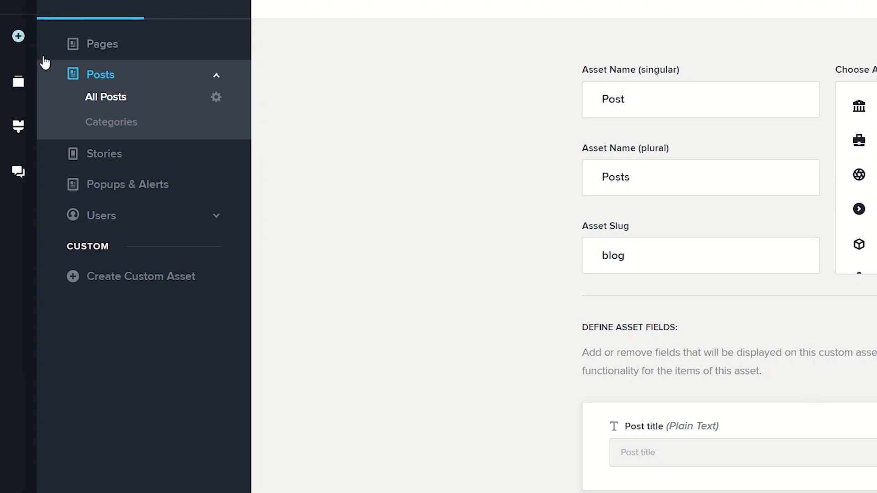
mouse_move(95, 81)
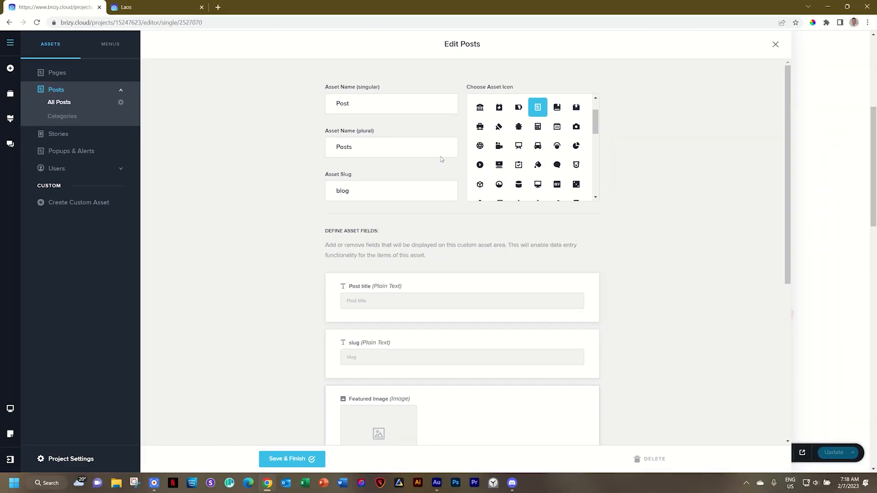
click(356, 103)
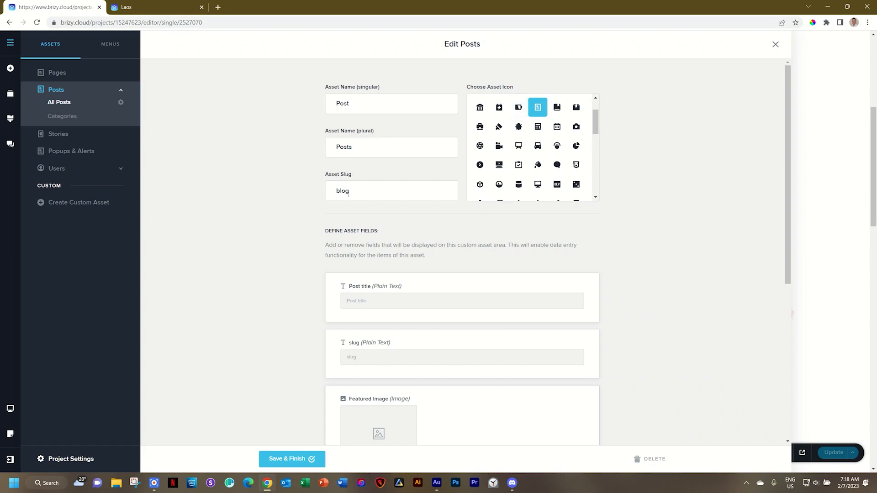
mouse_move(501, 91)
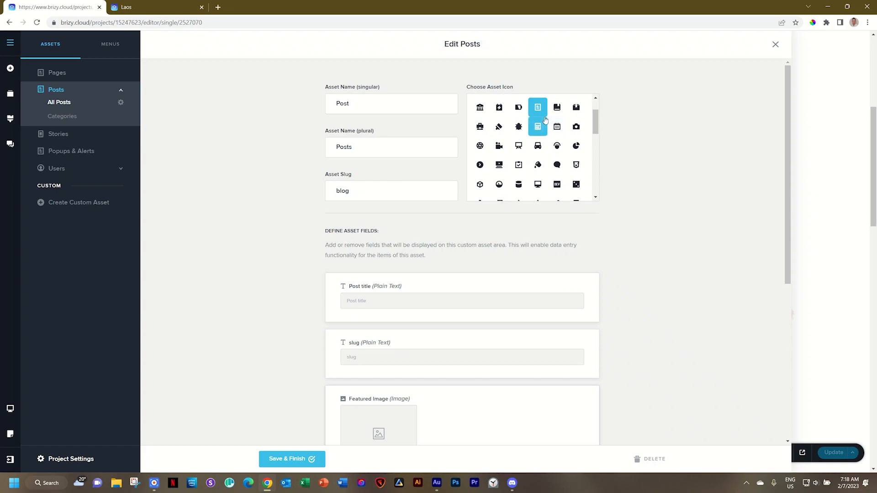
mouse_move(498, 126)
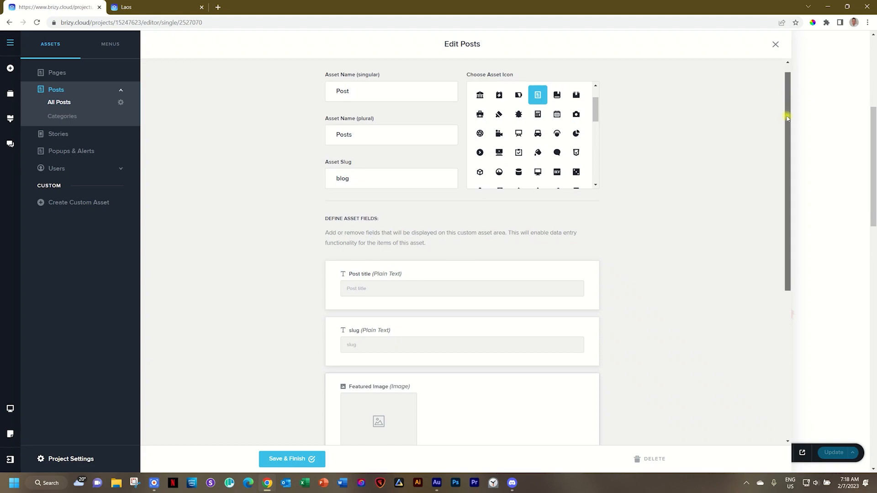
Scroll the Edit Posts field list past title, slug, featured image, excerpt and categories
scroll(down, 3)
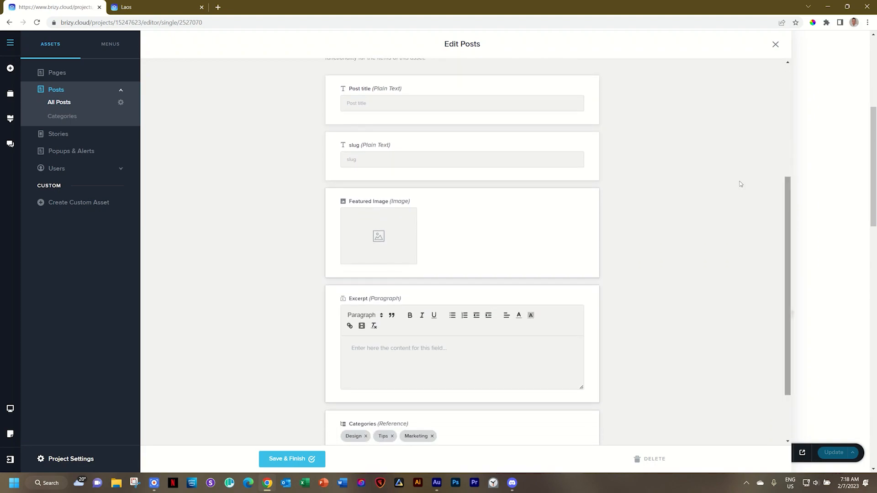
mouse_move(365, 292)
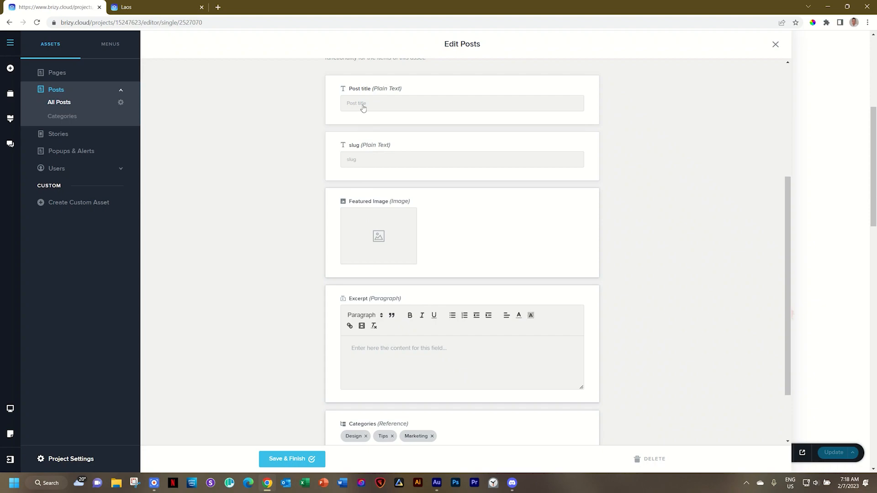
mouse_move(362, 96)
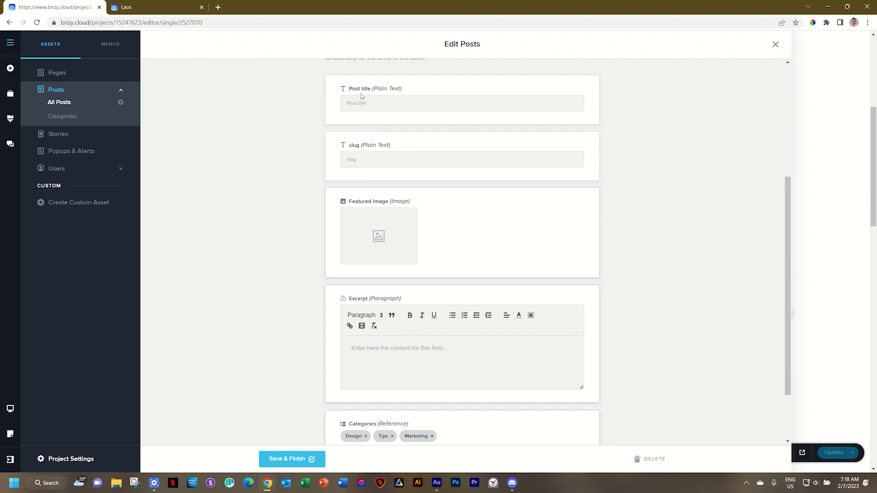
mouse_move(387, 207)
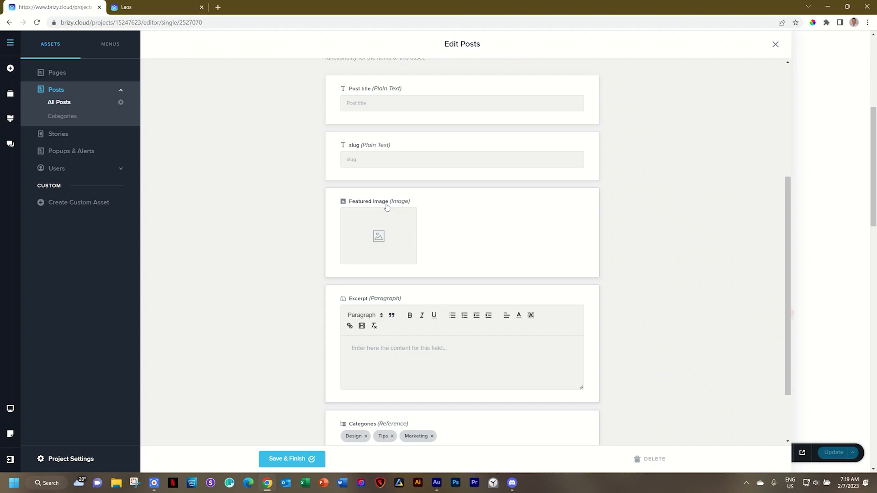
mouse_move(691, 190)
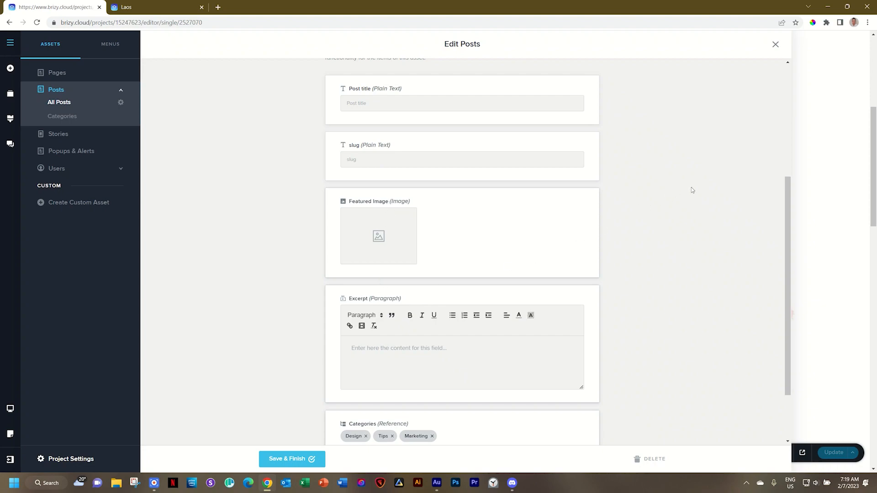
scroll(down, 3)
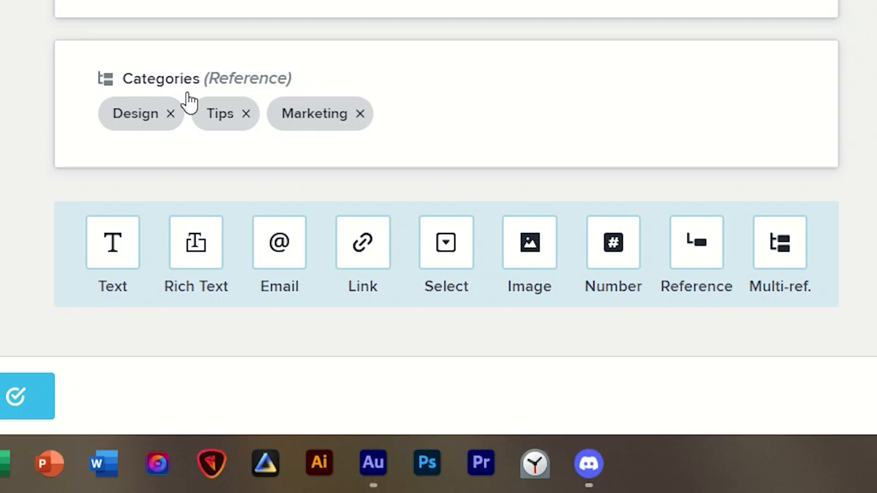
mouse_move(459, 263)
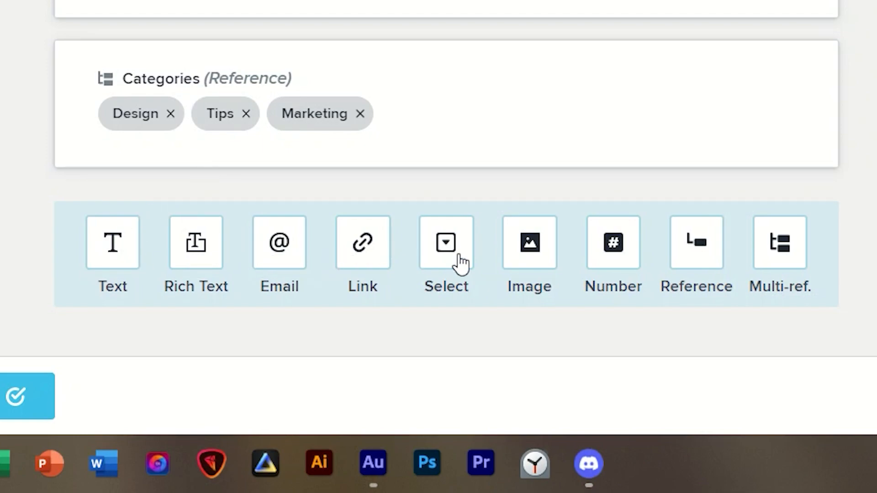
mouse_move(505, 263)
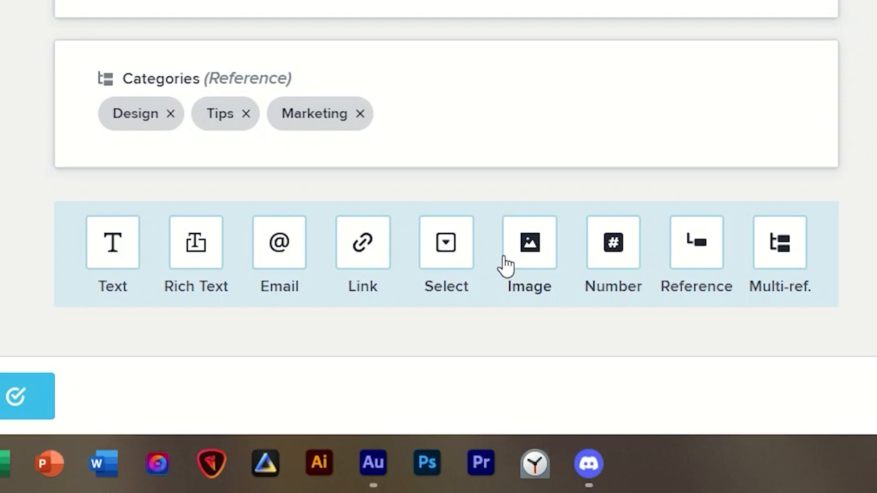
mouse_move(527, 257)
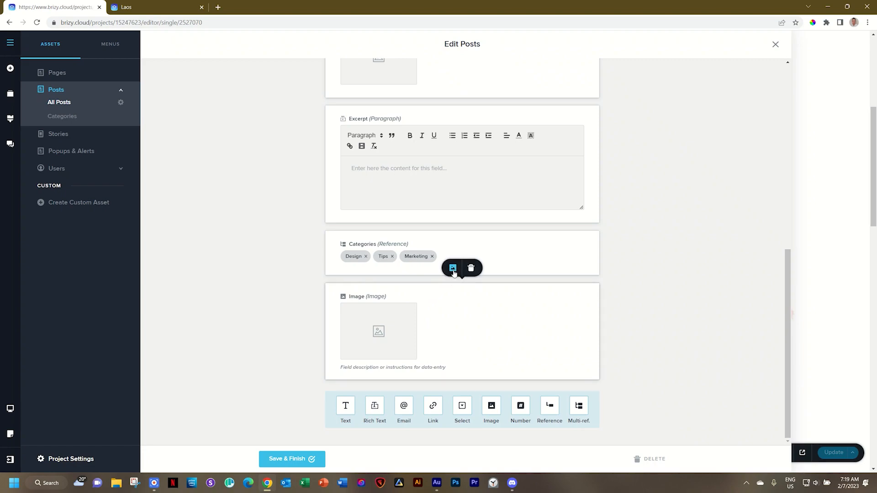
Label the new field 'Image Left', describe it 'Image on left side of block.' and make it required
click(452, 268)
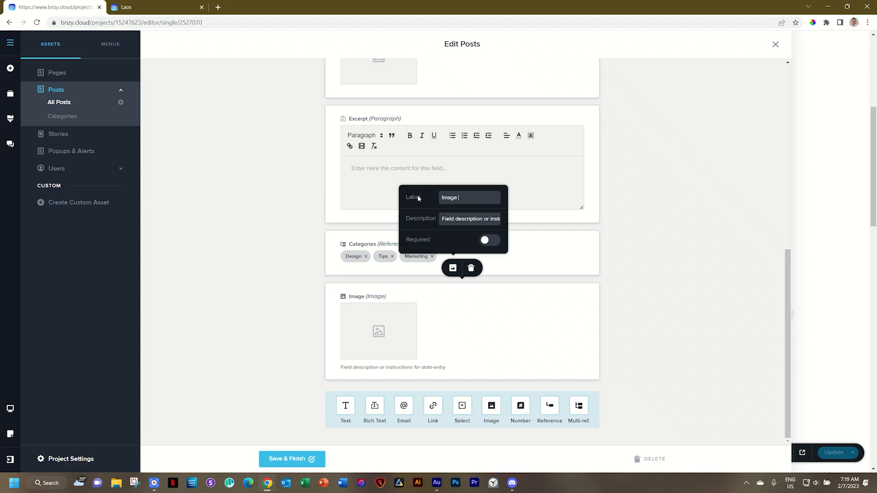
text(Left)
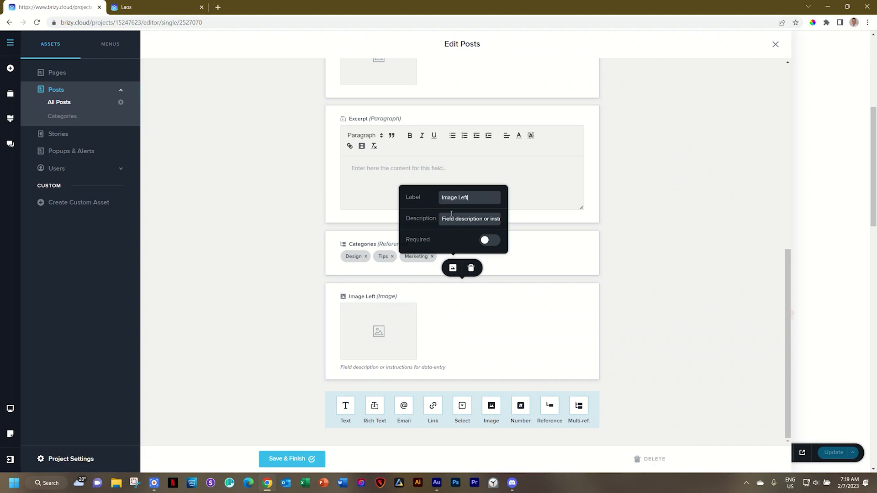
double_click(449, 218)
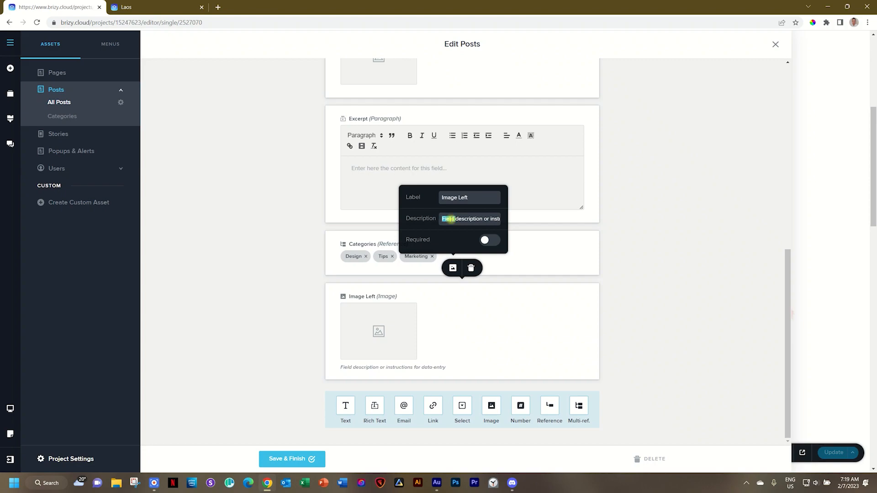
text(Image on le)
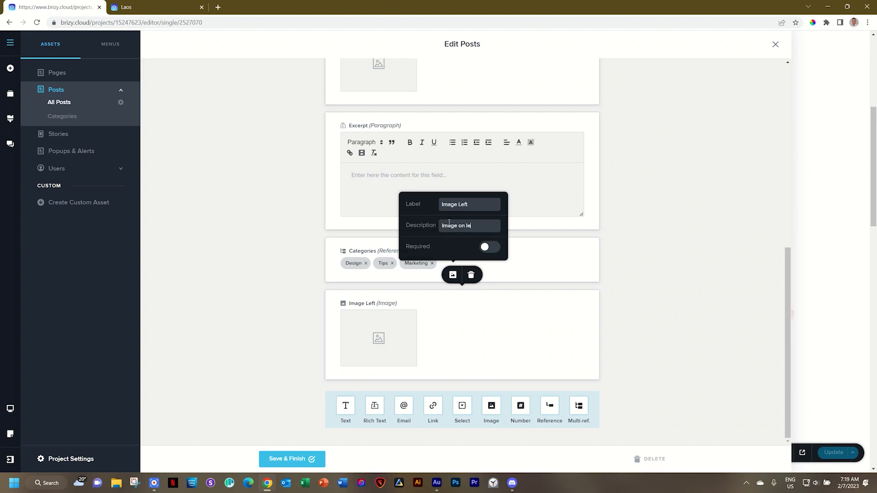
text(ft side of block.)
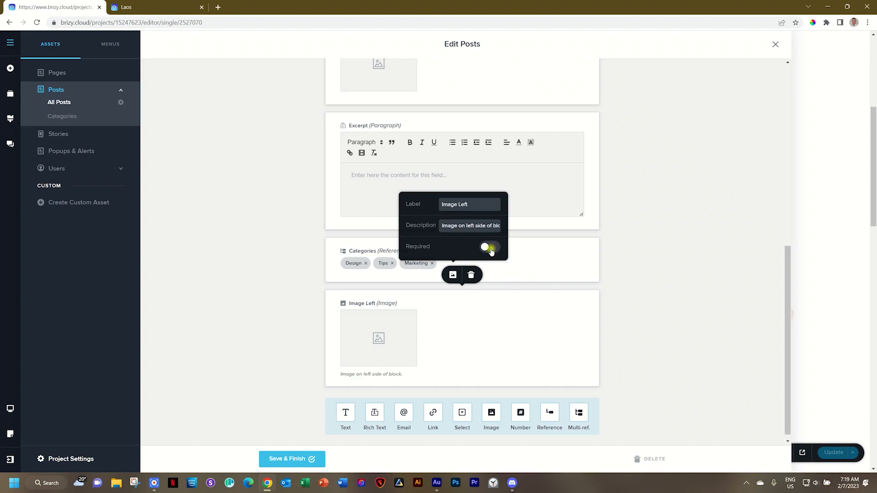
click(489, 247)
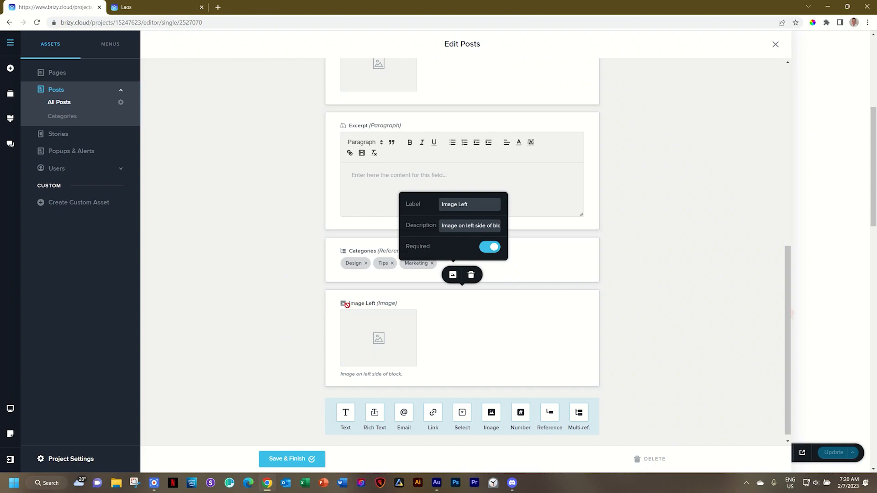
mouse_move(395, 376)
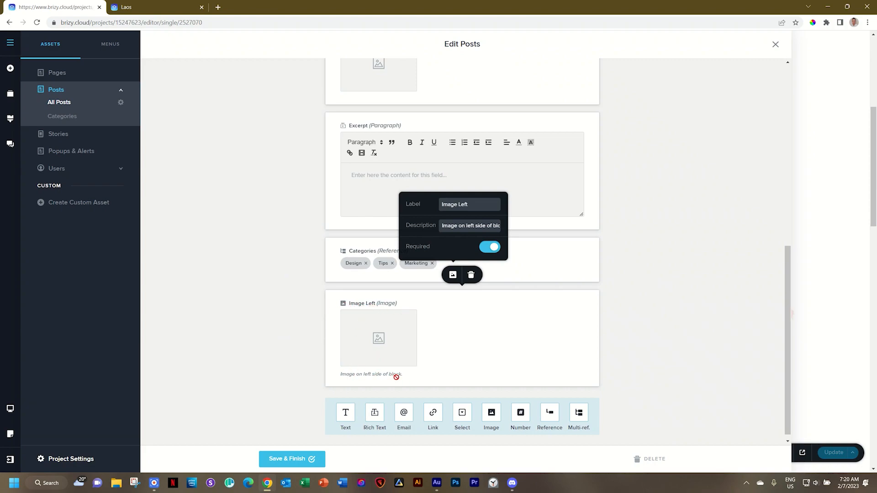
mouse_move(496, 412)
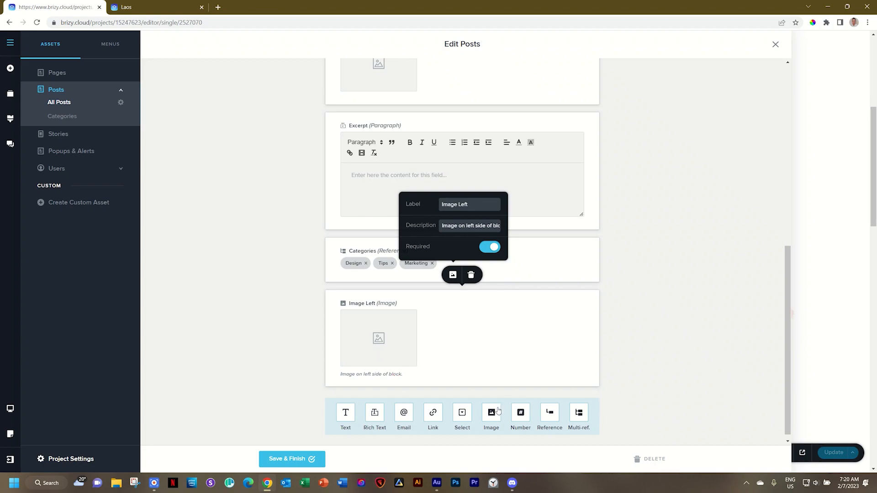
mouse_move(490, 412)
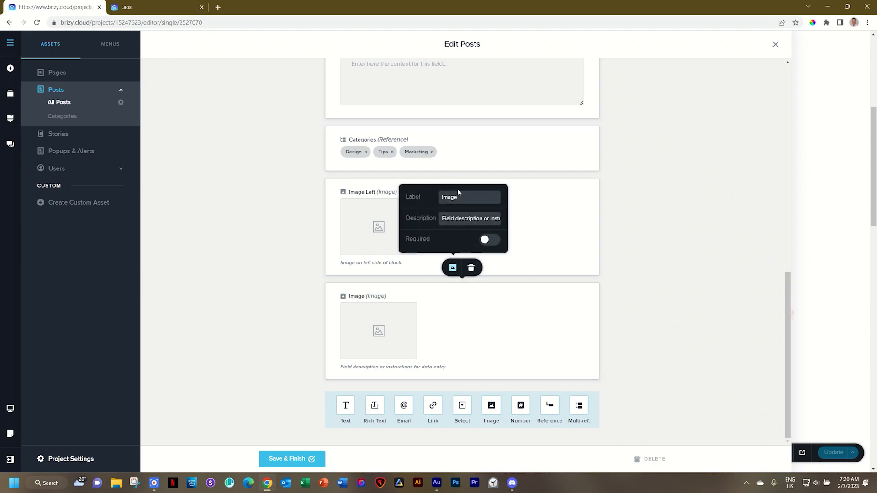
Label the second field 'Image Right', describe it 'Image on right side of block', make it required and save
text(Riight)
text(Image on)
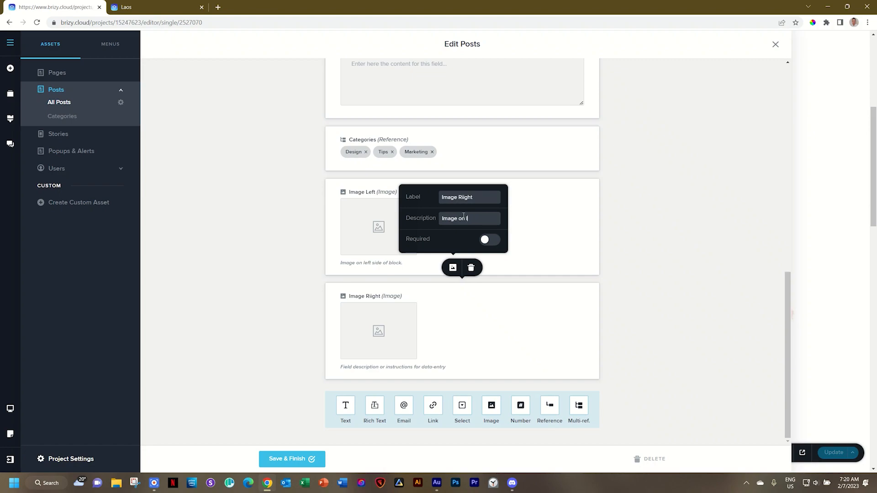
text(right side of block)
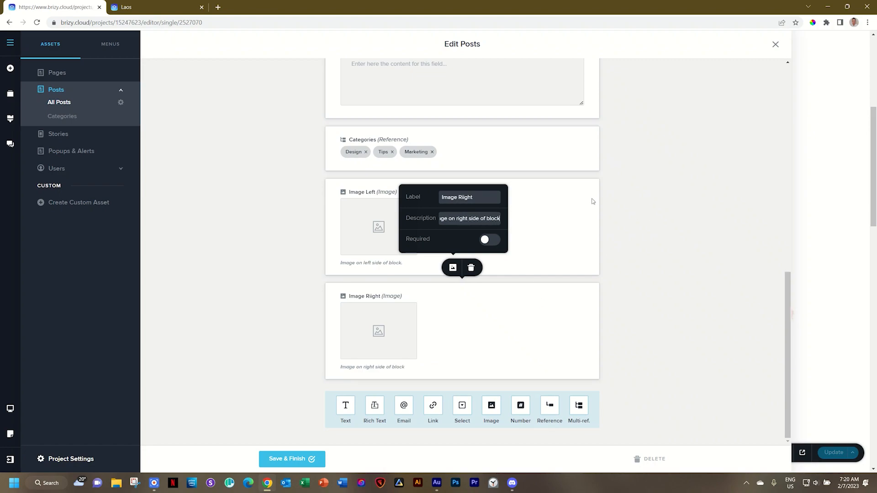
click(489, 239)
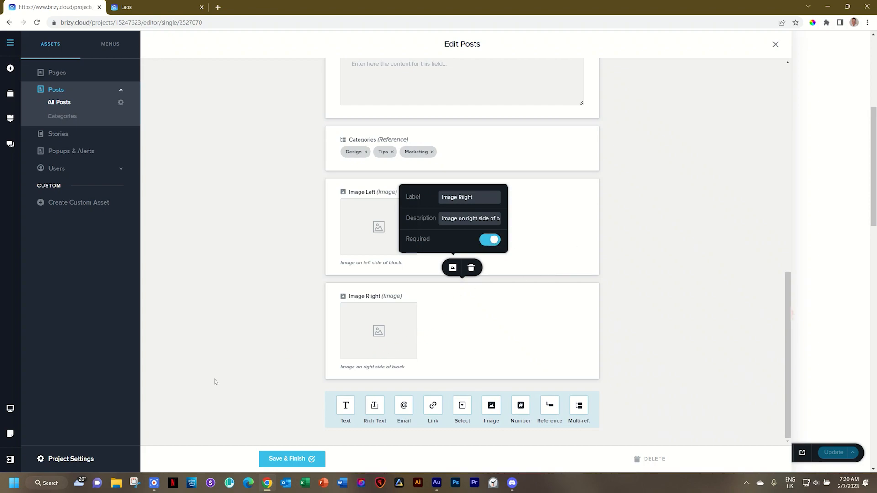
click(292, 458)
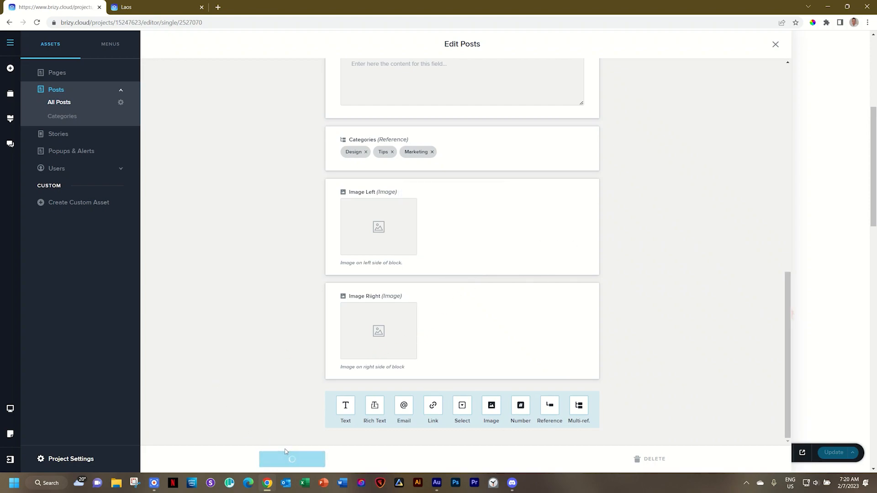
click(291, 459)
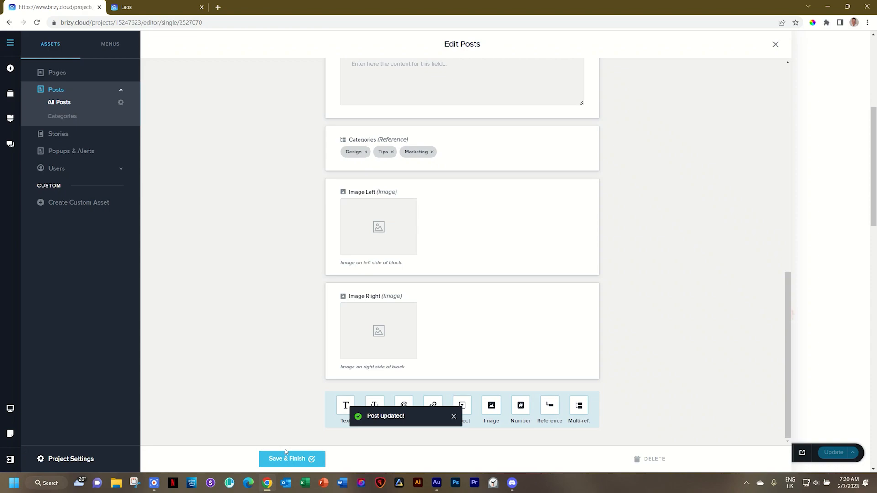
mouse_move(59, 102)
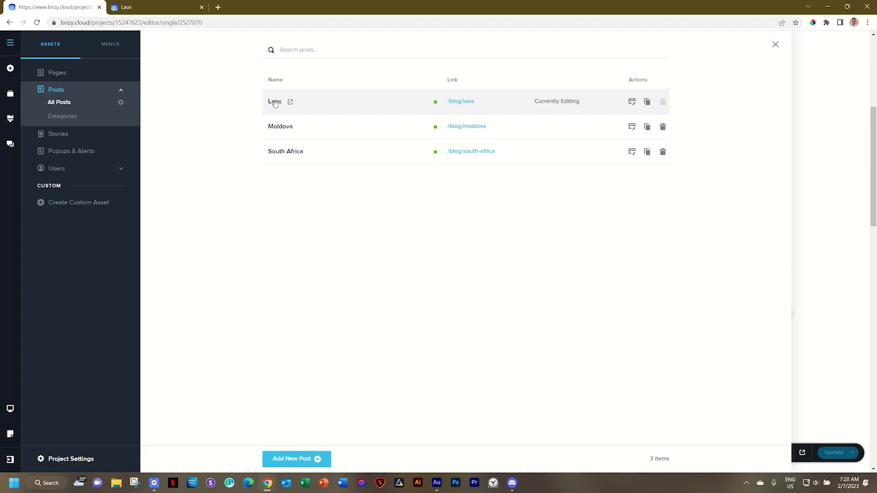
Open the Laos post and scroll to its empty Image Left and Image Right fields
click(631, 101)
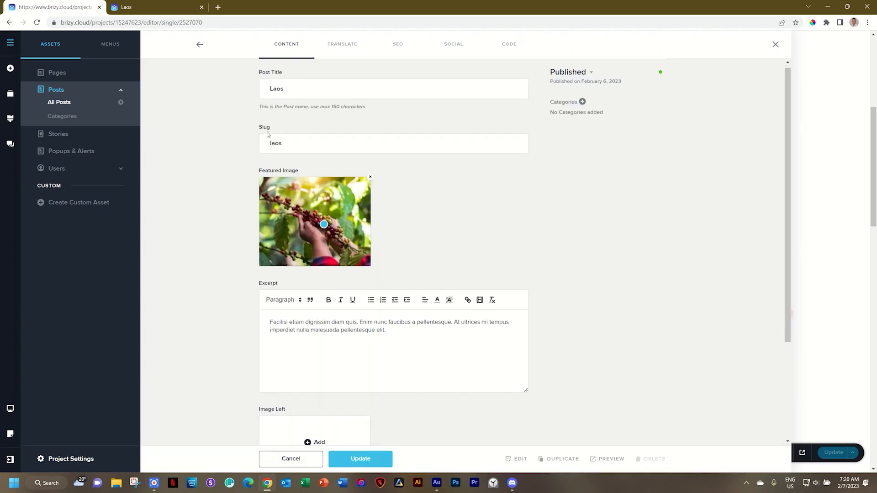
scroll(down, 3)
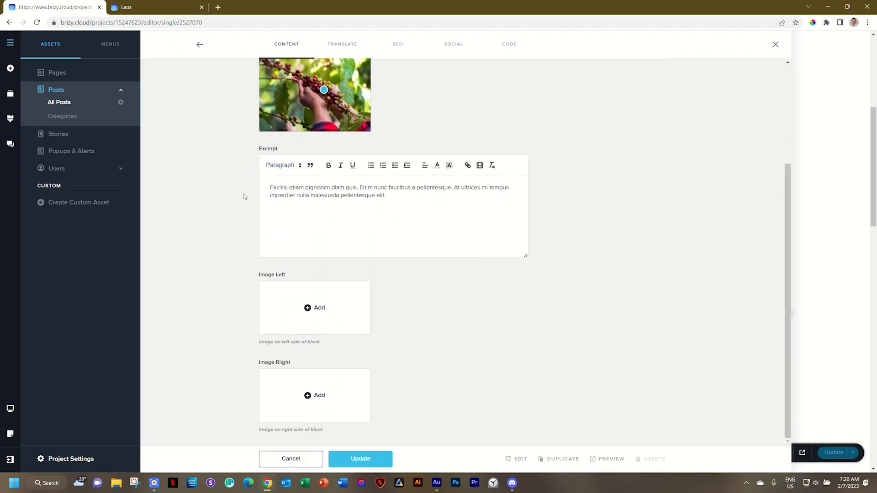
mouse_move(278, 286)
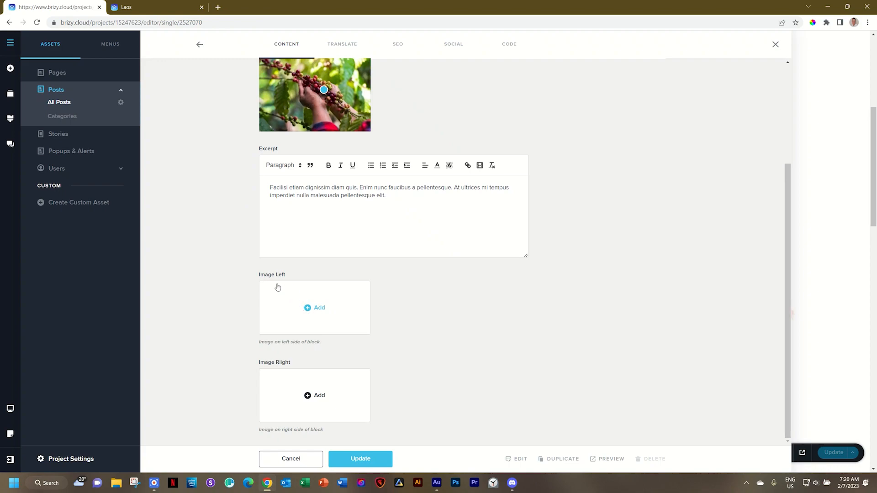
mouse_move(313, 307)
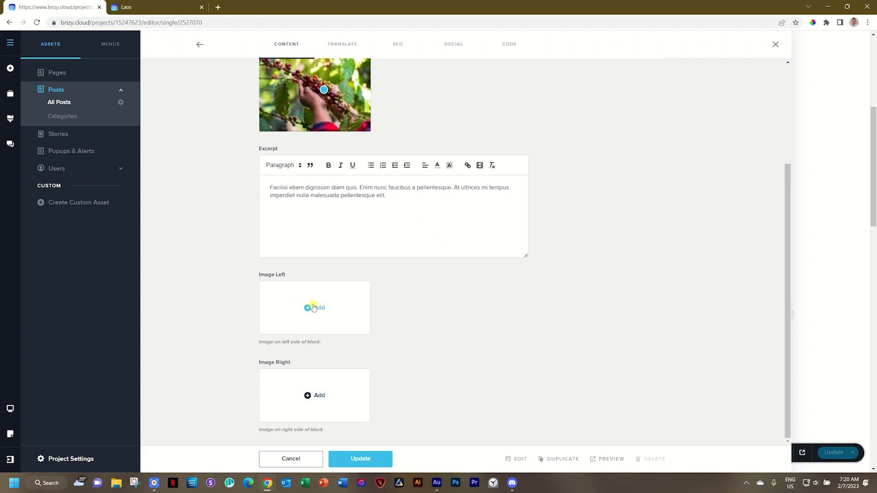
Set Image Left to the Laos _ 03 _ Travel 1 photo and start choosing the Image Right picture
click(314, 308)
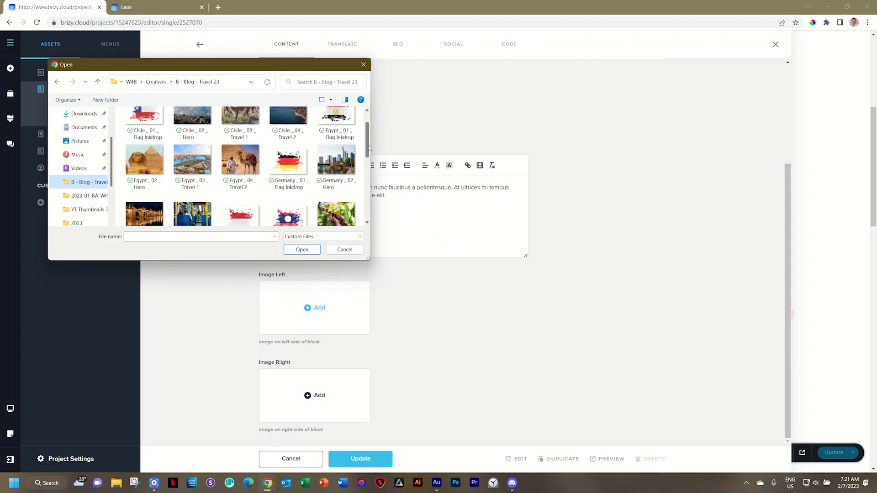
scroll(down, 3)
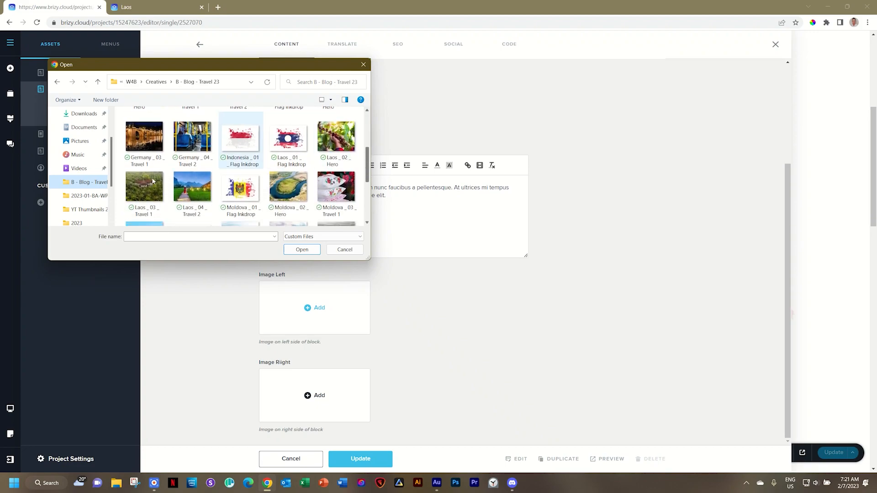
click(144, 187)
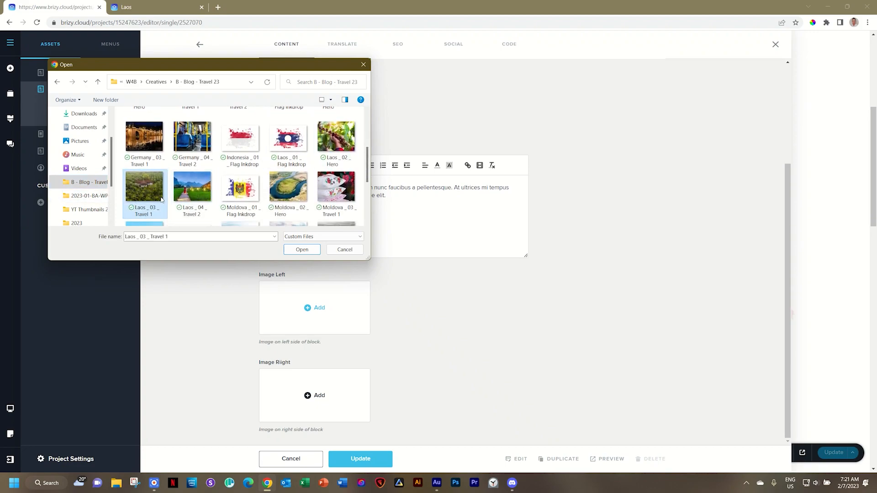
click(300, 250)
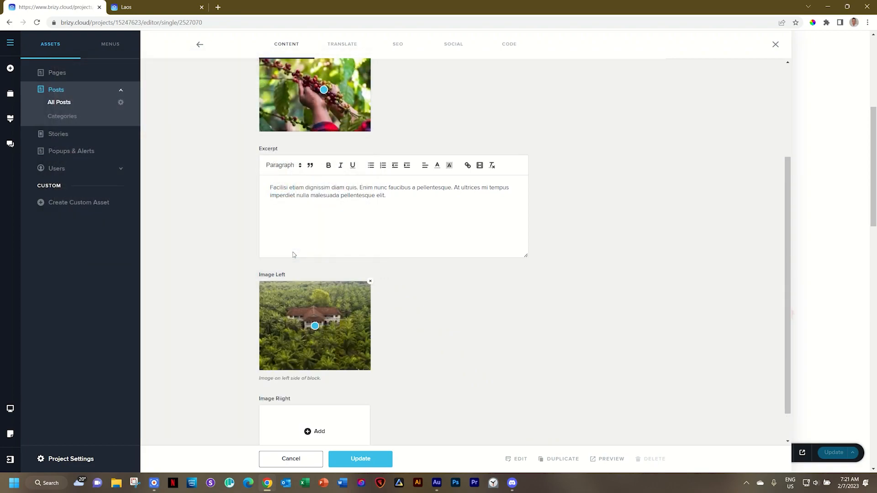
scroll(down, 3)
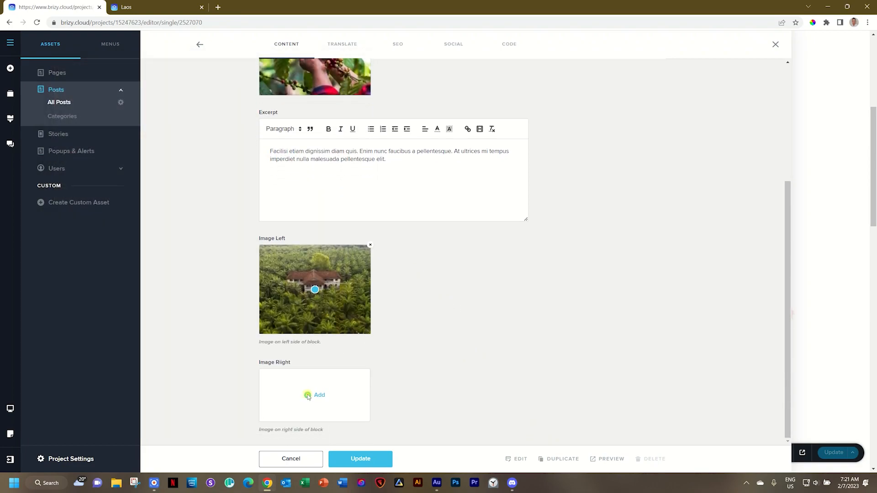
click(319, 395)
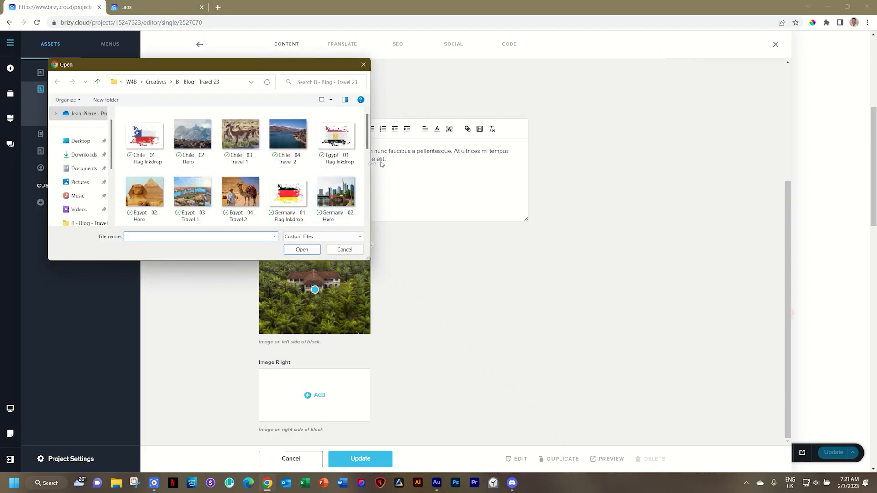
scroll(down, 3)
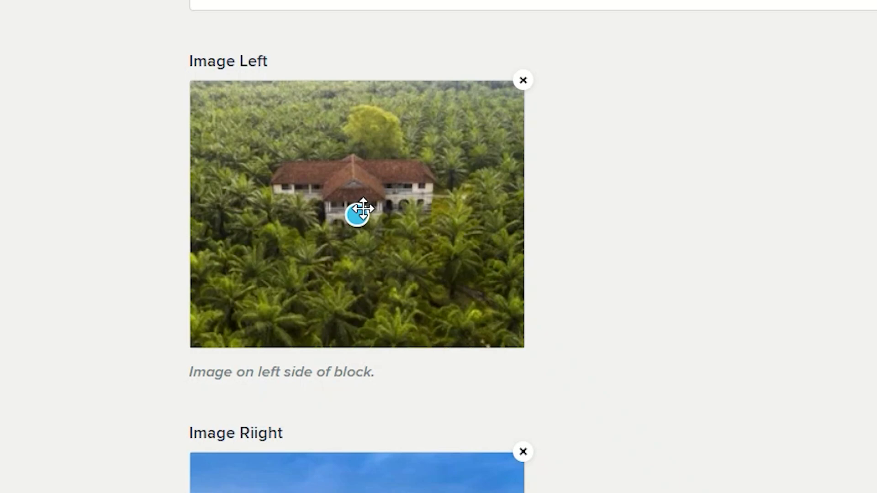
mouse_move(356, 218)
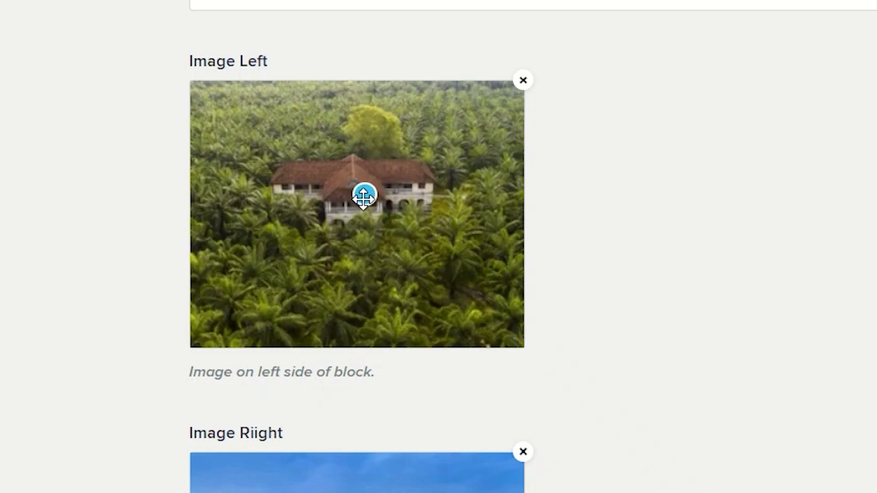
mouse_move(358, 201)
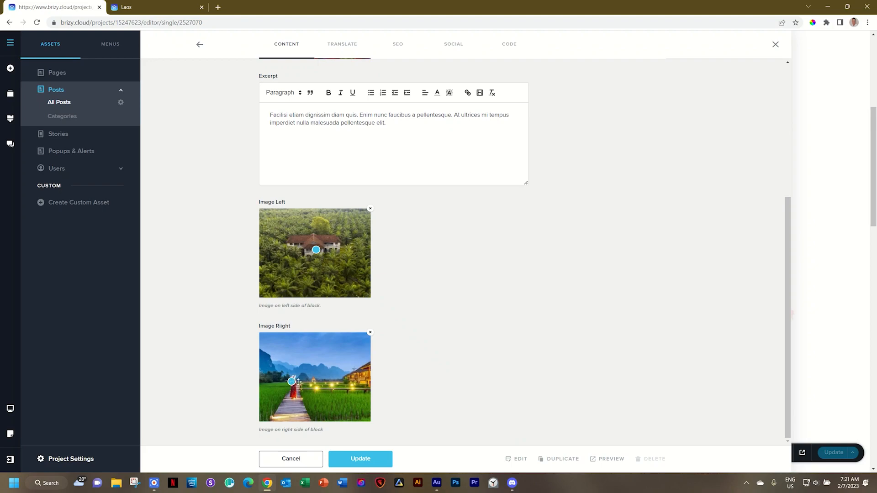
Check both chosen photos and update the Laos post
scroll(up, 3)
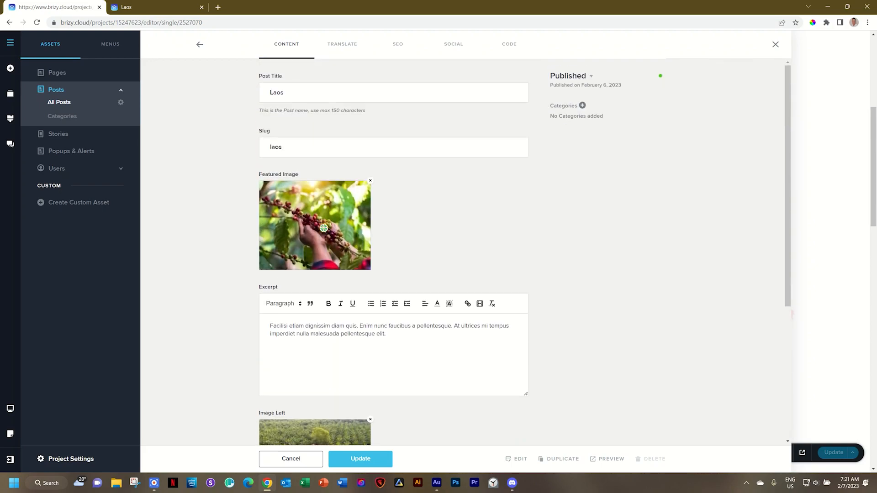
mouse_move(353, 205)
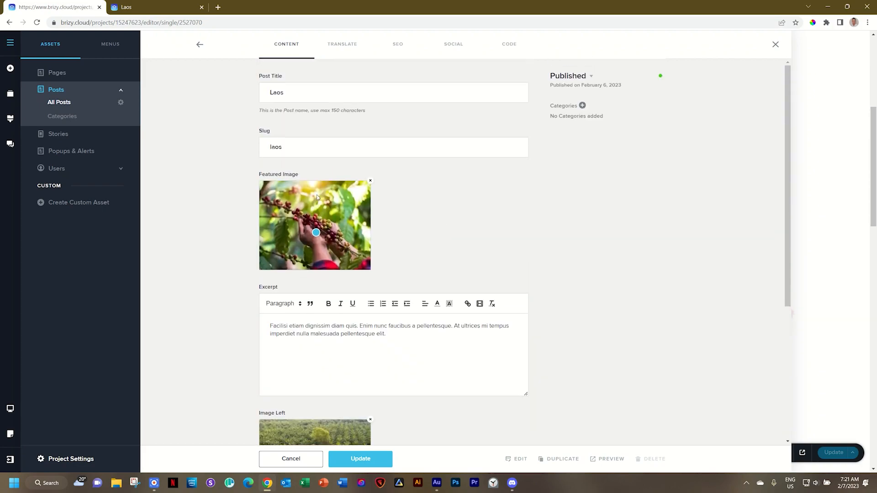
scroll(down, 3)
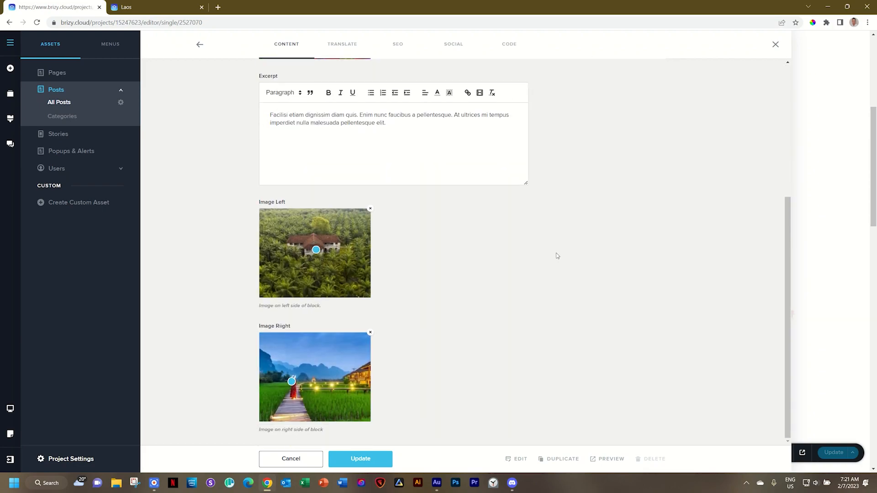
click(360, 458)
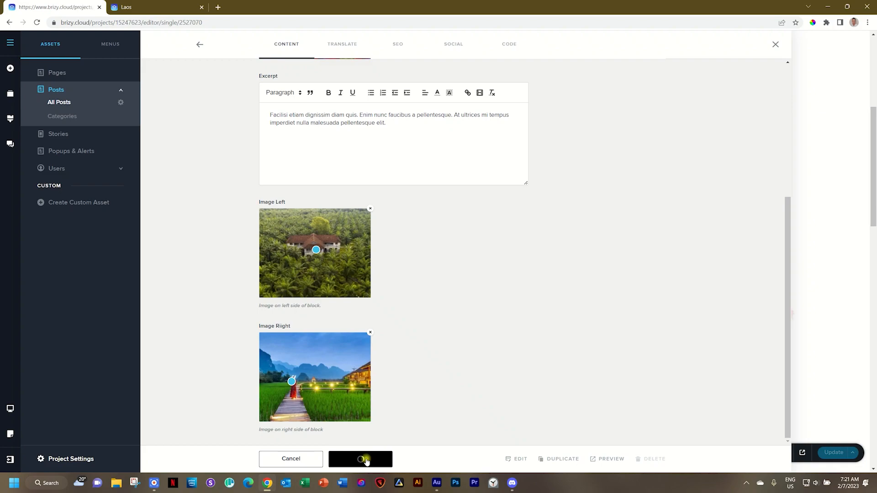
click(360, 459)
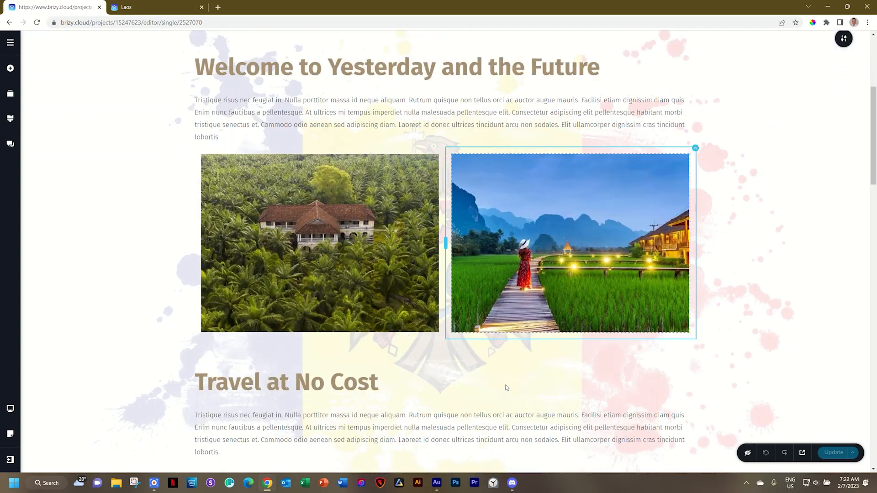
Replace the welcome section's background with the Laos_01_Flag Inkdrop image
scroll(down, 3)
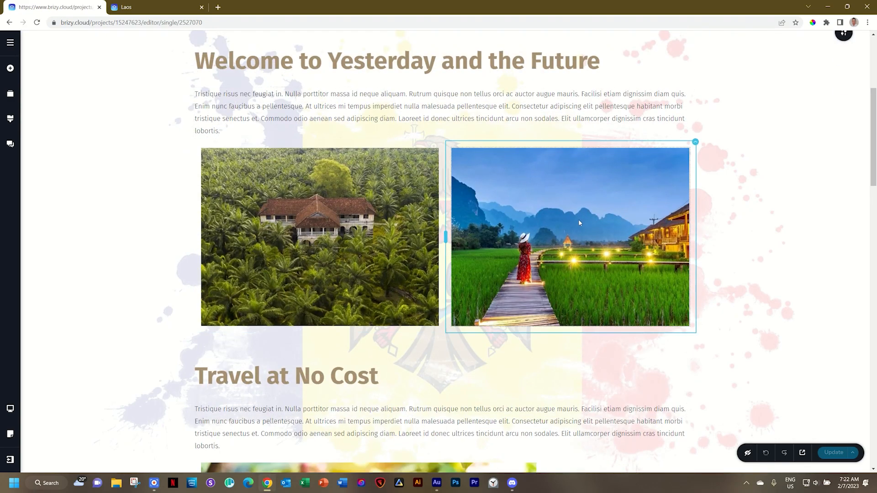
scroll(up, 3)
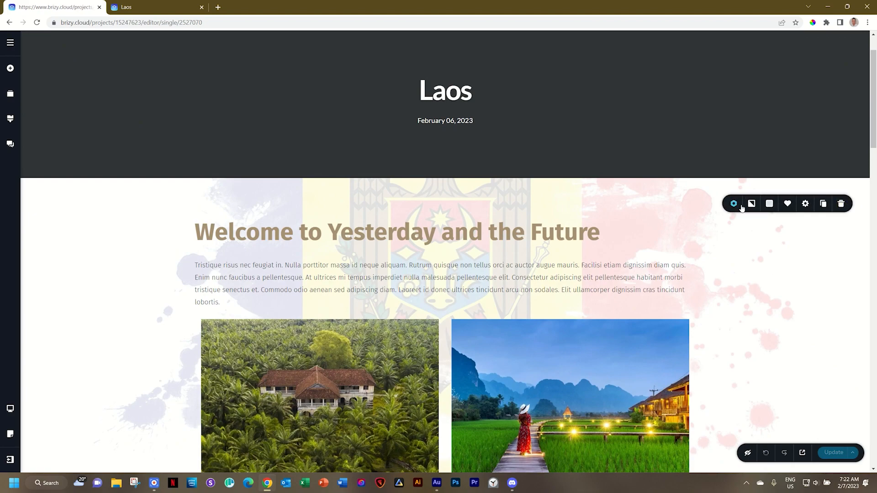
click(751, 204)
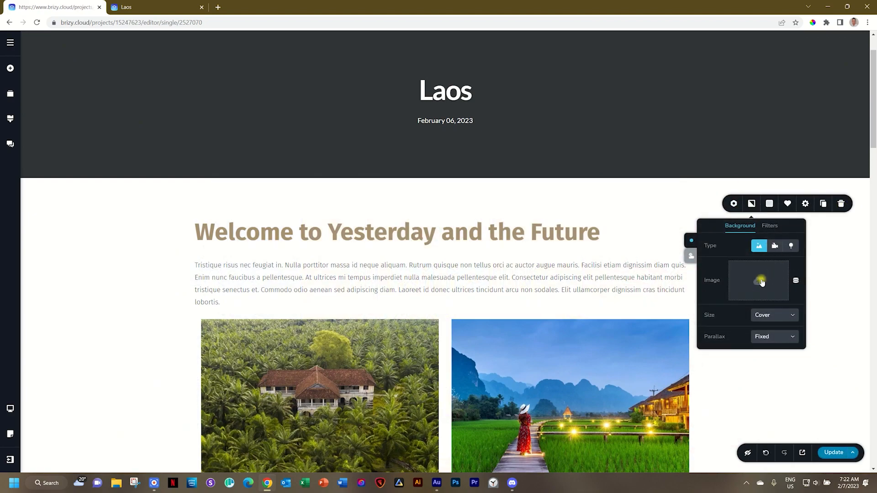
click(759, 280)
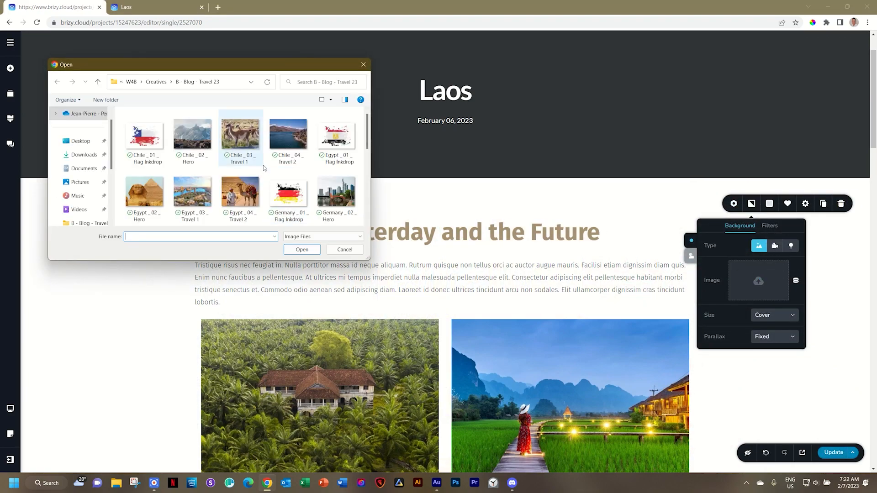
scroll(down, 3)
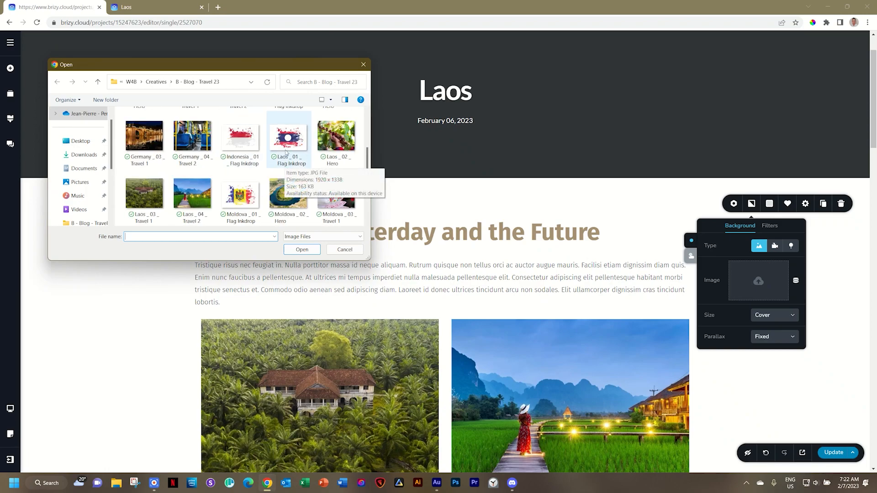
click(345, 249)
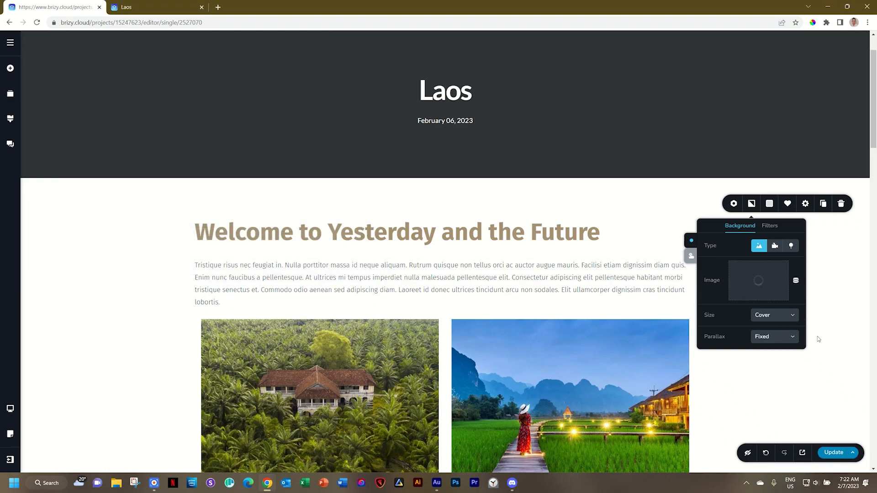
click(795, 280)
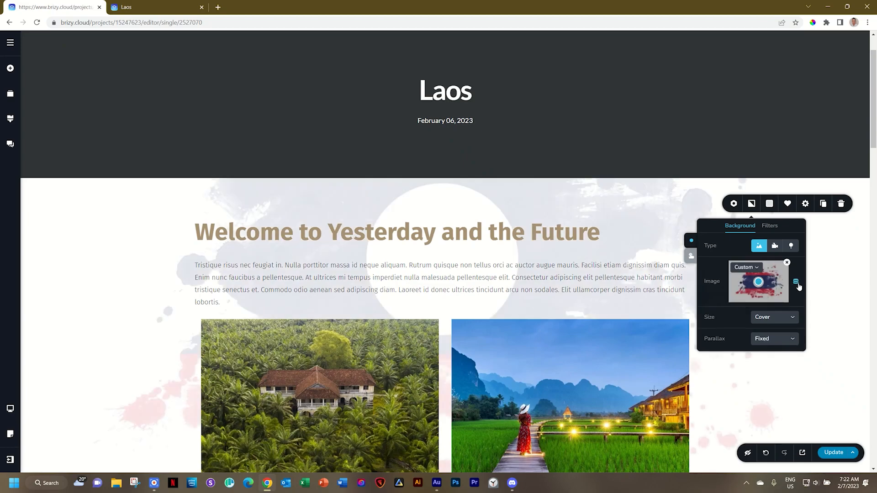
scroll(down, 3)
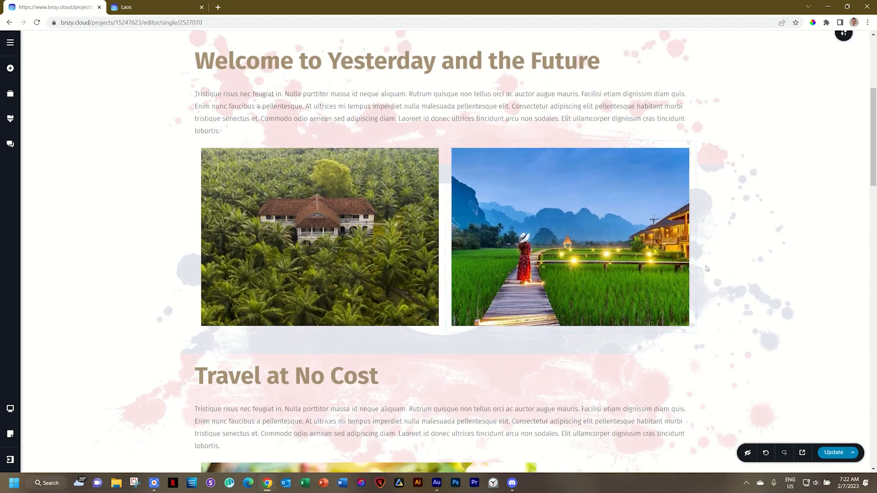
Remove the left photo's fixed upload and bind it to the post's Image Left field
click(319, 236)
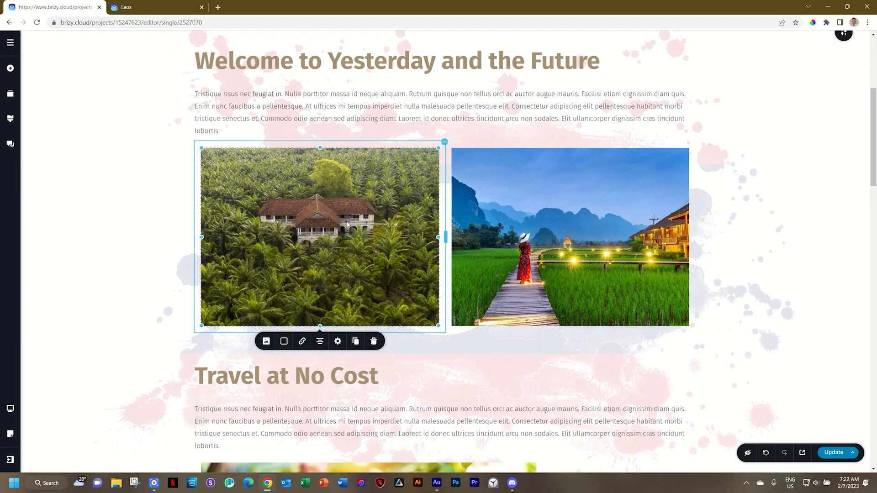
scroll(down, 3)
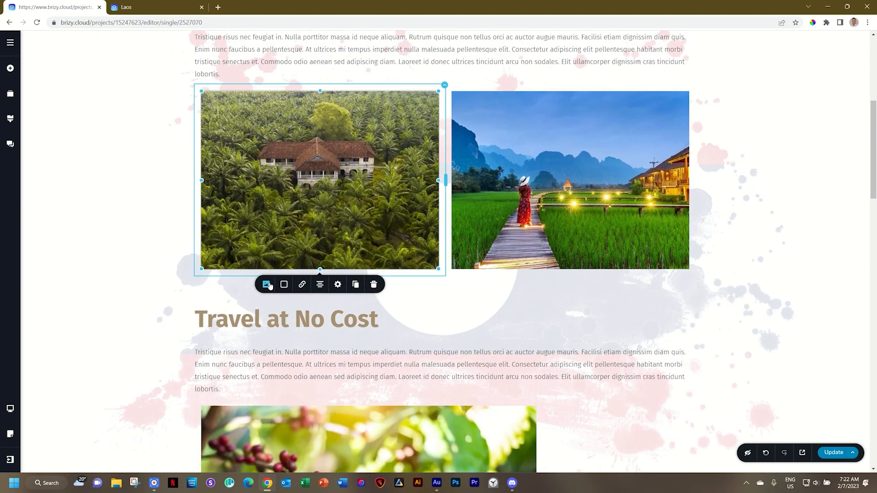
click(266, 284)
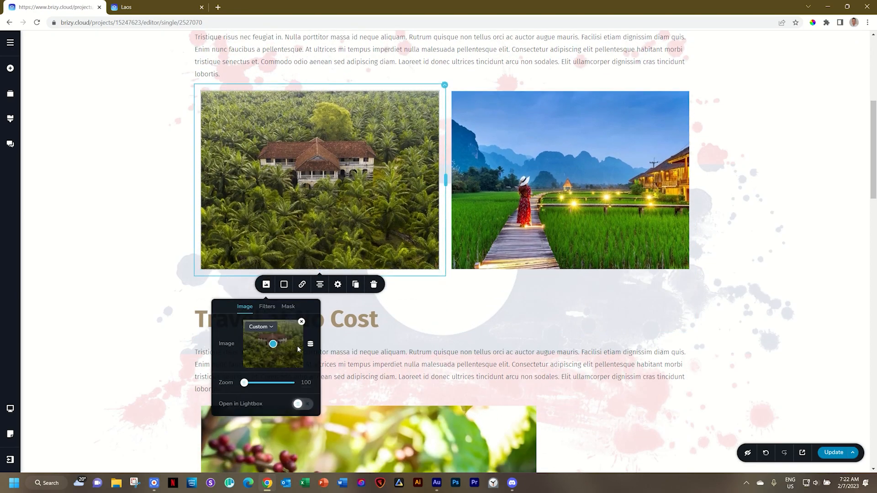
click(301, 322)
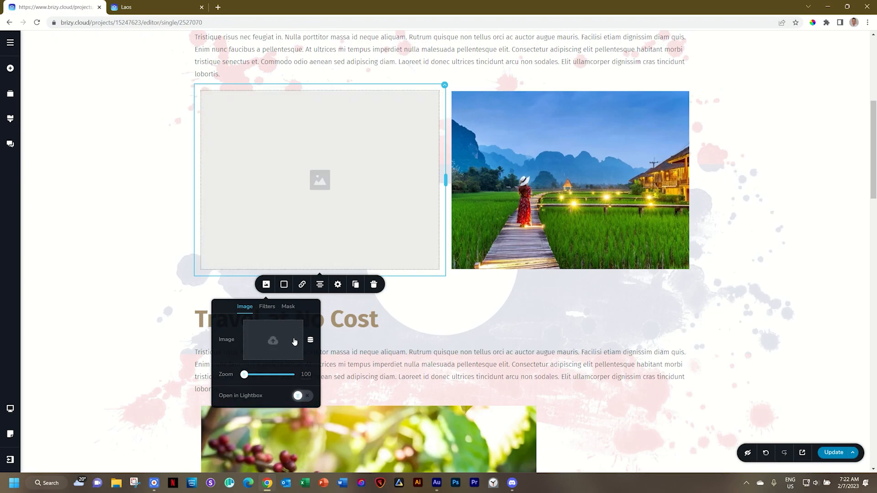
click(309, 339)
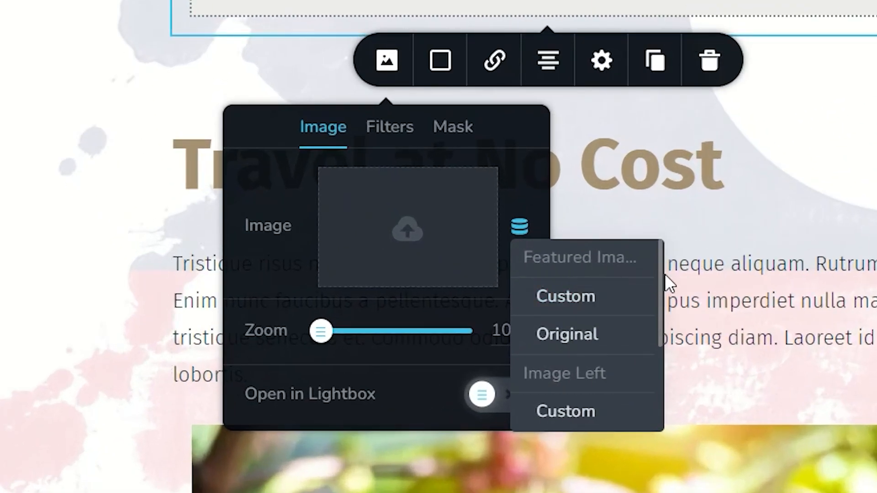
scroll(down, 3)
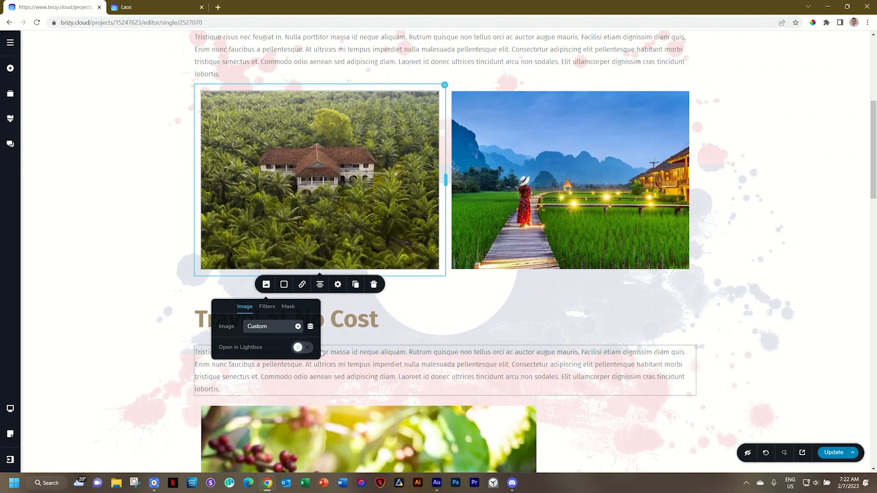
mouse_move(412, 265)
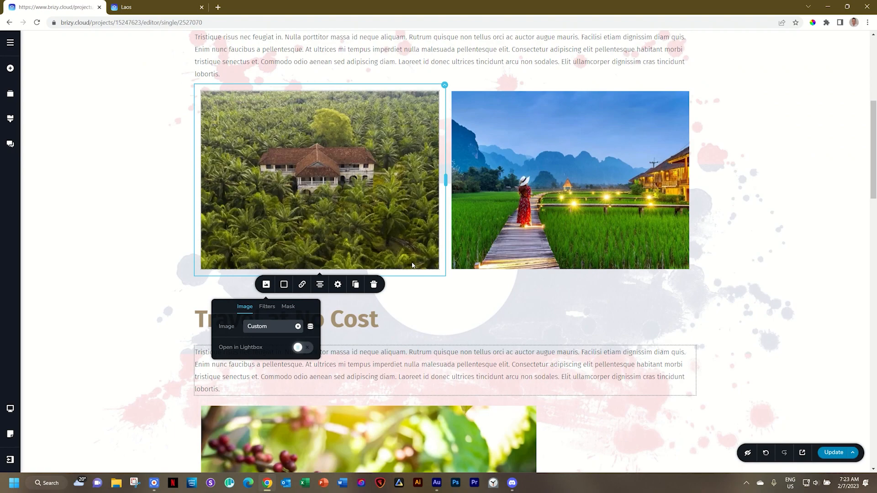
Bind the right-hand photo to the post's Image Right field
click(569, 179)
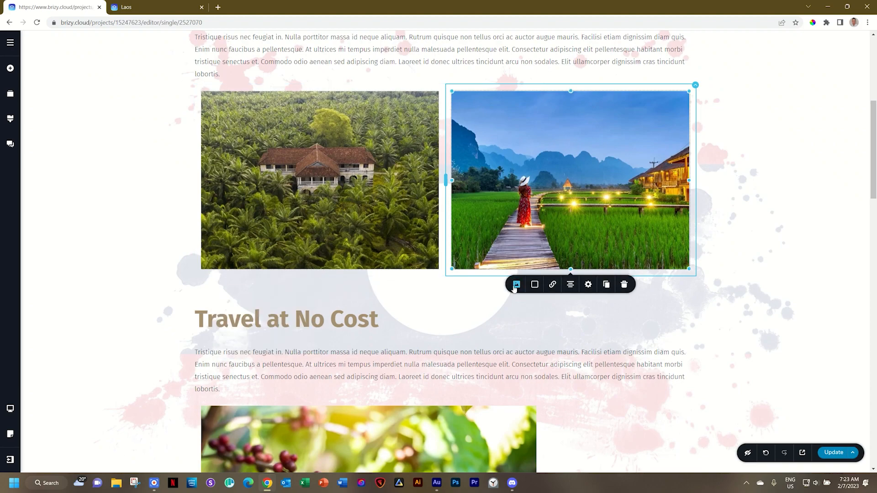
click(515, 284)
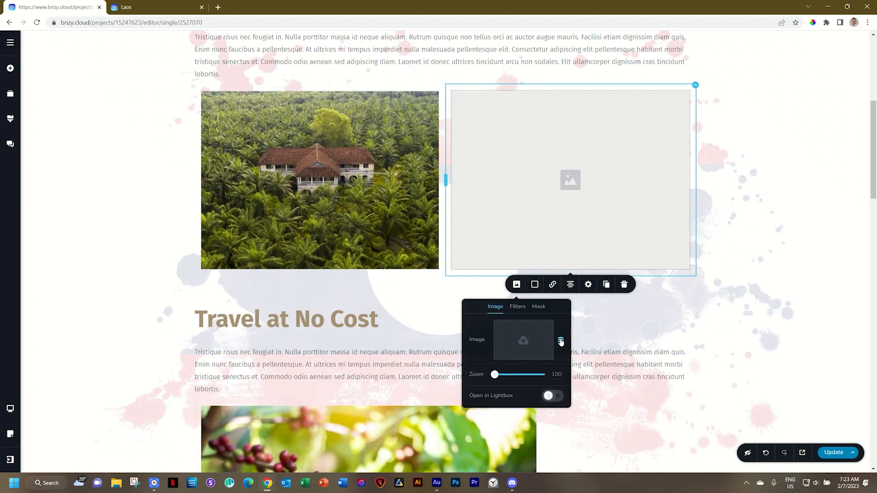
click(560, 340)
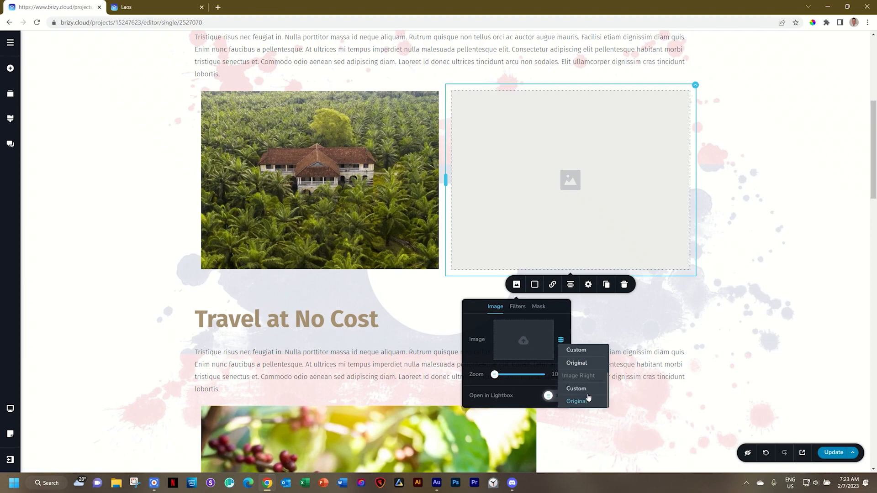
click(577, 389)
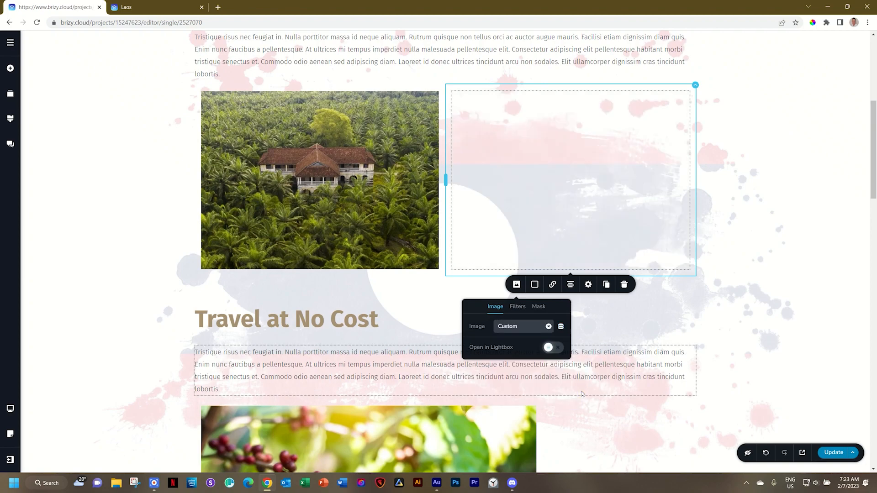
scroll(down, 3)
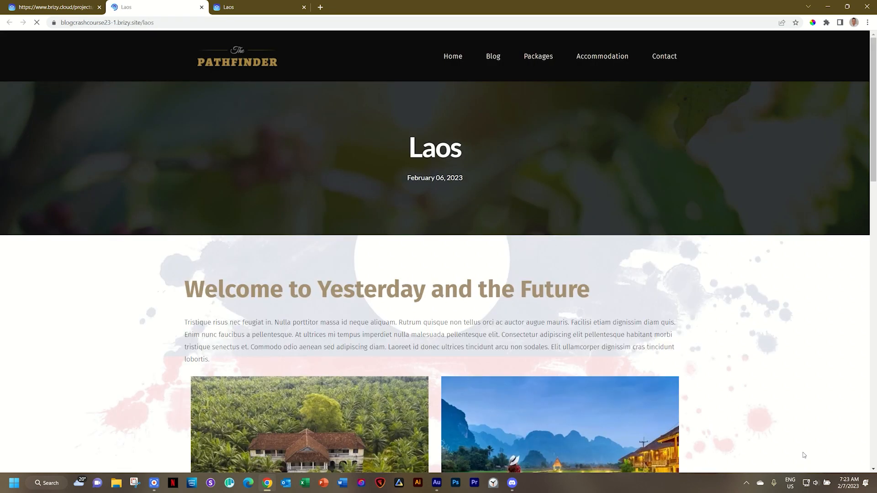
Scroll the live Laos post to check the ink-splatter background and both photos
scroll(down, 3)
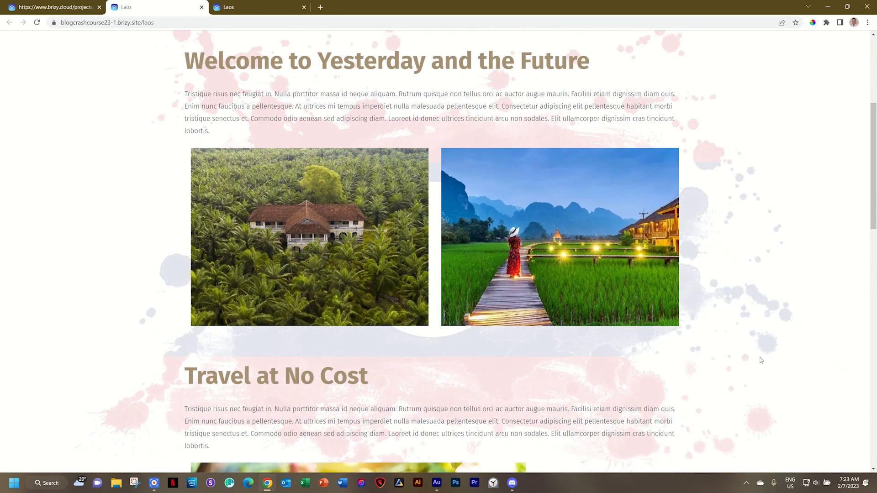
scroll(down, 3)
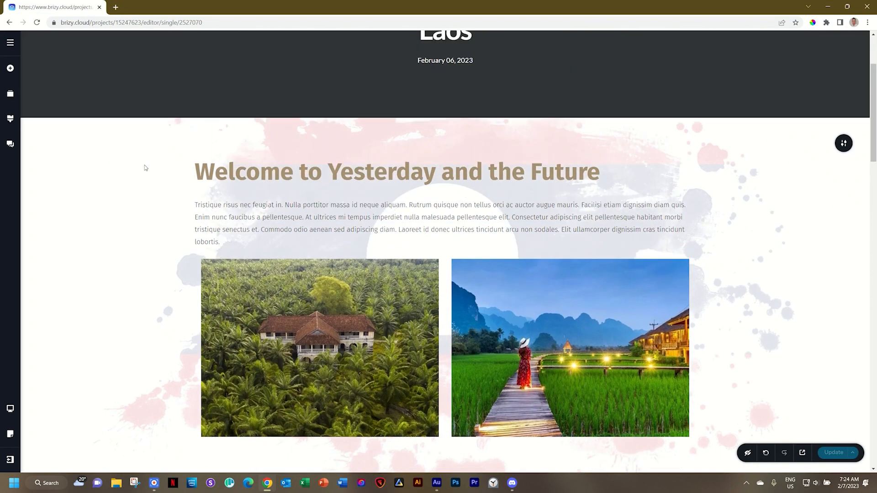
Duplicate a post as the Egypt post and set its featured image to the Egypt pyramids hero photo
scroll(up, 3)
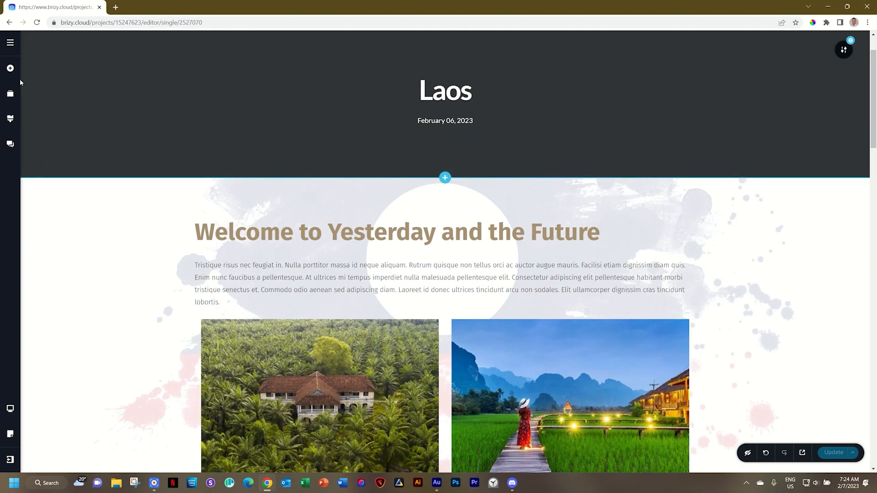
click(10, 43)
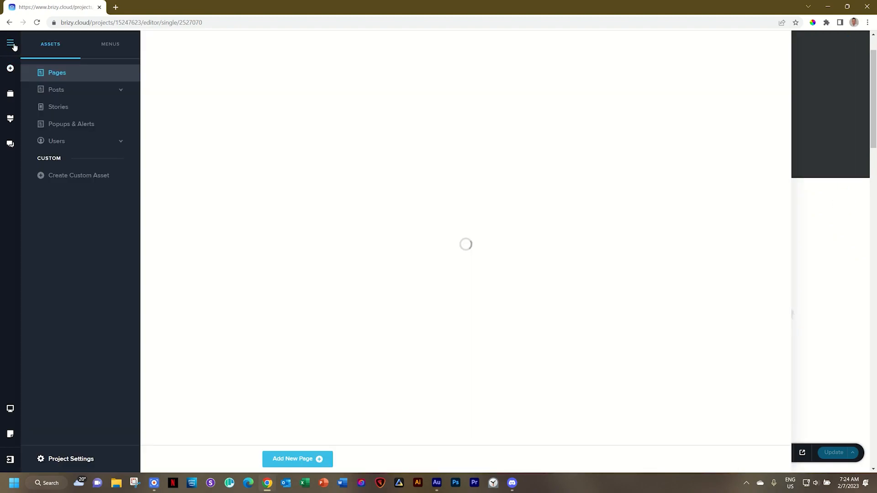
click(56, 90)
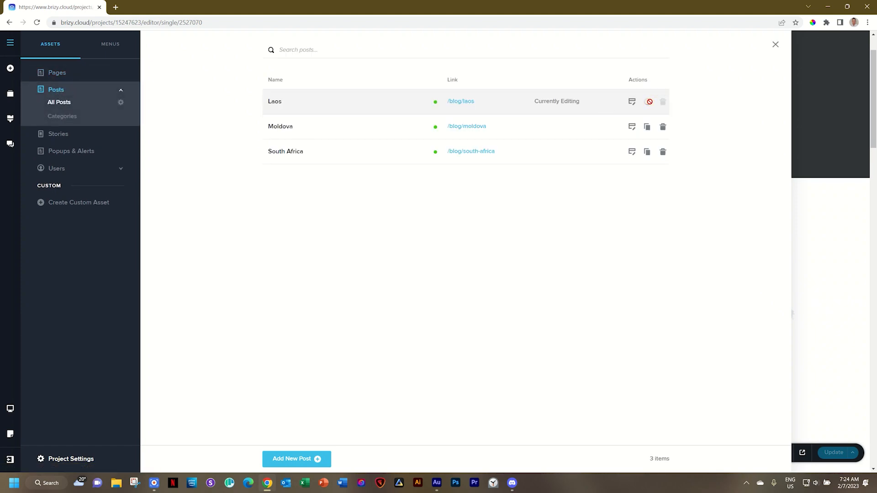
click(649, 101)
text(Egypt)
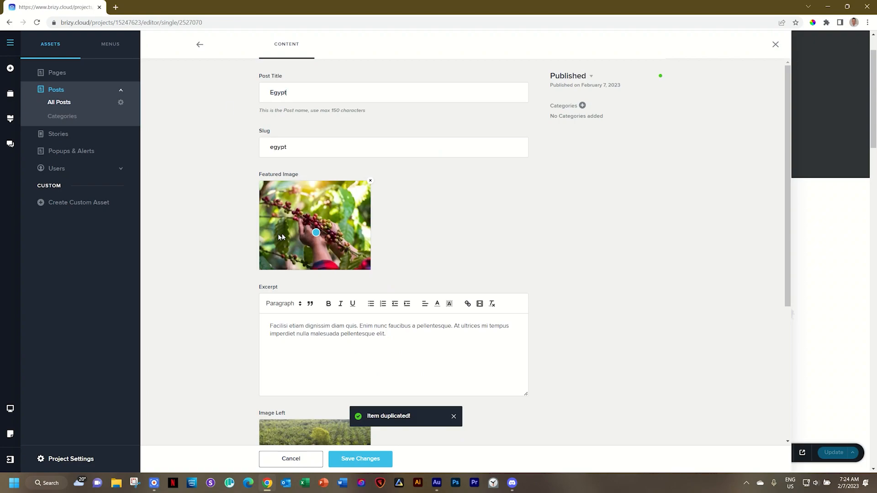
click(370, 180)
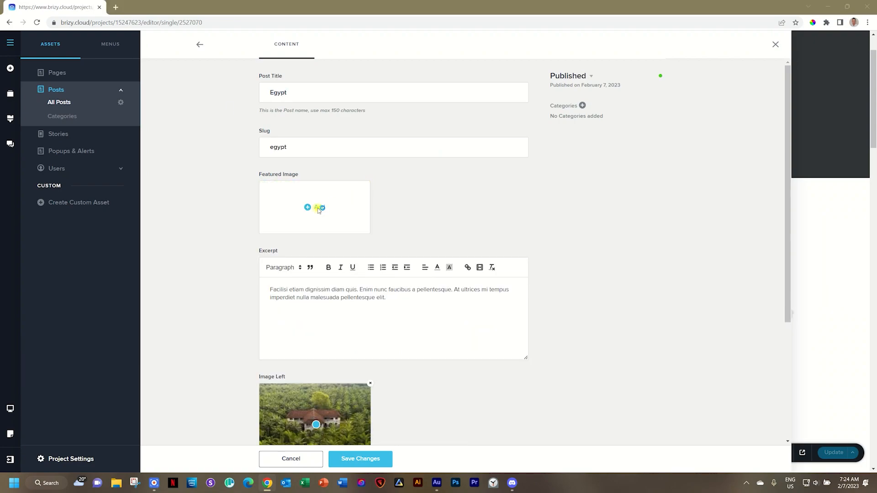
click(308, 207)
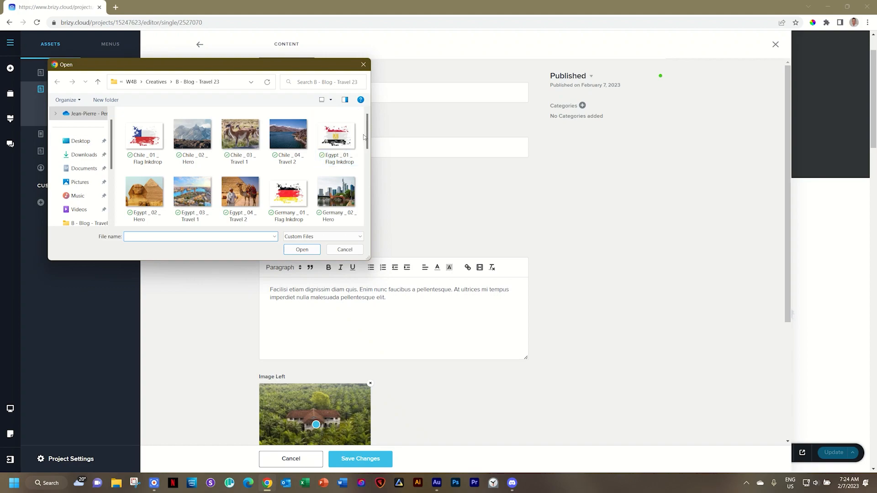
click(144, 193)
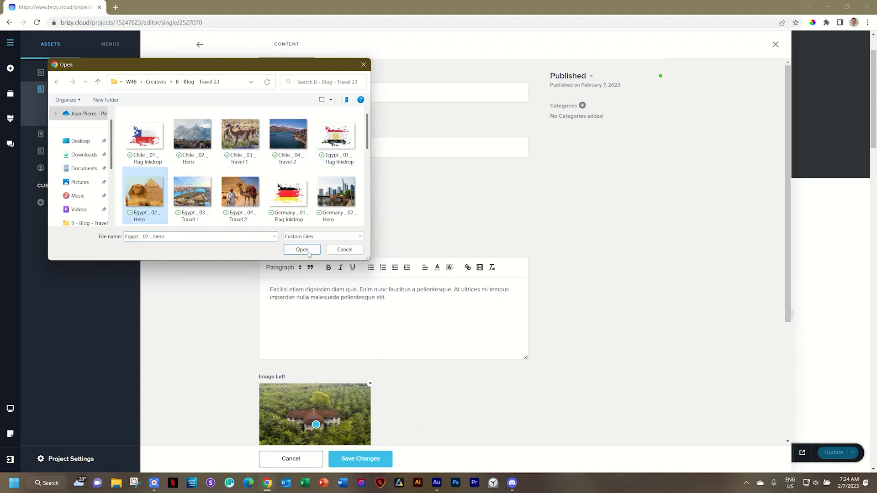
click(301, 250)
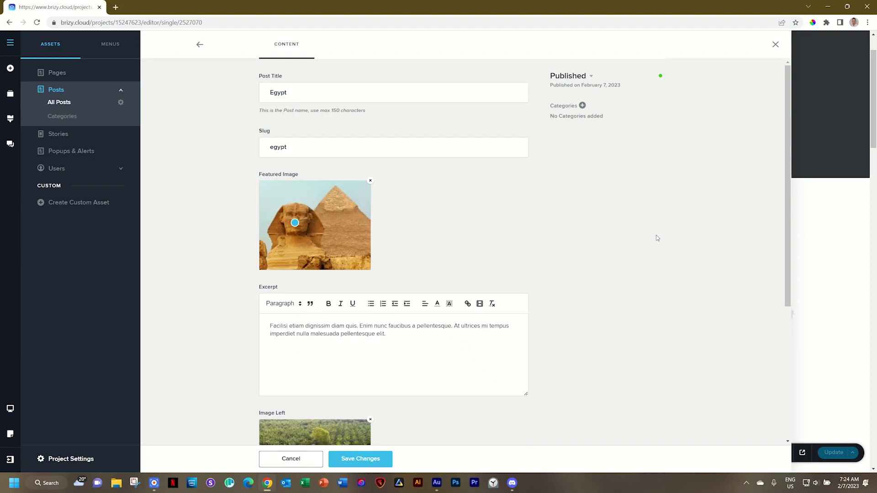
Set Image Left to the Nile city view (Egypt_03_Travel 1) and Image Right to the camel photo (Egypt_04_Travel 2)
scroll(down, 3)
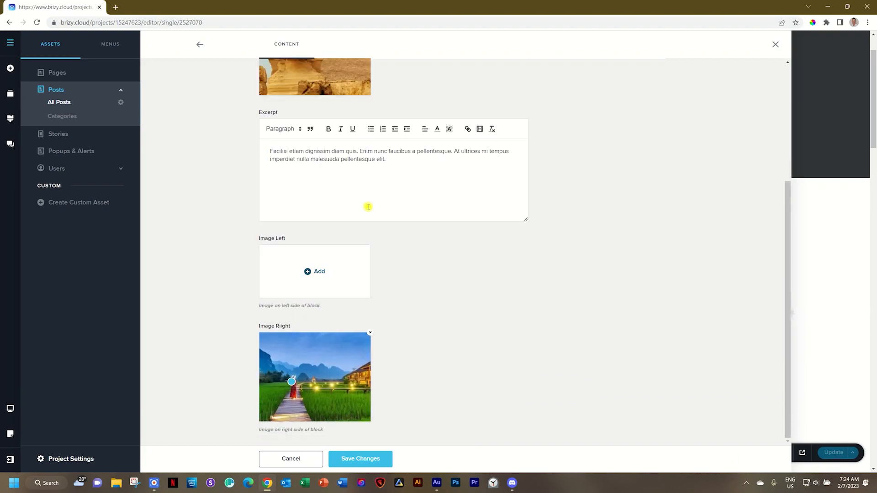
click(319, 271)
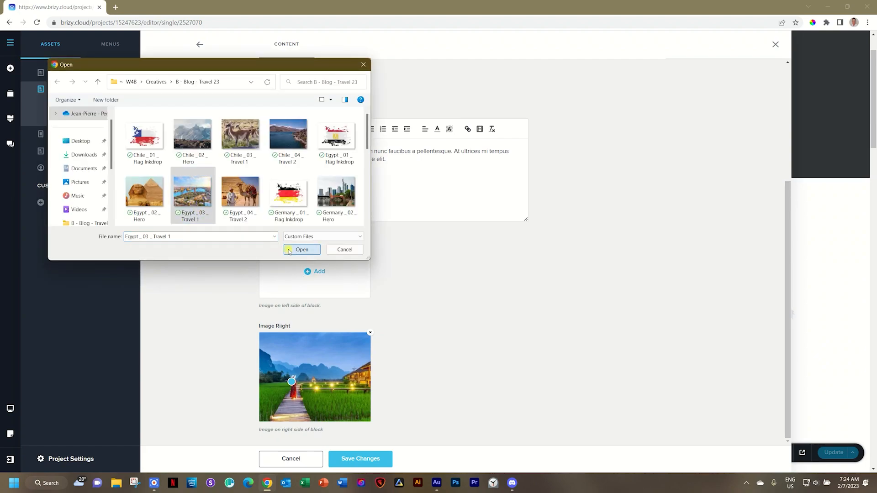
click(301, 249)
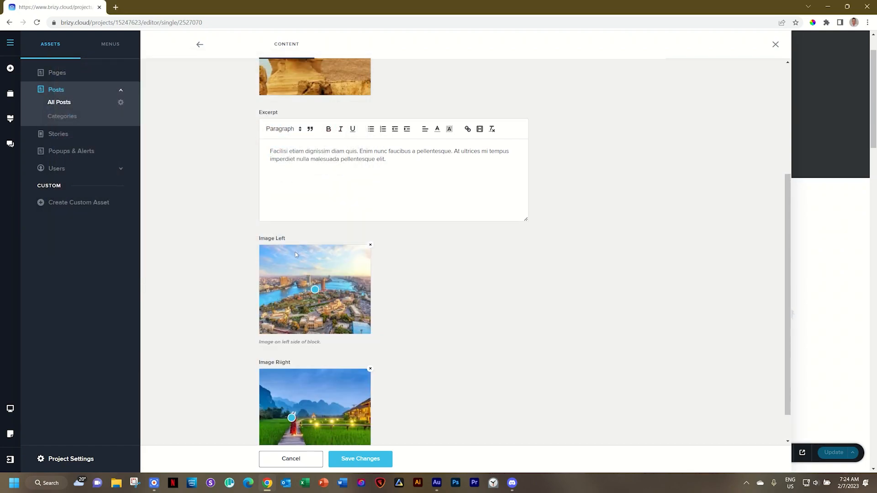
scroll(down, 3)
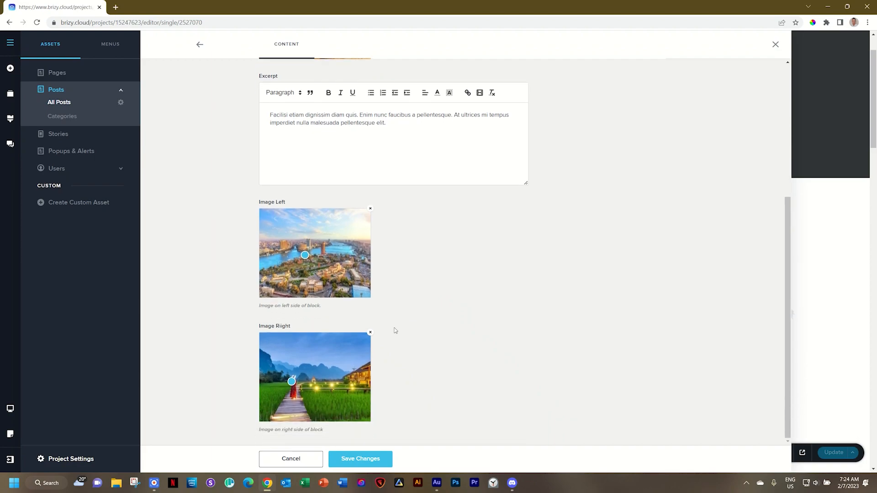
click(369, 332)
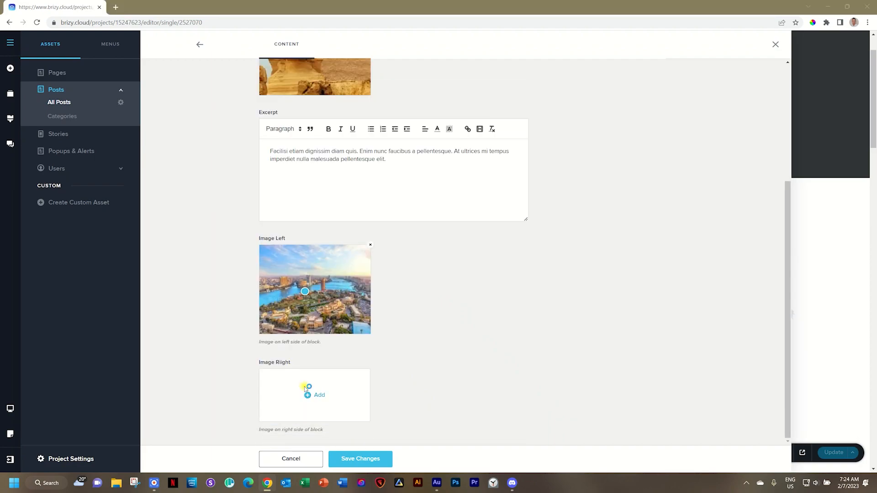
click(319, 395)
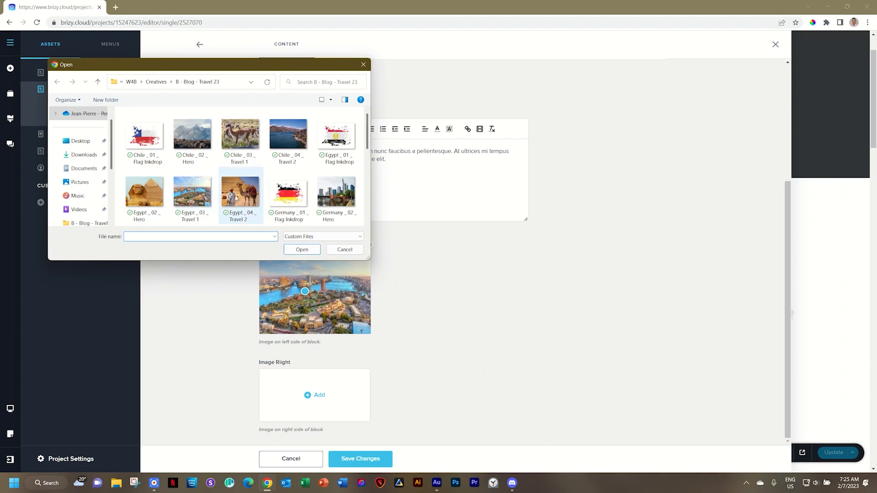
click(302, 249)
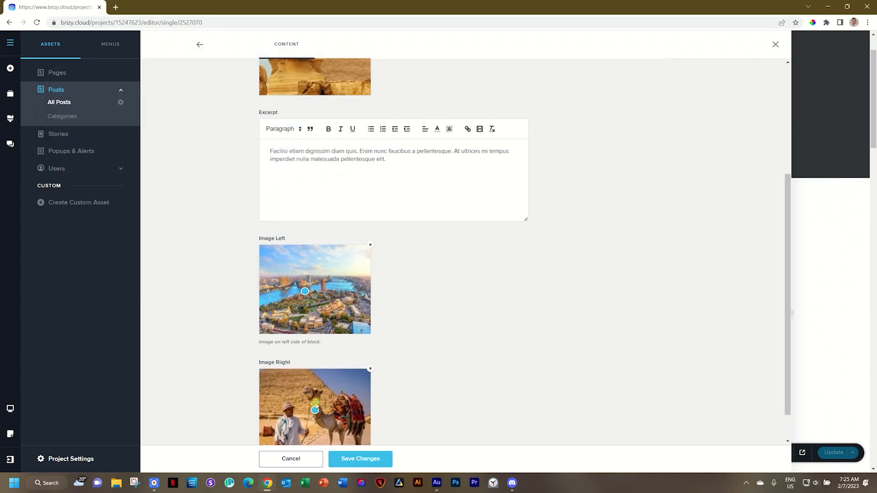
mouse_move(428, 364)
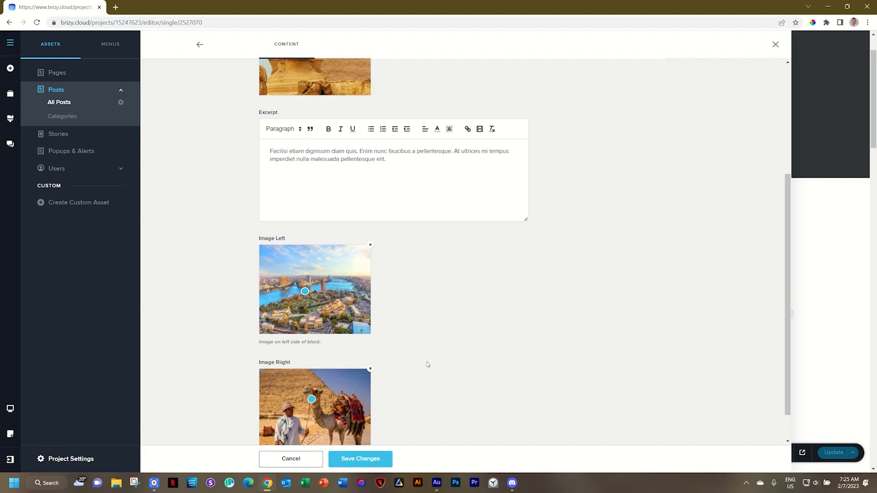
Save the Egypt post with its new images
click(360, 459)
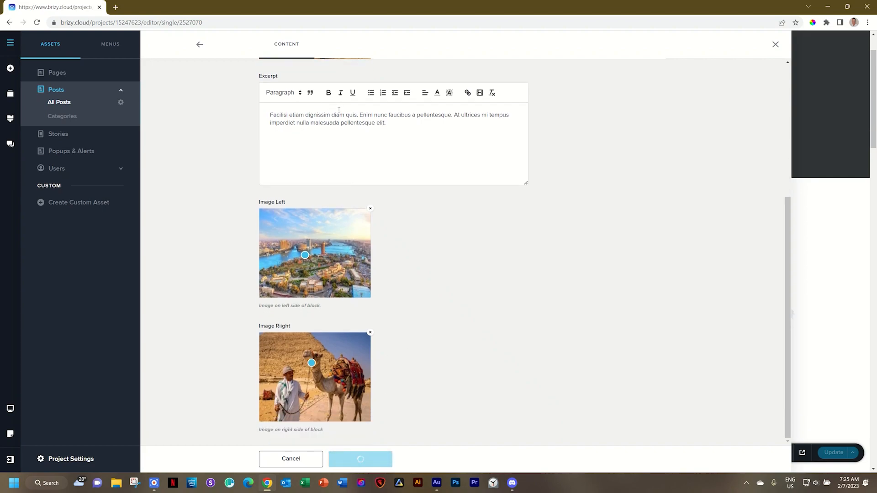
click(360, 459)
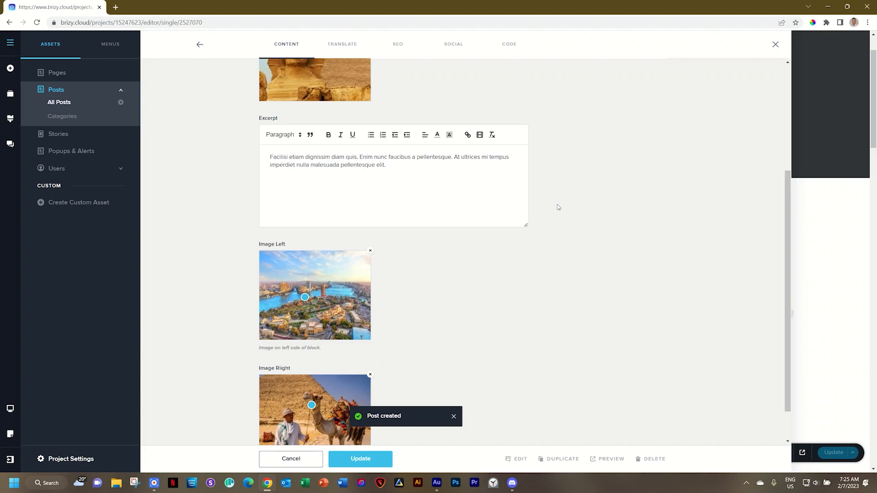
scroll(up, 3)
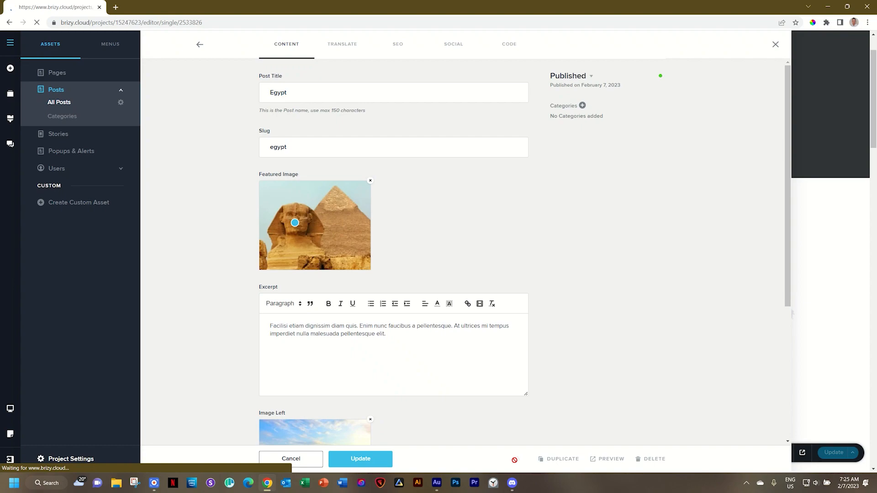
View the Egypt post page and scroll through its sections showing the city and camel photos
click(775, 44)
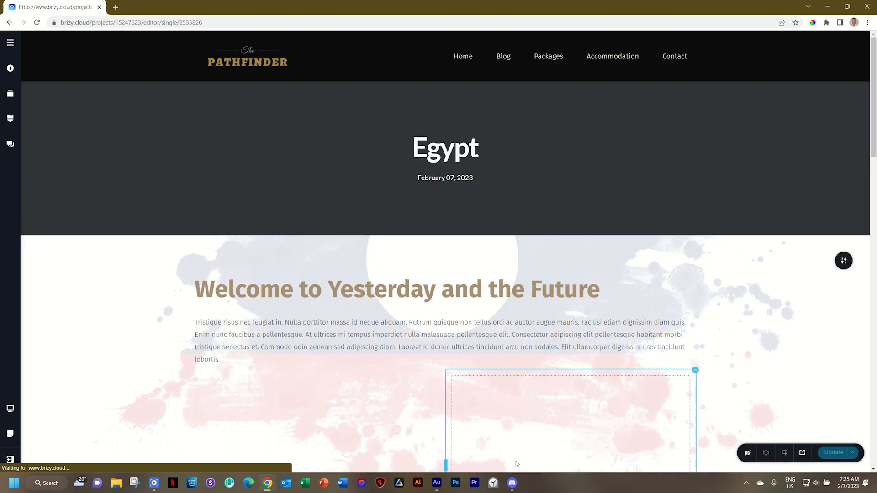
scroll(down, 3)
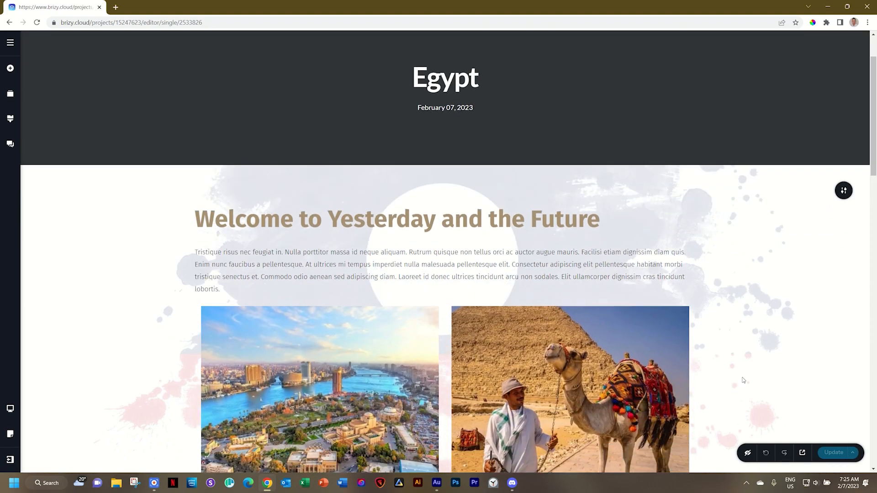
scroll(down, 3)
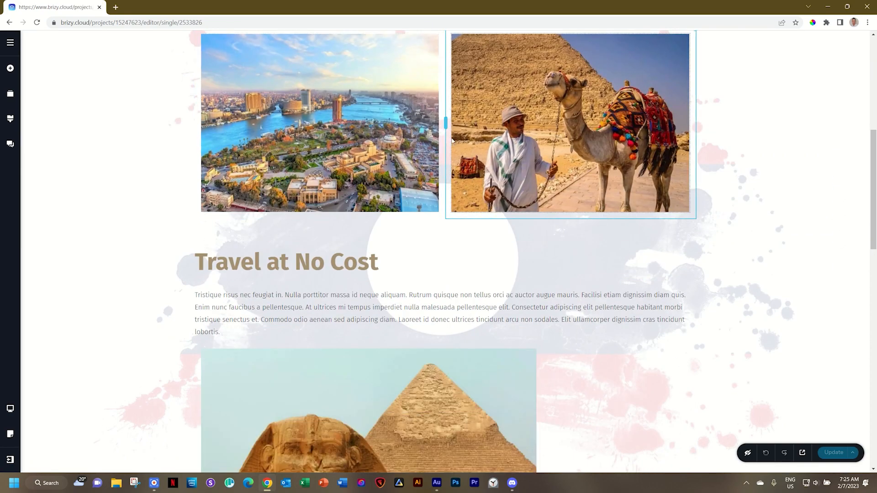
scroll(down, 3)
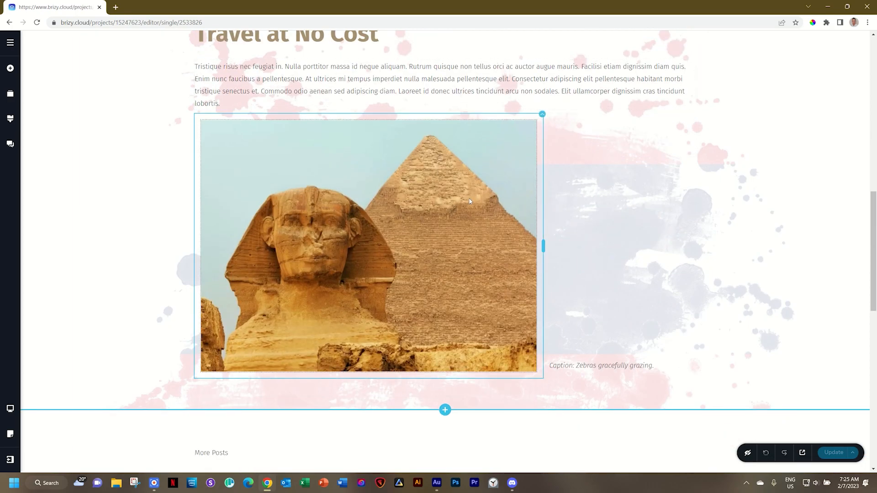
scroll(up, 3)
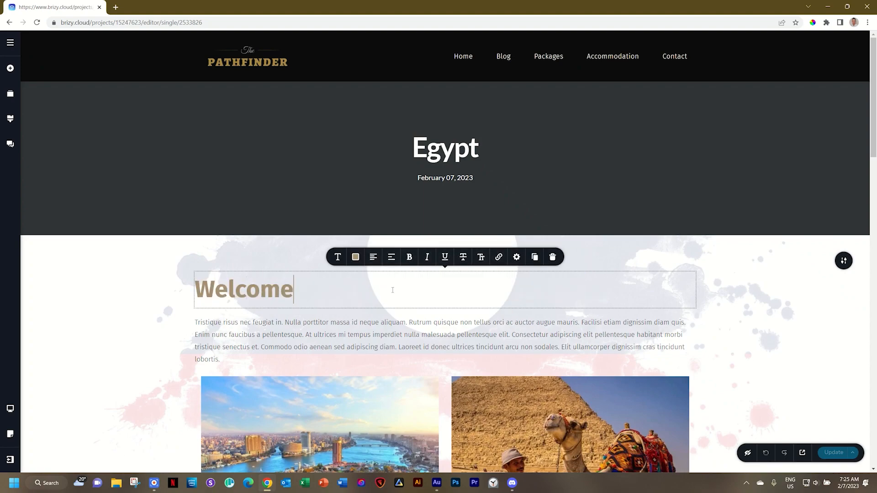
scroll(down, 3)
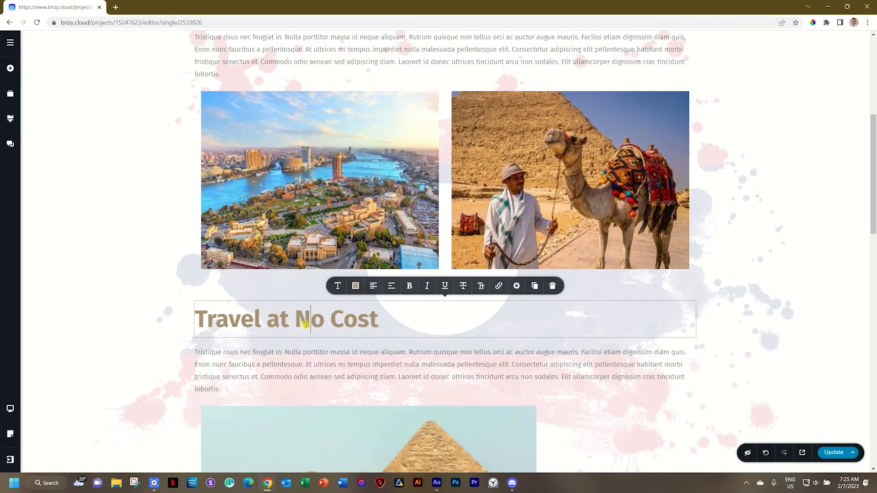
scroll(down, 3)
text(The Pyramids at a Glance)
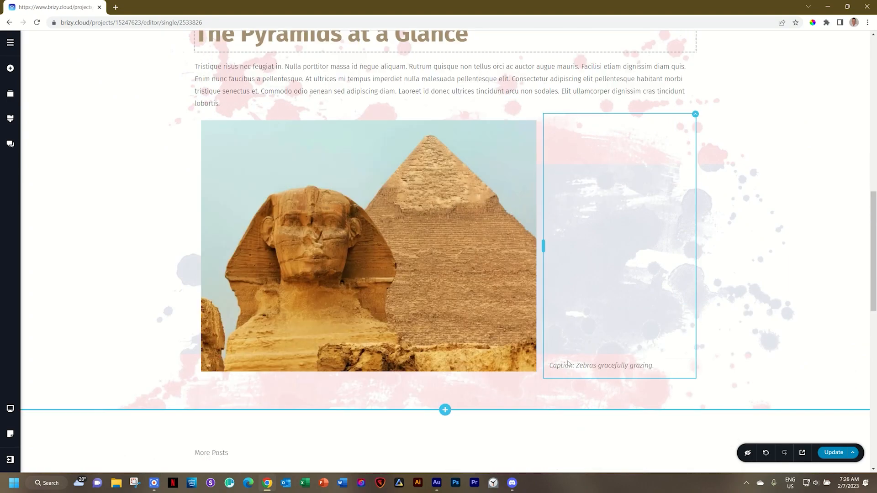
Select the caption text beside the pyramid photo, then bring up the project's assets overview
click(601, 365)
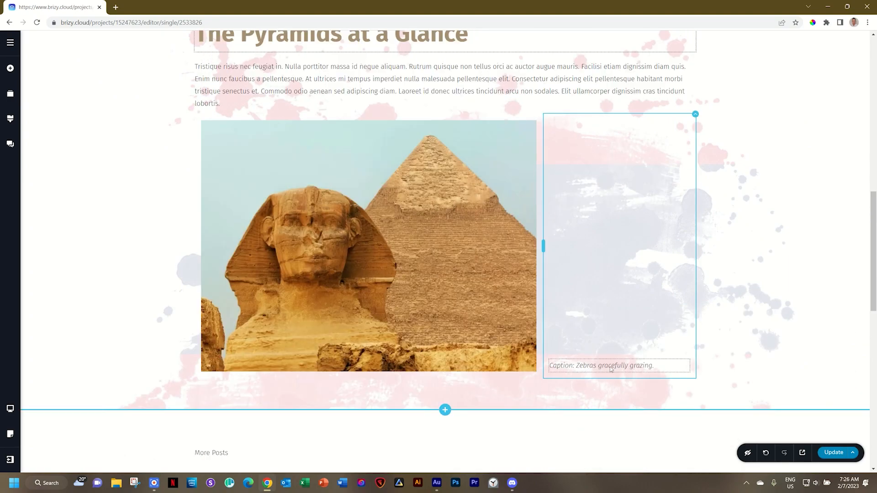
click(468, 35)
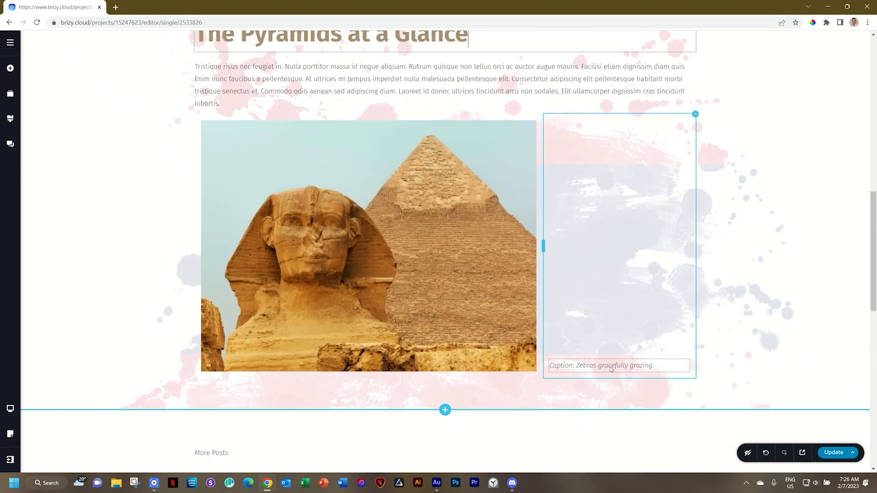
click(833, 452)
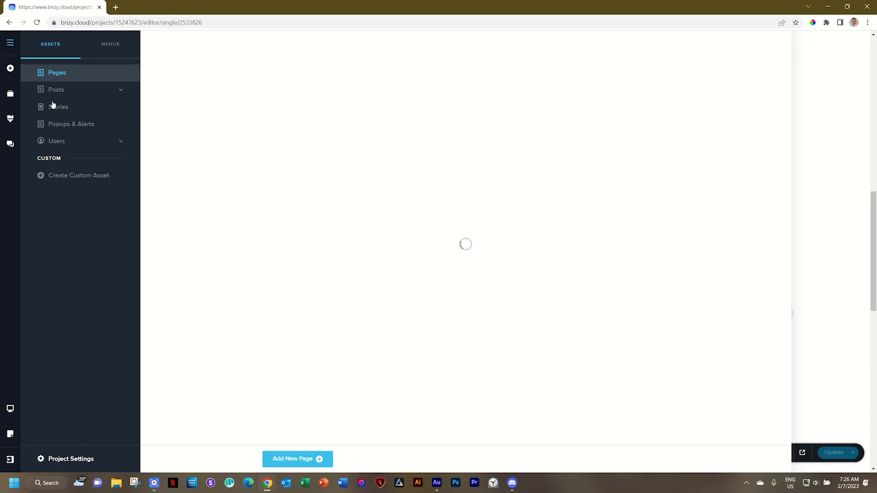
In the All Posts field settings, add a new plain Text field
click(55, 89)
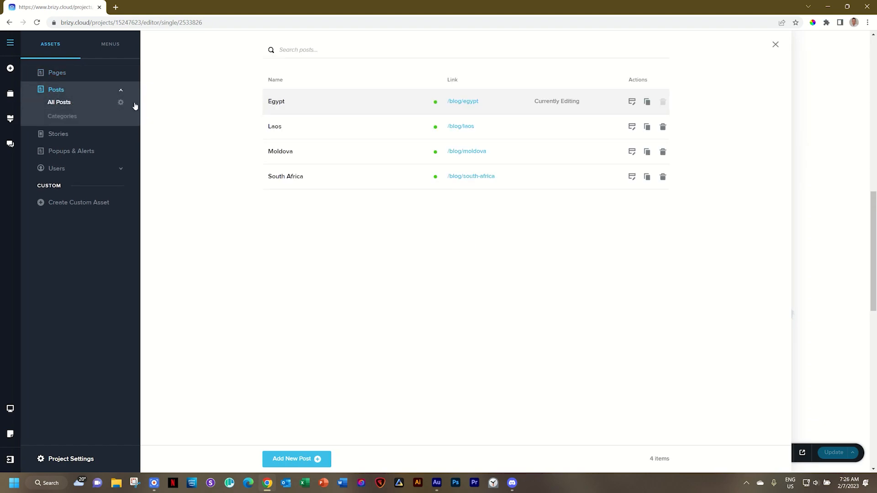
click(776, 44)
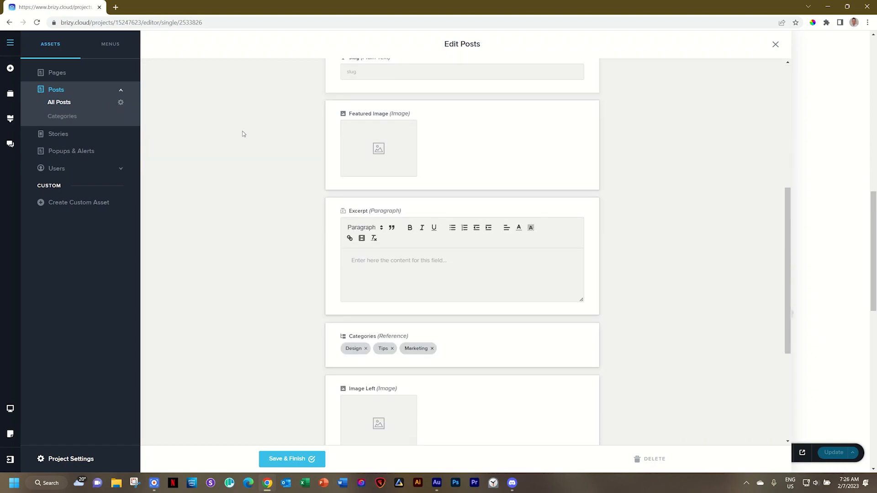
scroll(down, 3)
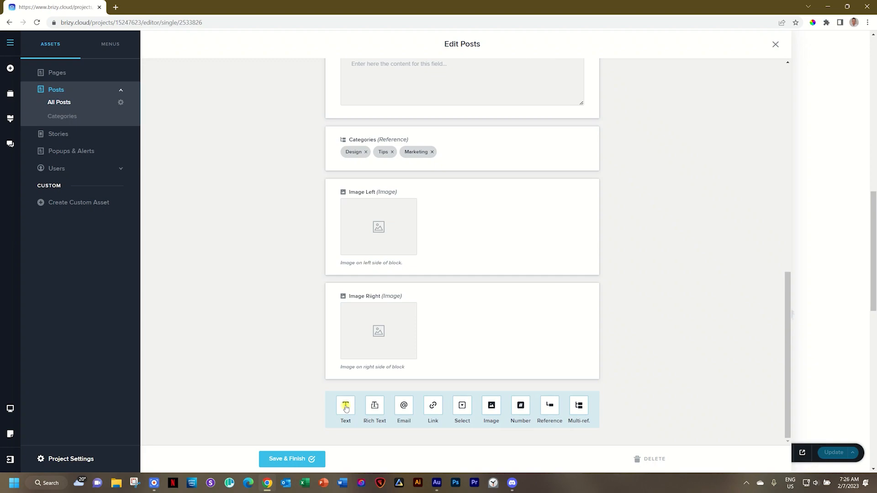
click(345, 410)
text(T)
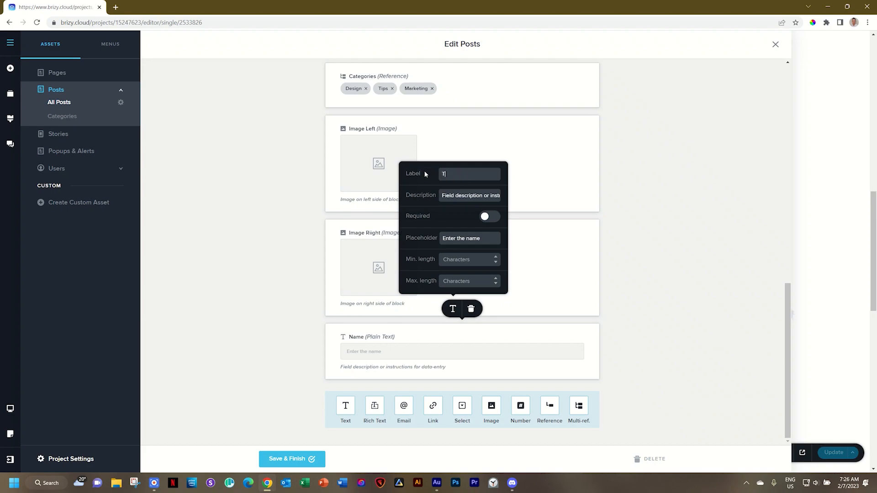
Name the field Caption with Caption placeholder and description, max length 250, and Save & Finish
text(aglin)
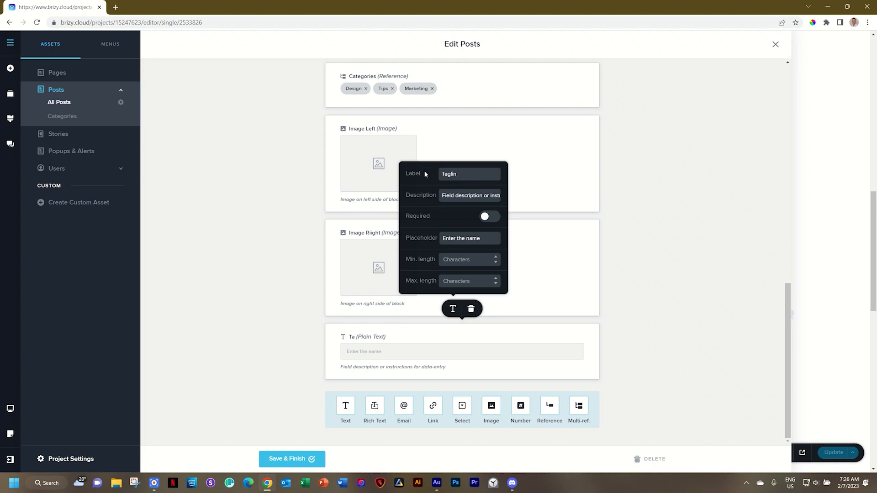
text(Capt)
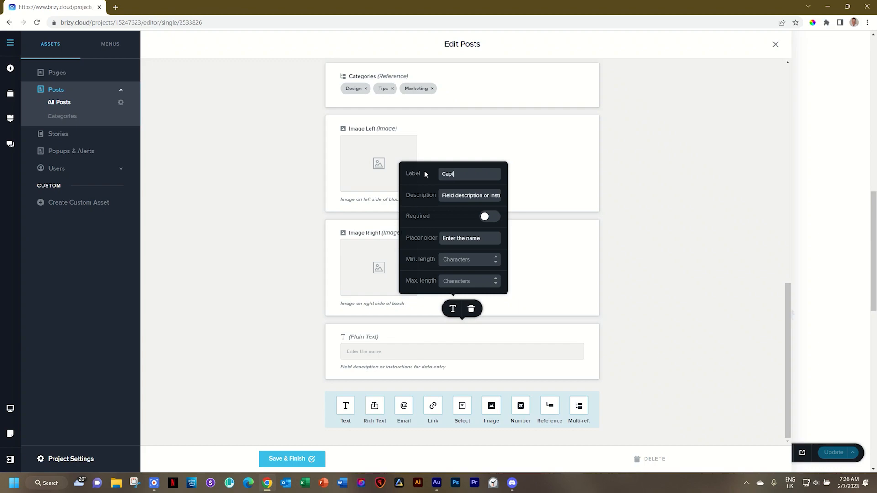
text(ion)
click(469, 239)
text(Cap)
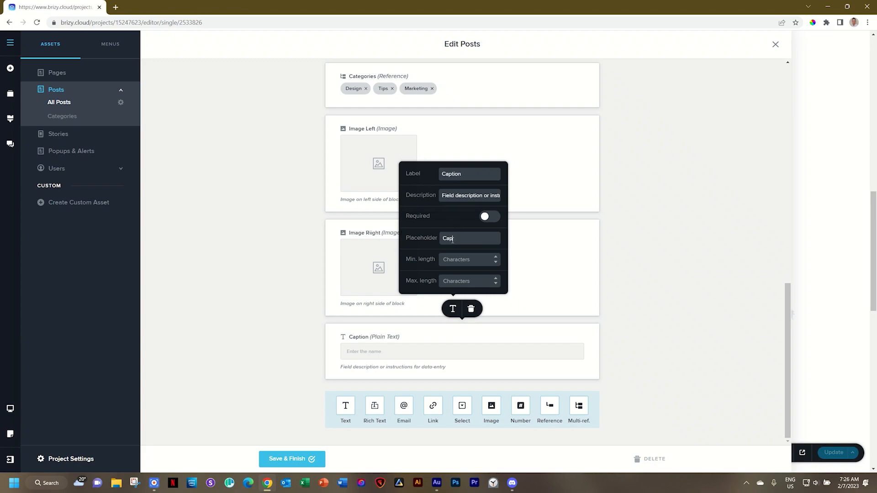
text(tion)
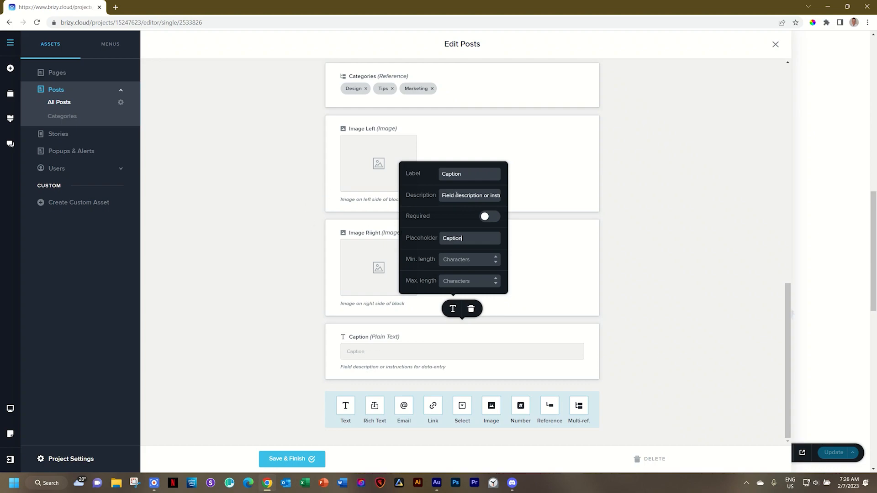
text(Caption)
click(469, 280)
text(2)
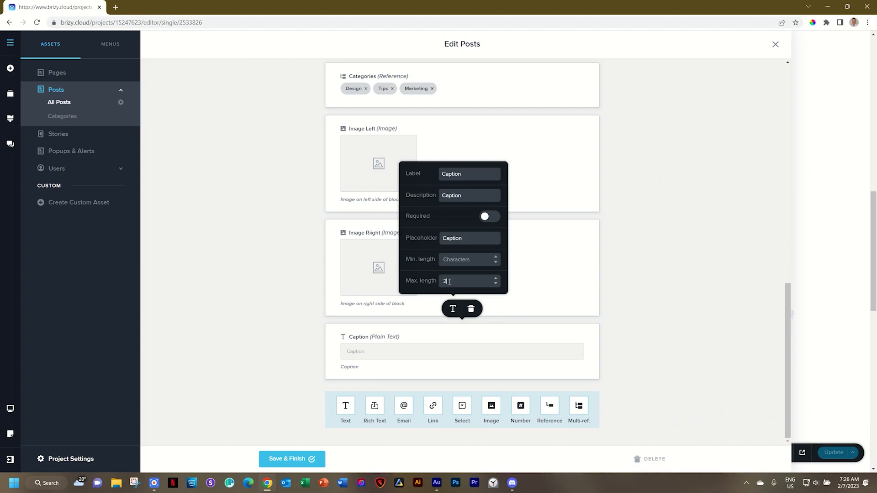
text(50)
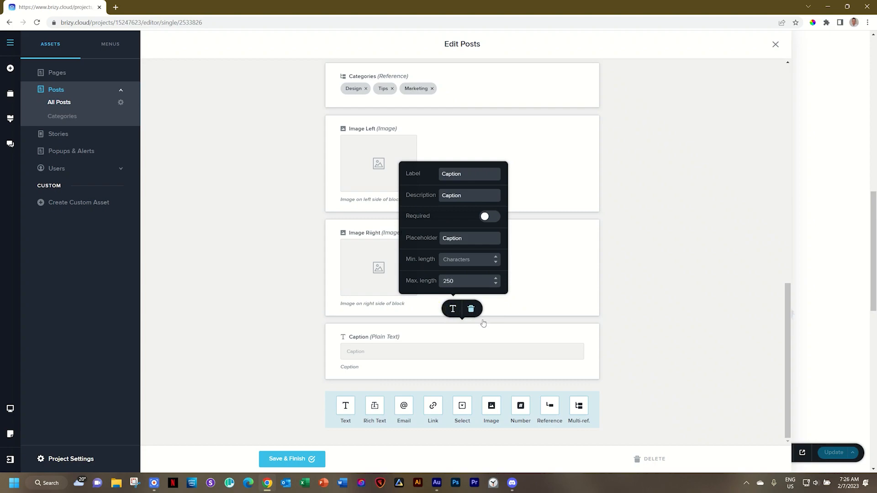
click(292, 459)
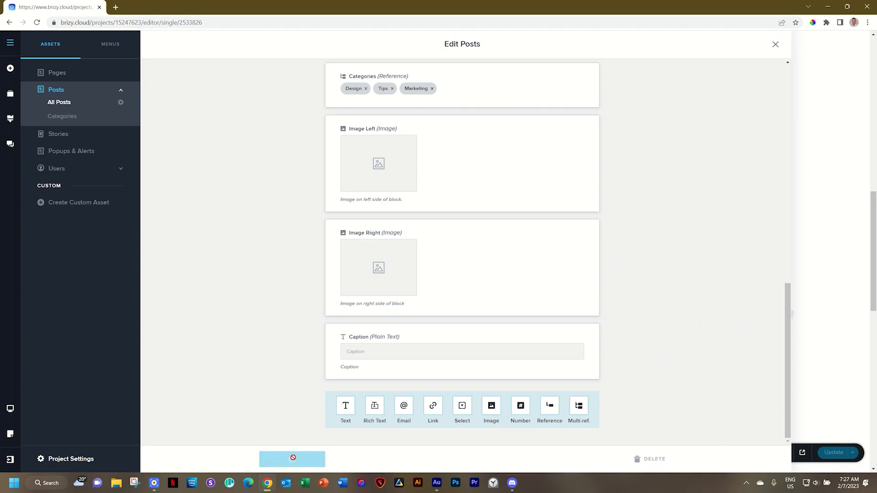
click(833, 452)
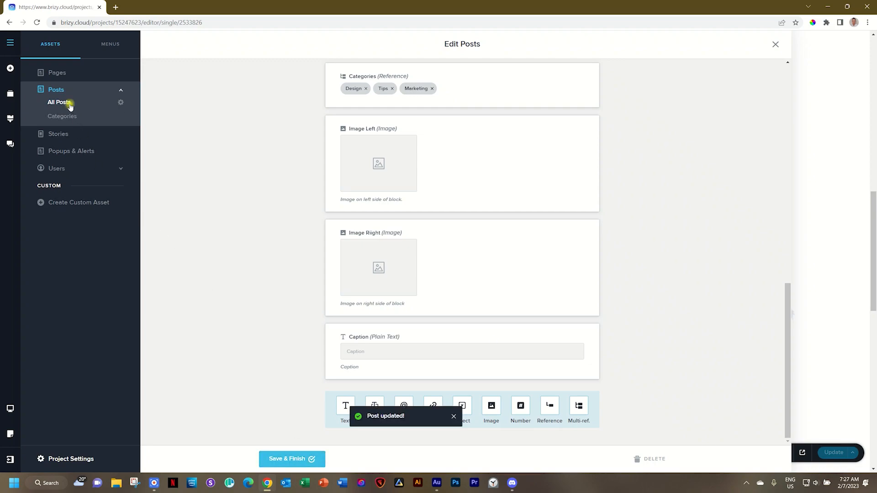
Enter "Caption: The places to see when visiting Egypt." in the Egypt post's Caption field and update the post
click(58, 102)
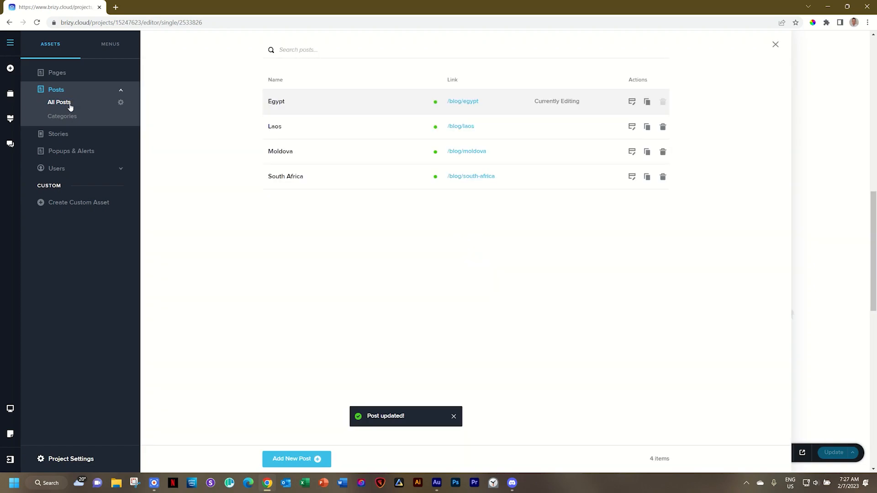
click(631, 102)
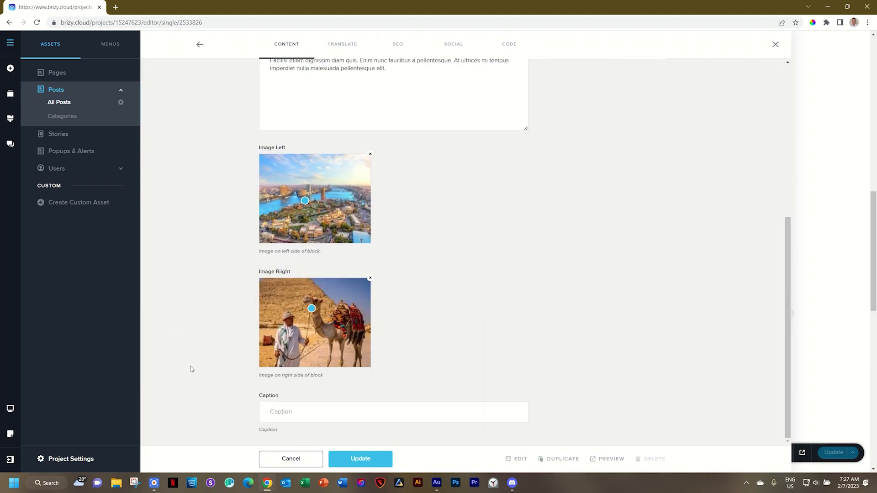
click(393, 412)
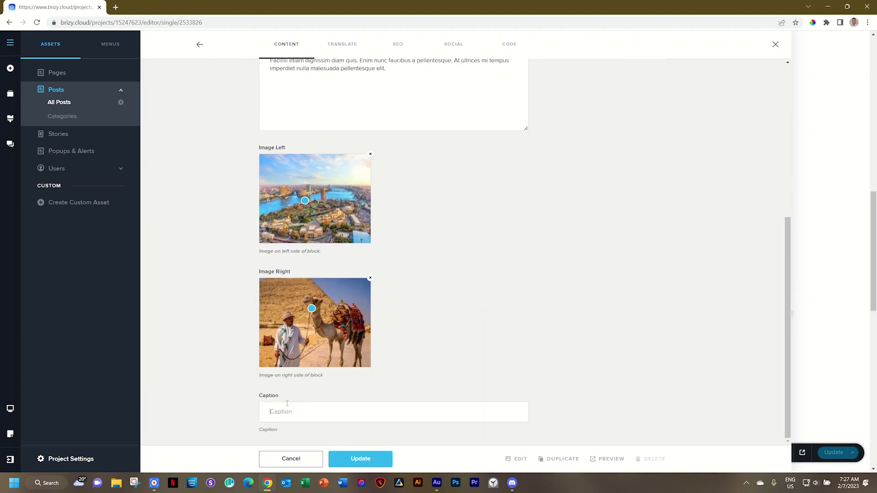
text(Caption: The places t s)
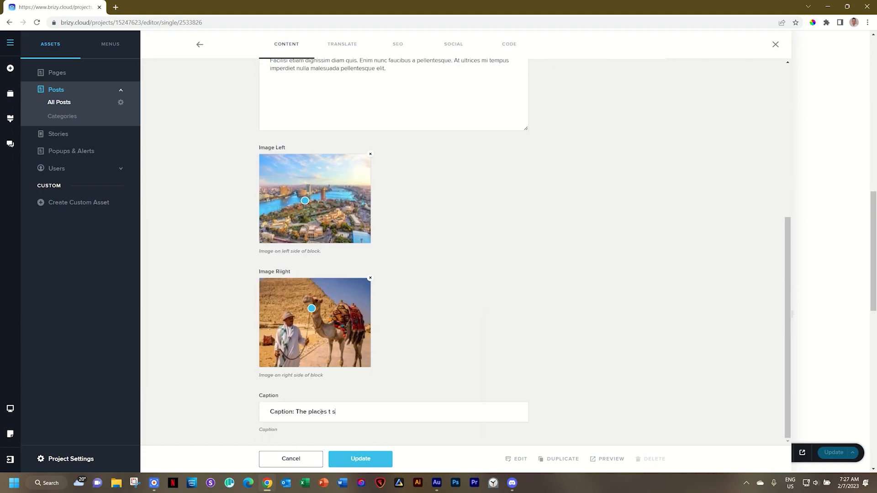
text(o see whe)
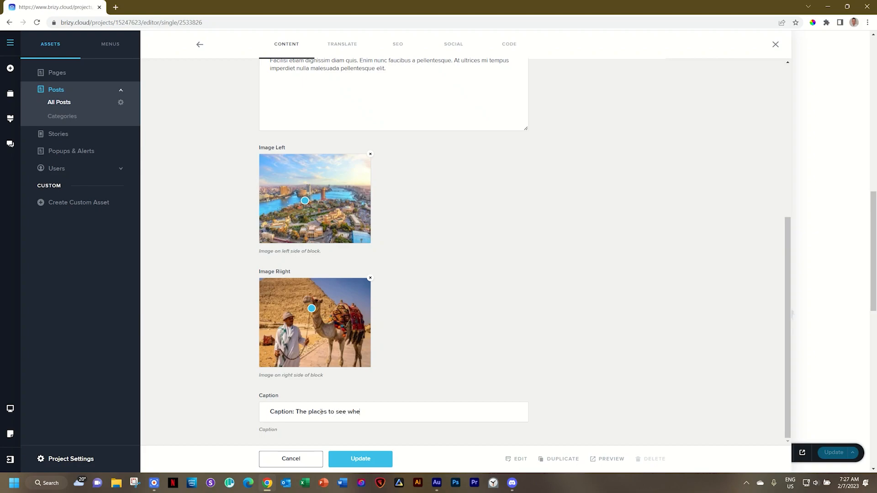
text(n visiting Egypt)
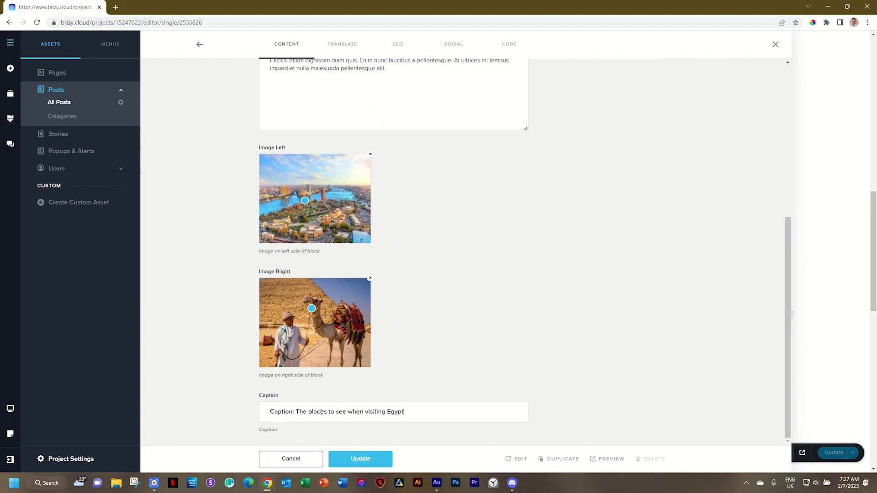
click(360, 458)
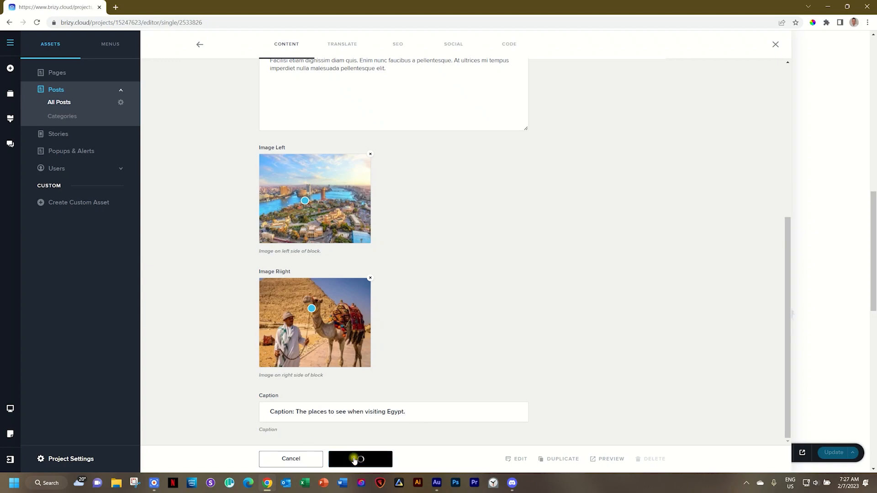
click(359, 459)
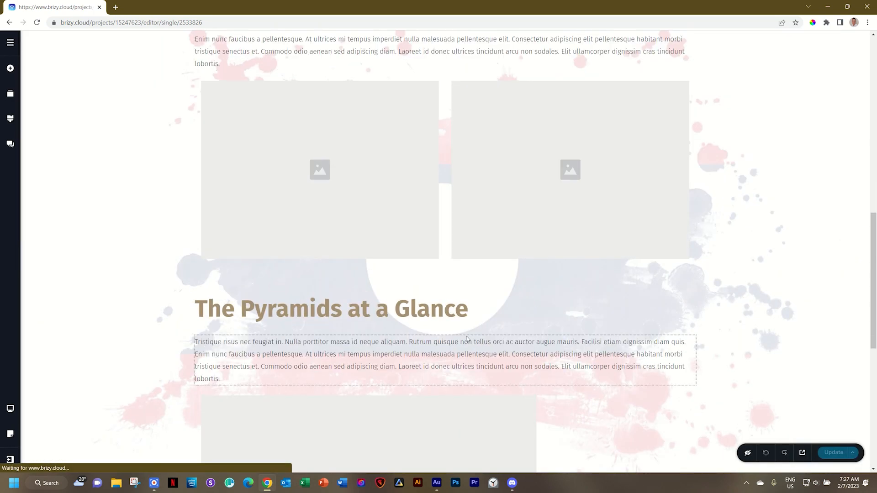
Bind the caption under the pyramids image to the post's Caption field and set its font weight to Light
scroll(down, 3)
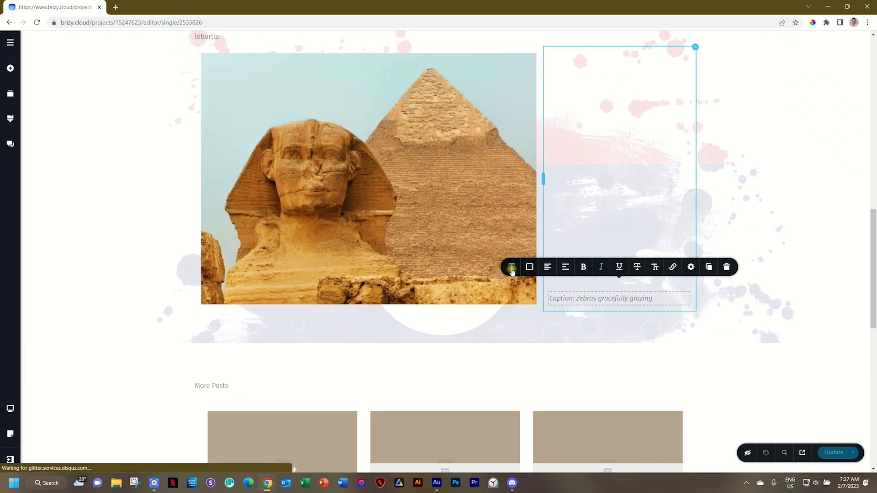
click(510, 266)
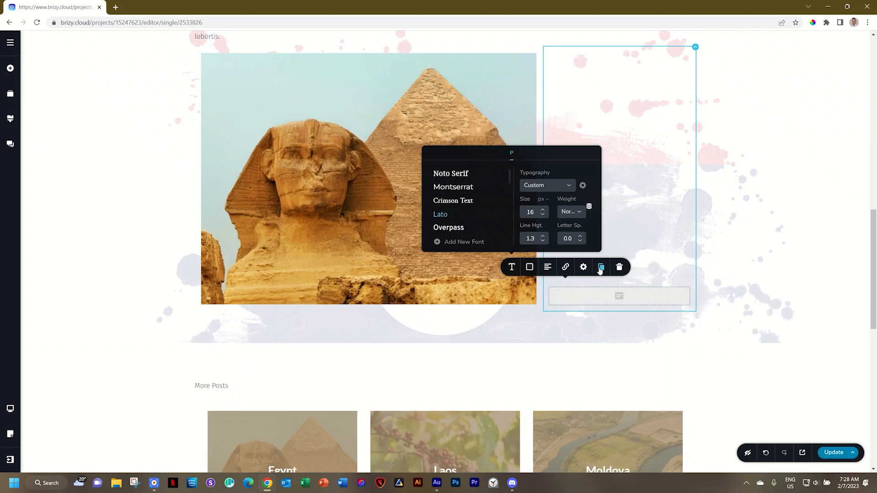
mouse_move(601, 267)
text(Caption: The places to see when visiting Egypt.)
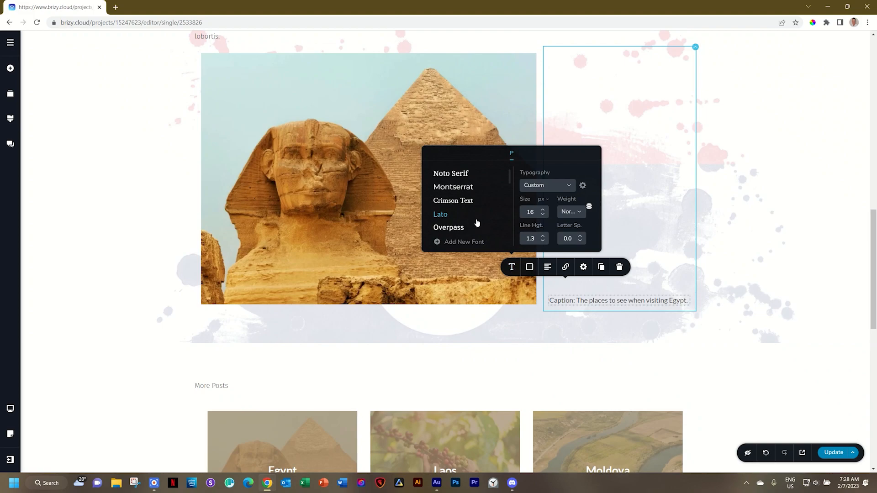
click(569, 211)
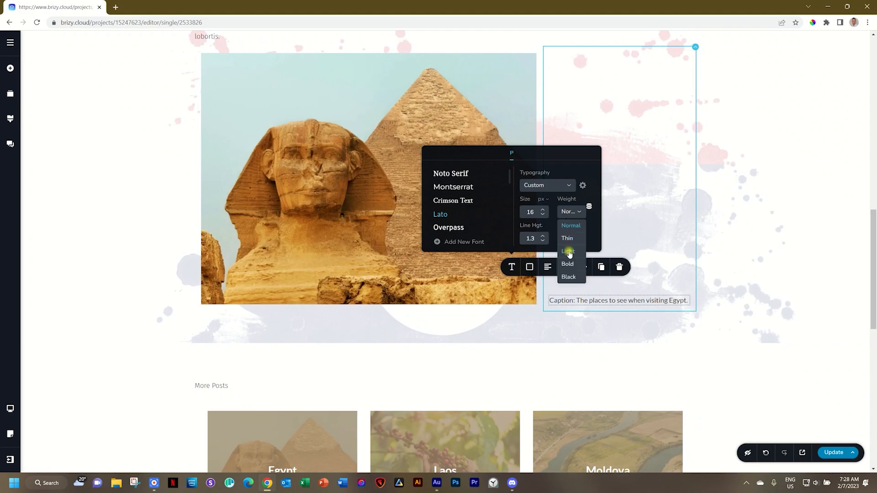
click(567, 250)
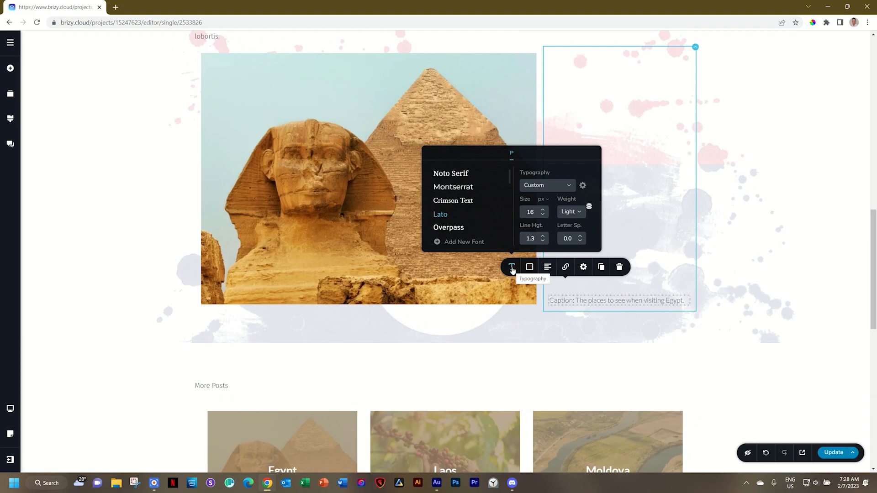
click(529, 266)
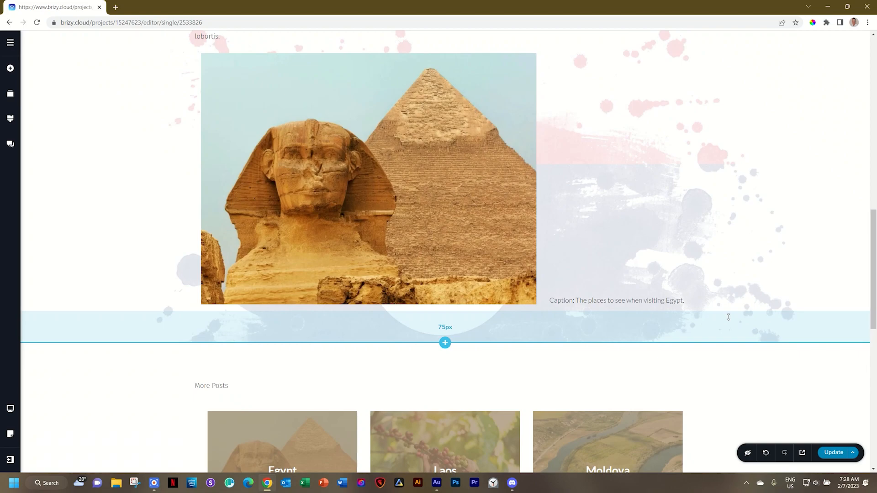
scroll(up, 3)
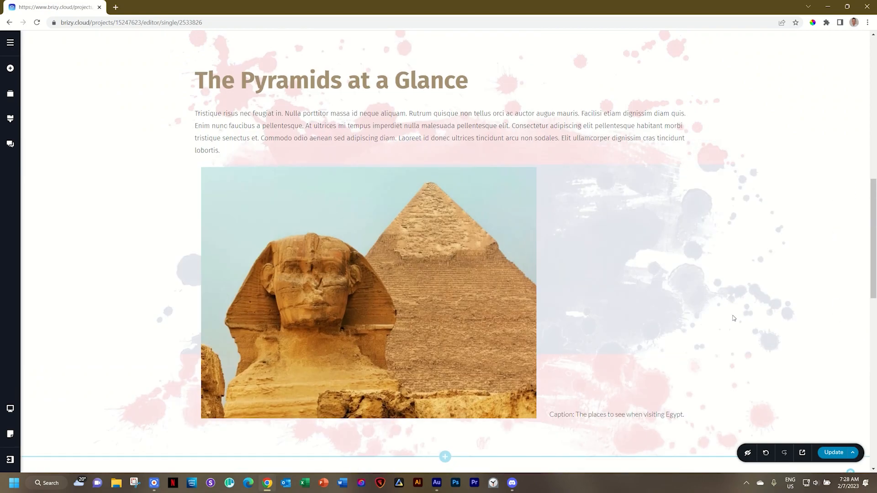
scroll(down, 3)
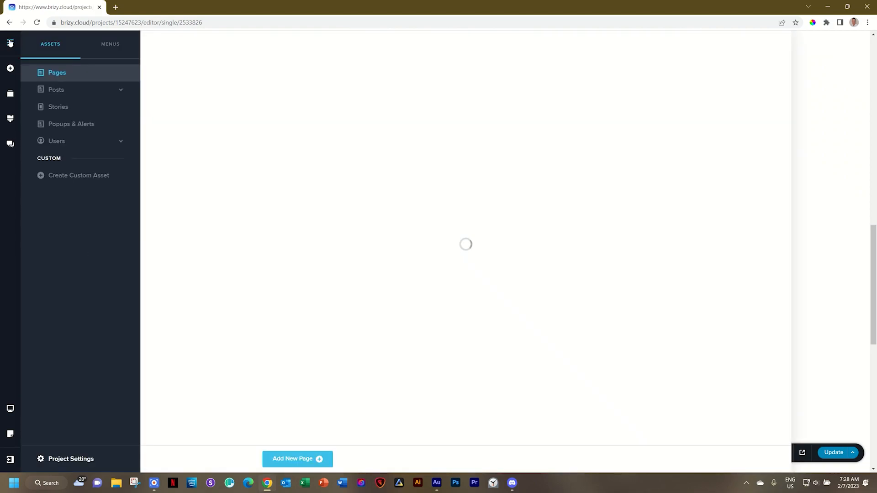
Review the Edit Posts field list ending with Caption and the available field type buttons
click(56, 90)
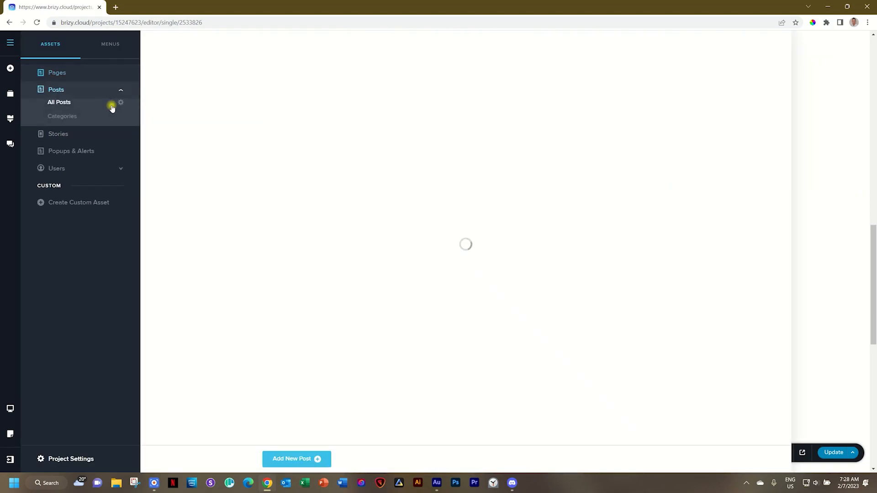
click(120, 104)
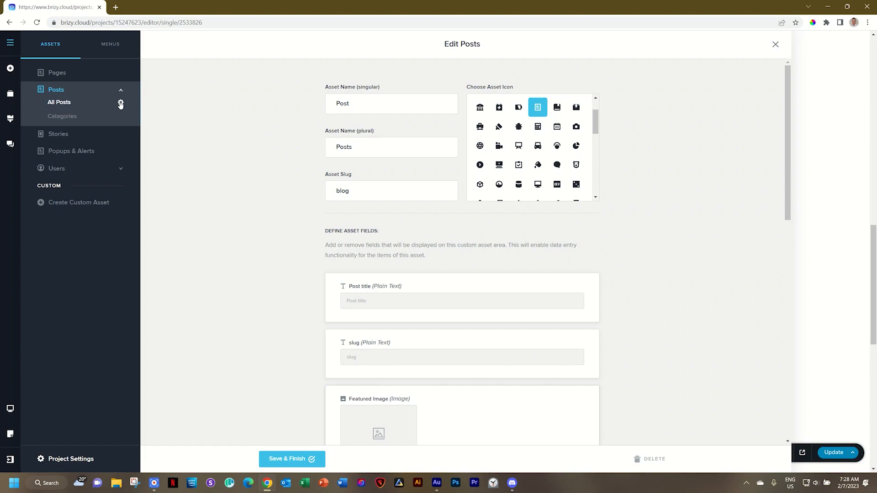
scroll(down, 3)
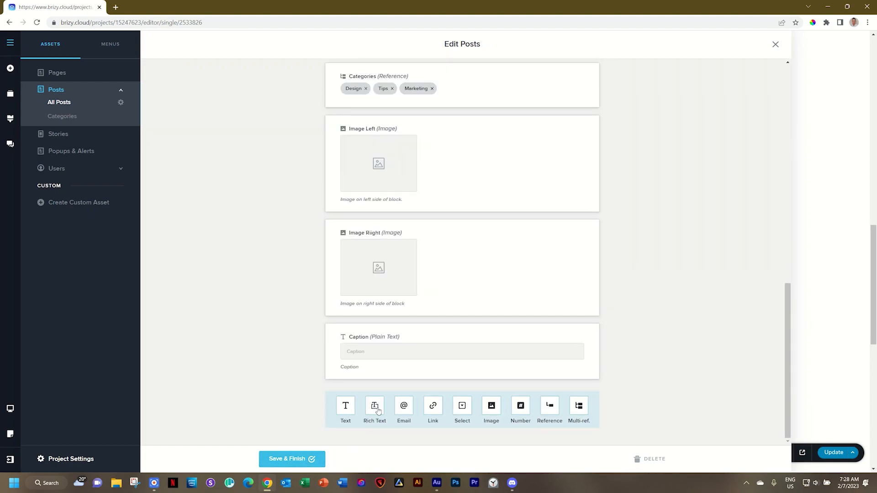
mouse_move(367, 411)
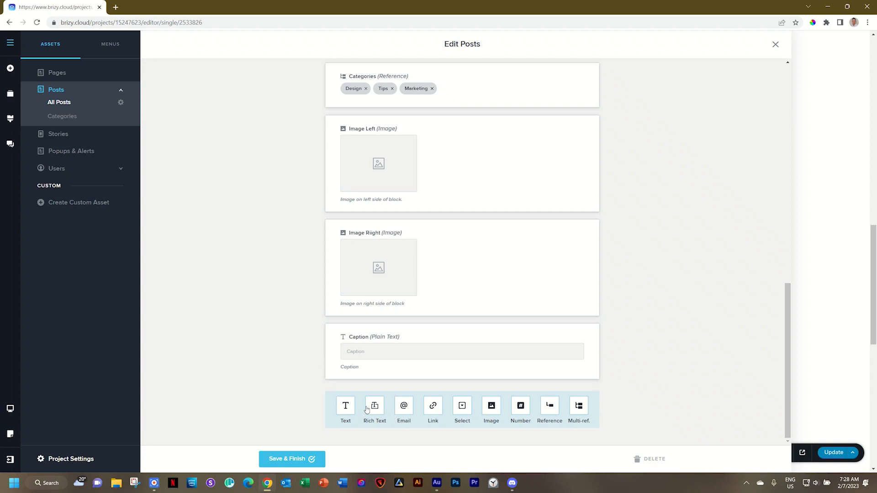
scroll(up, 3)
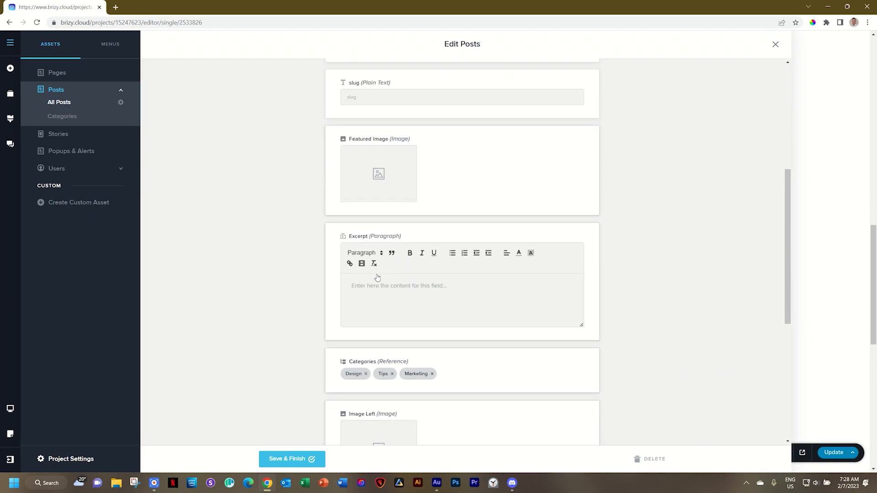
mouse_move(385, 285)
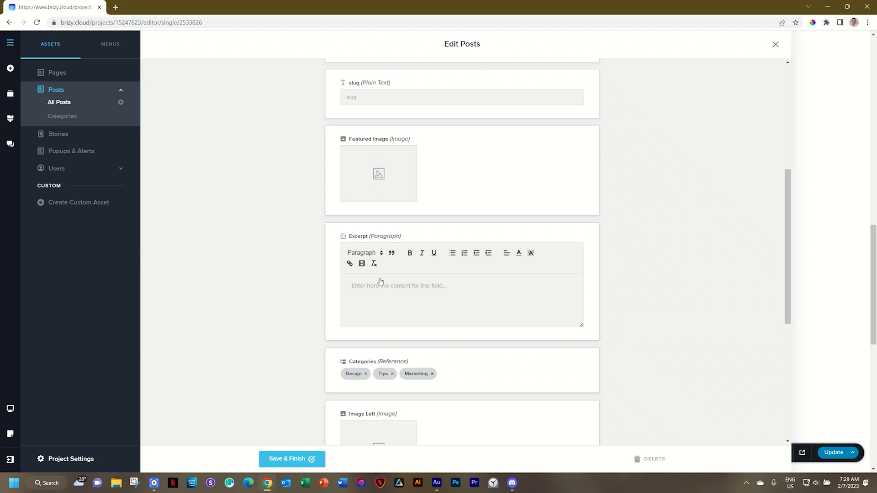
mouse_move(379, 279)
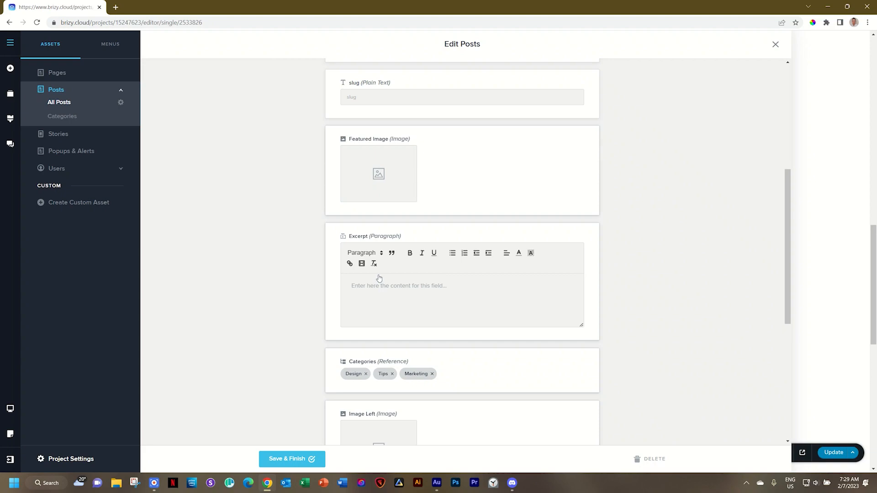
mouse_move(382, 282)
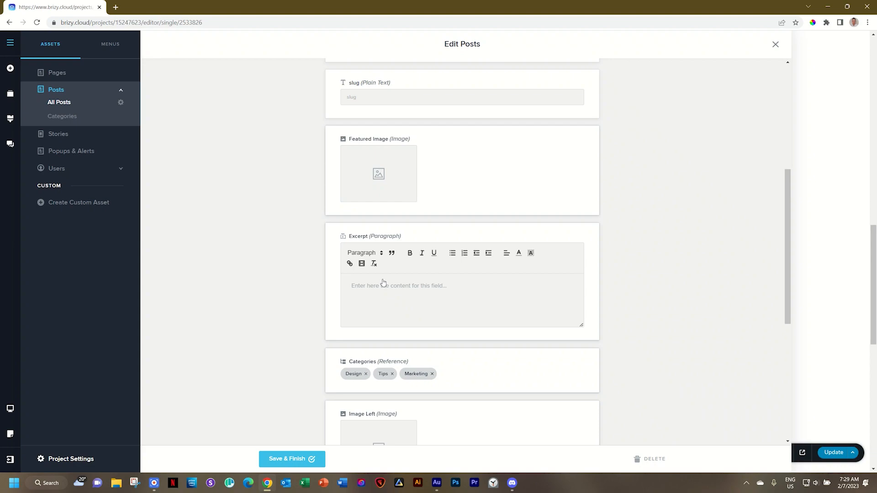
scroll(down, 3)
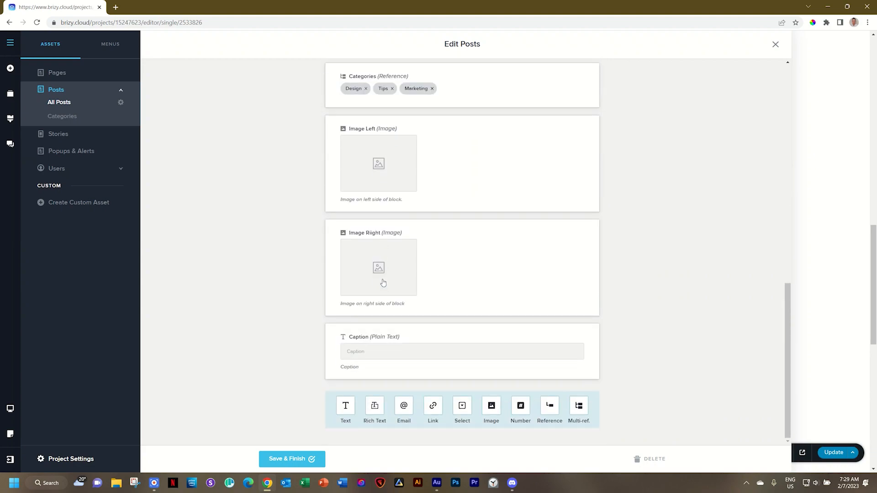
mouse_move(433, 409)
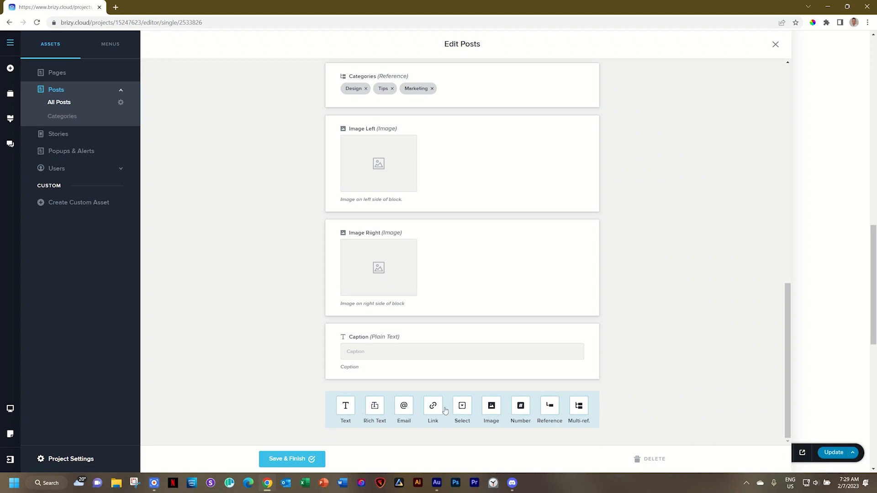
mouse_move(463, 409)
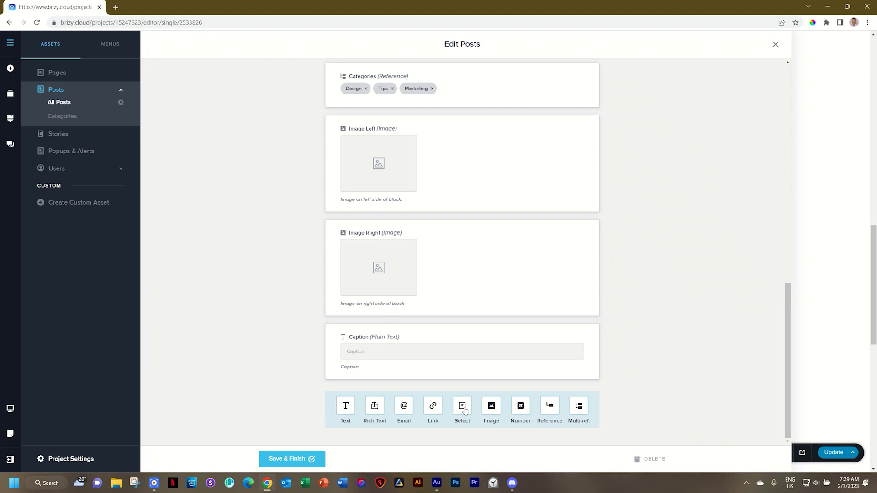
mouse_move(519, 412)
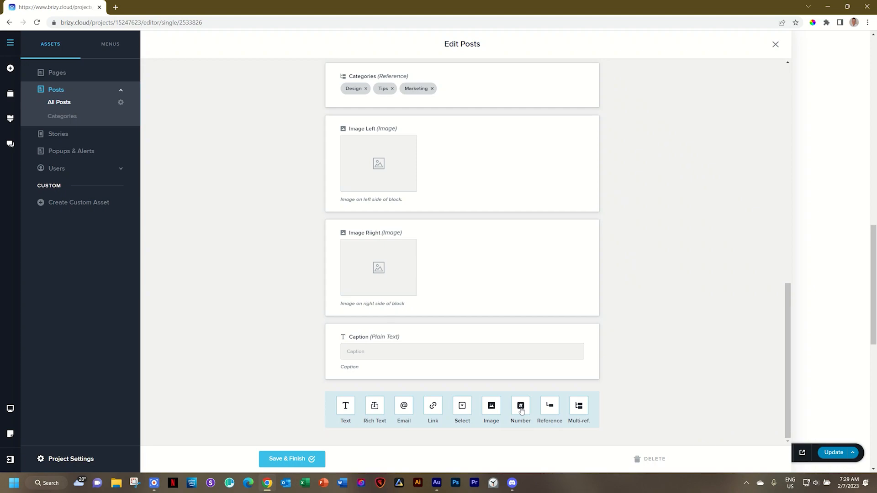
mouse_move(522, 411)
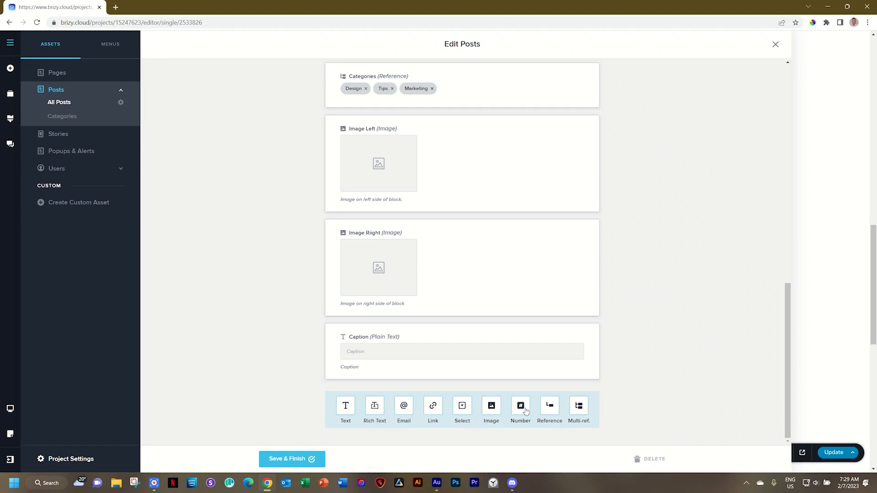
mouse_move(577, 408)
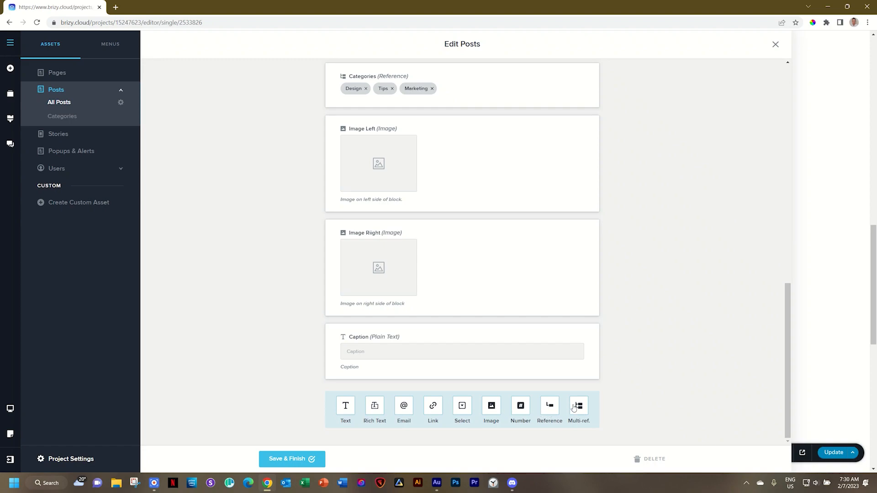
mouse_move(550, 405)
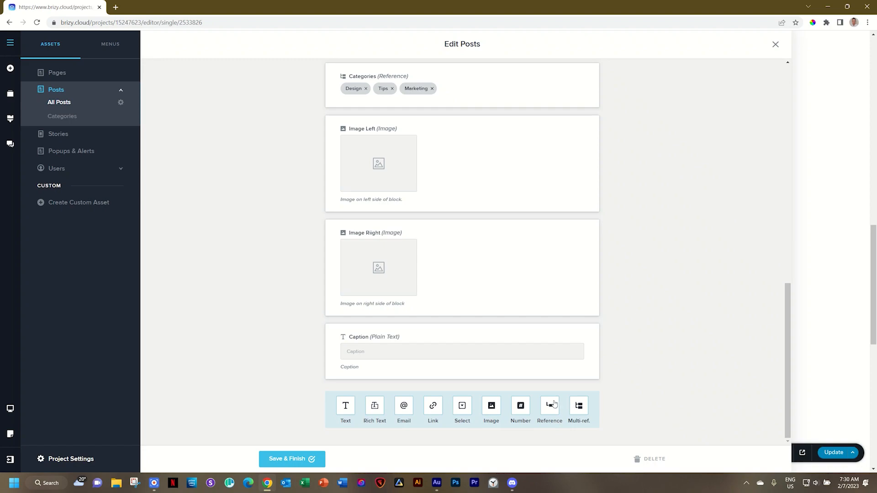
mouse_move(561, 410)
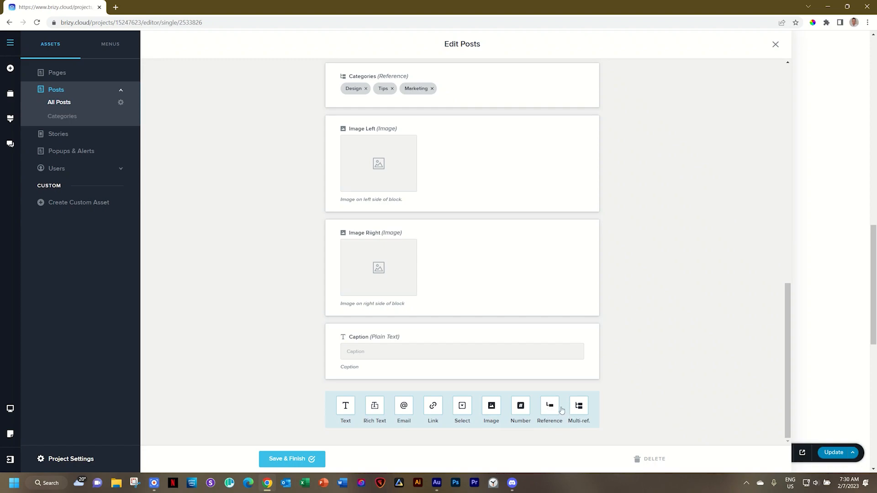